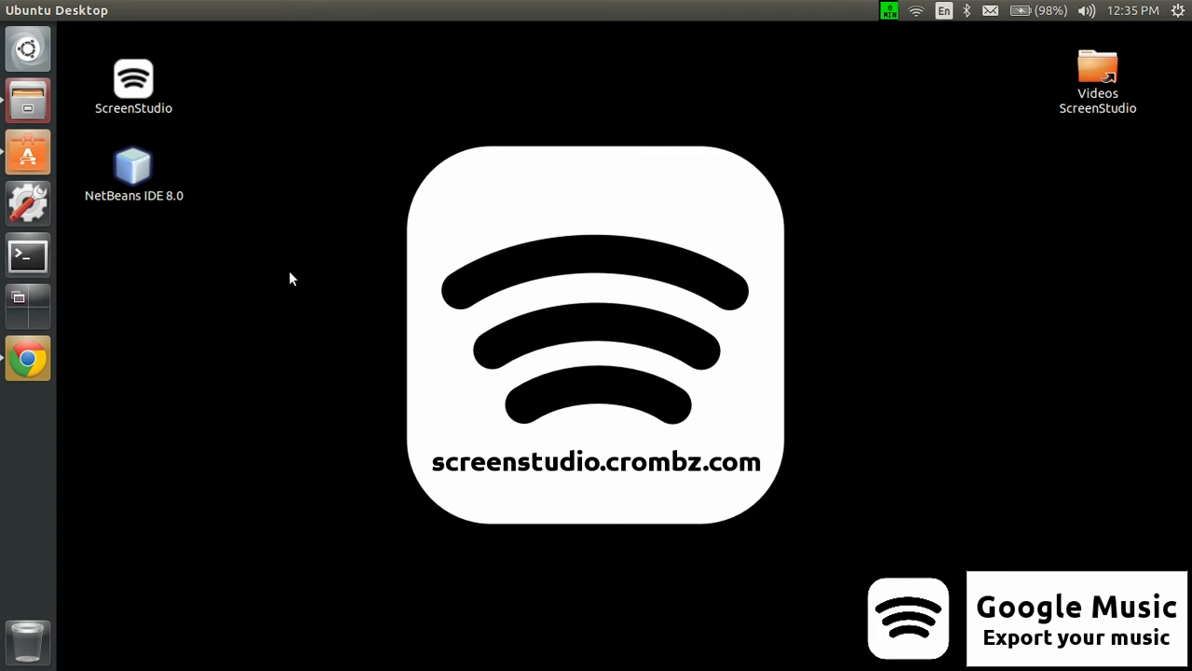
mouse_move(28, 358)
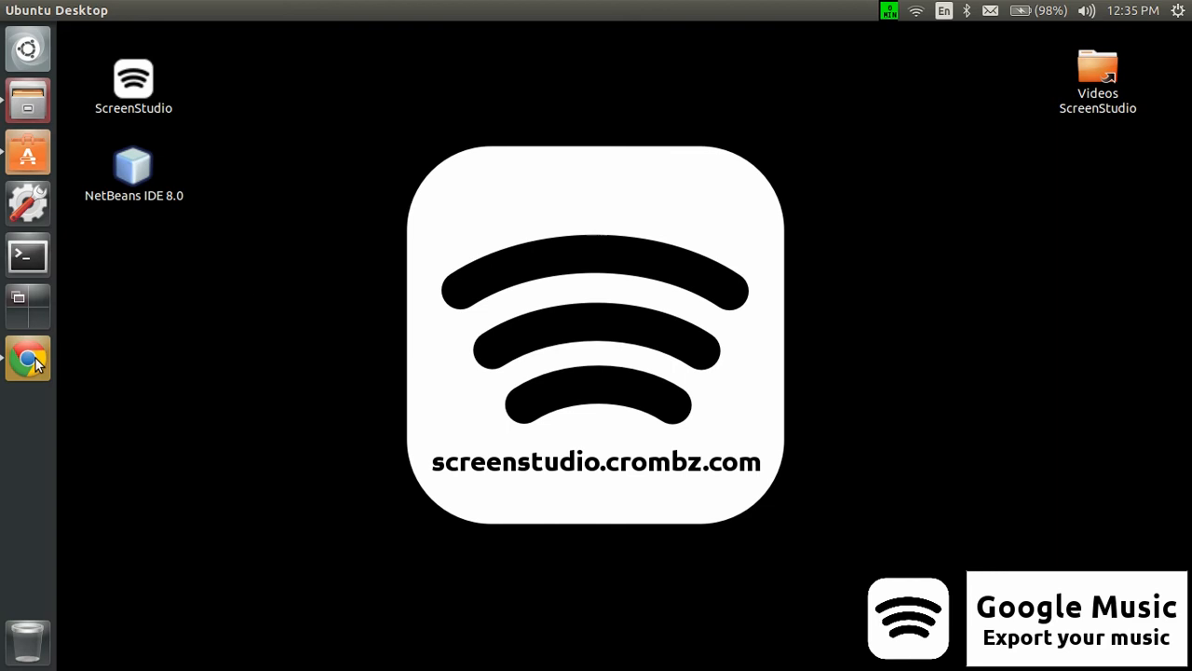
Bring Chrome forward with the Google results for 'google music manager'.
left_click(26, 358)
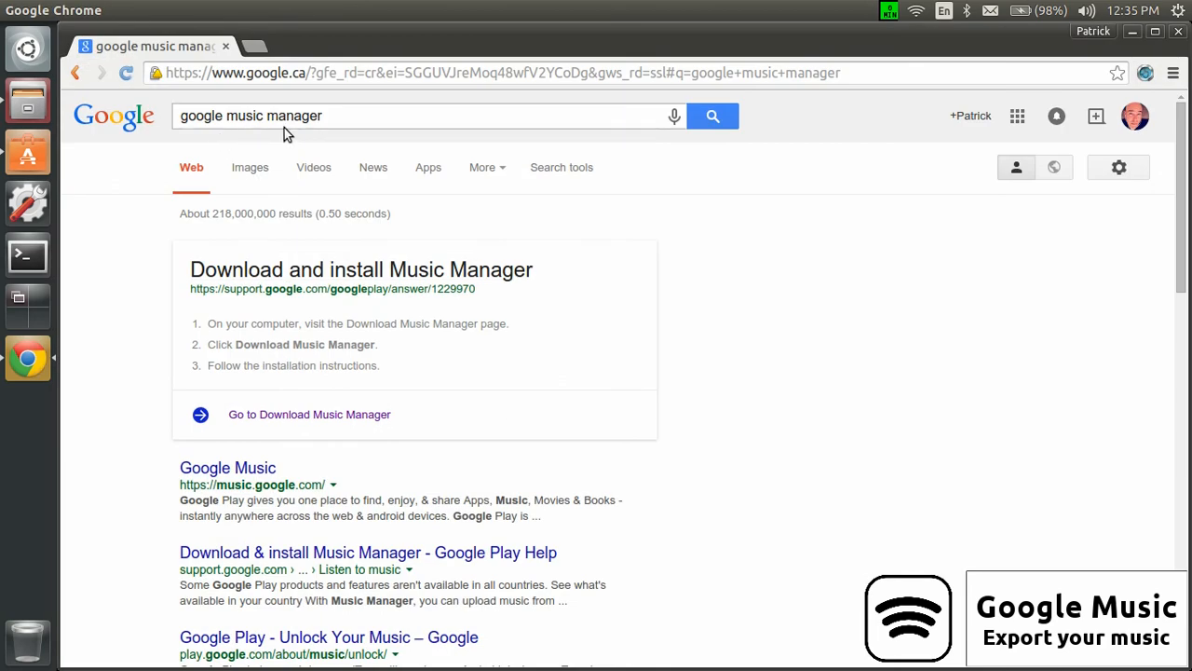
mouse_move(135, 279)
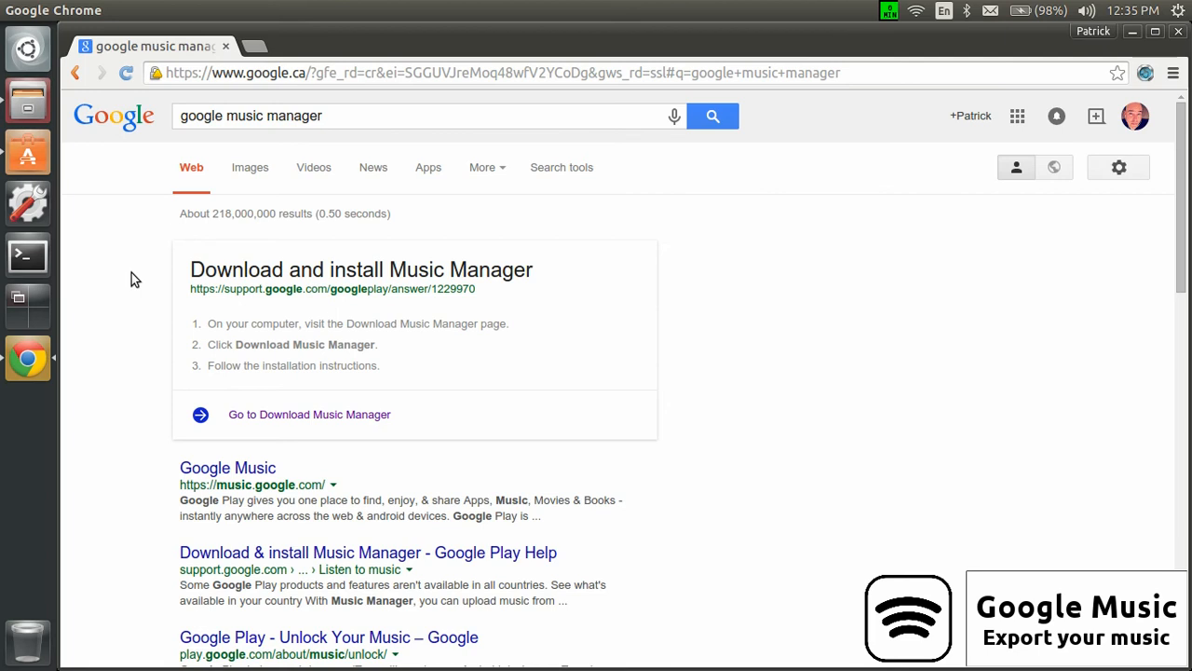
mouse_move(268, 138)
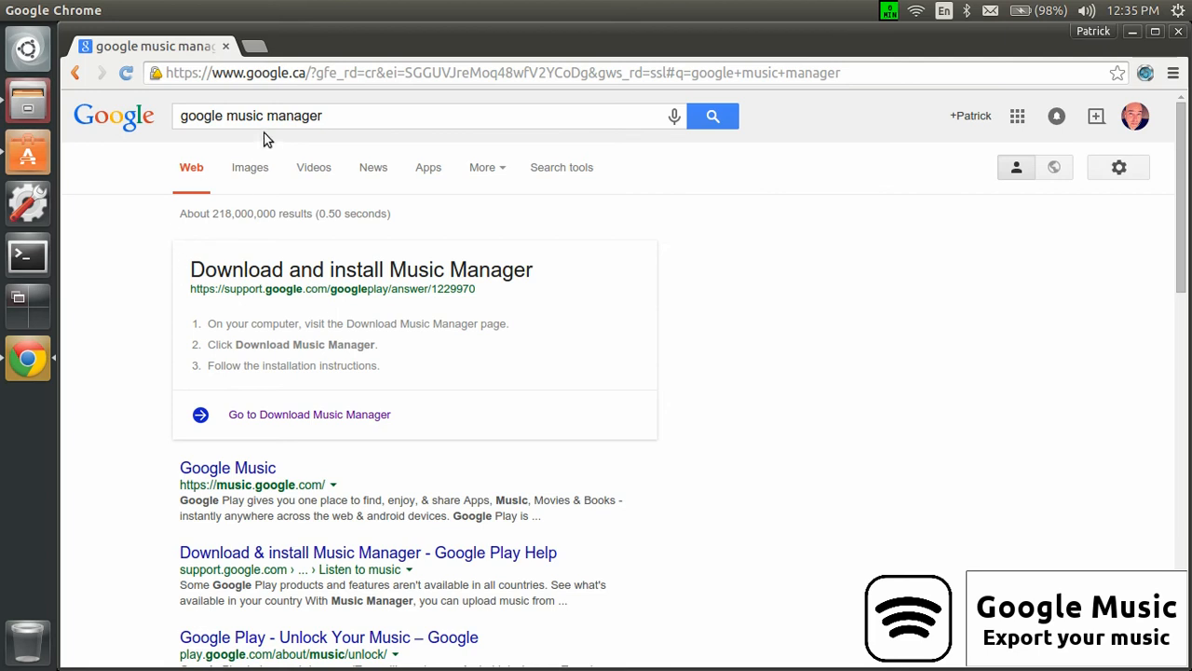
mouse_move(134, 406)
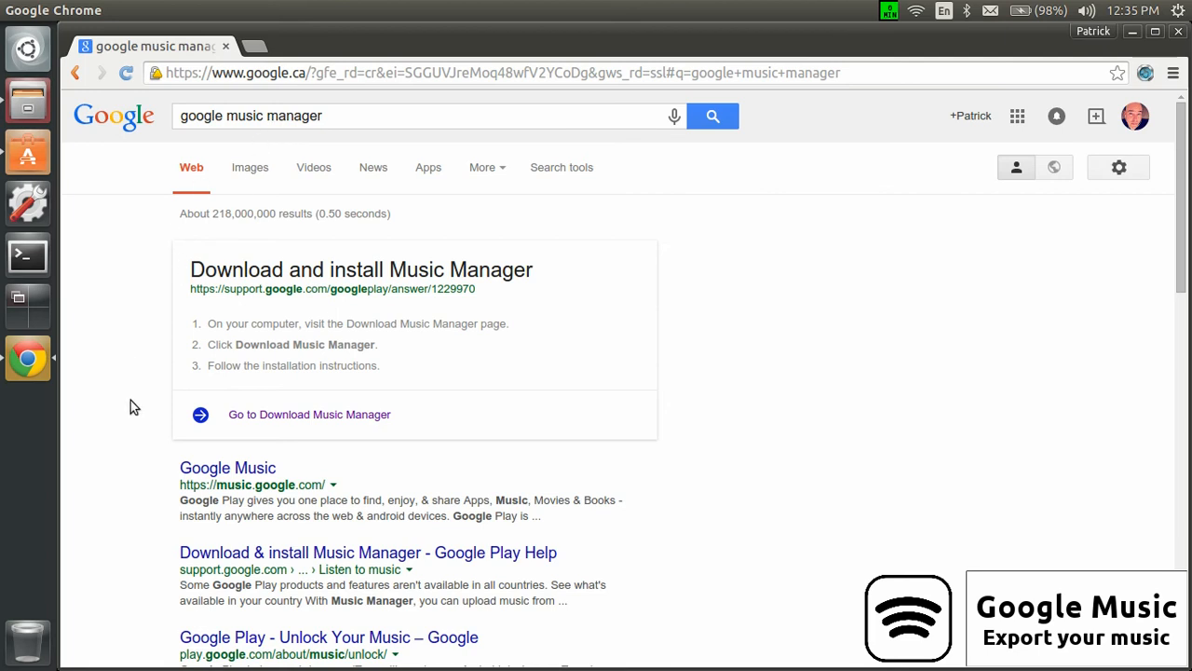
mouse_move(310, 414)
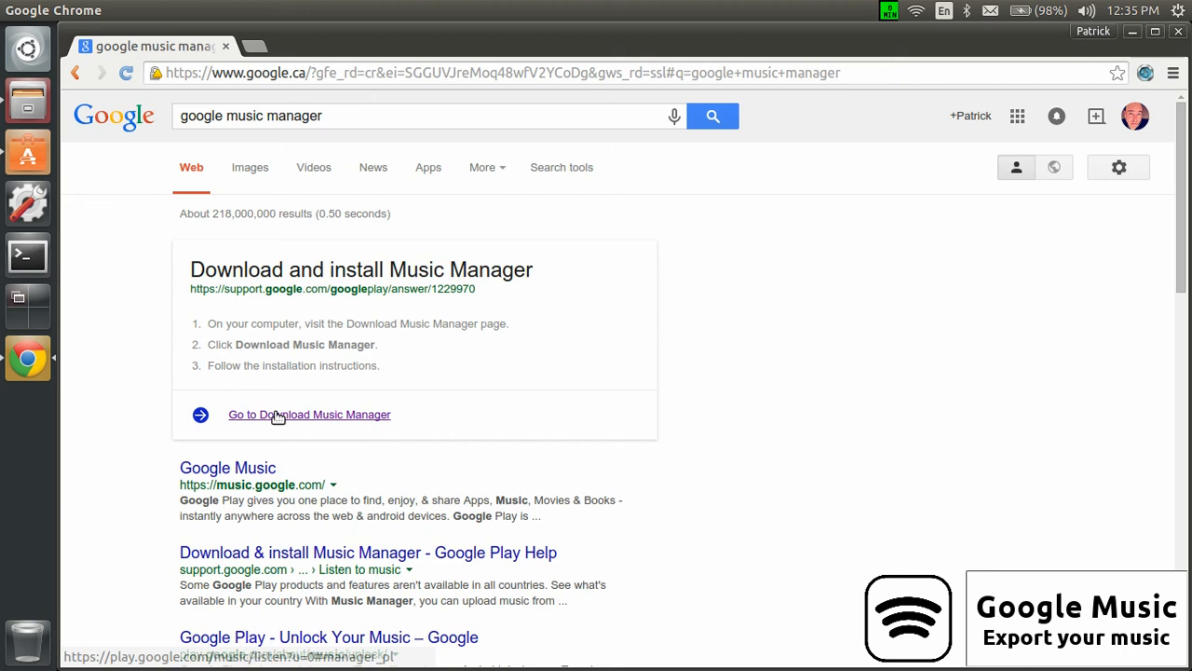
mouse_move(361, 349)
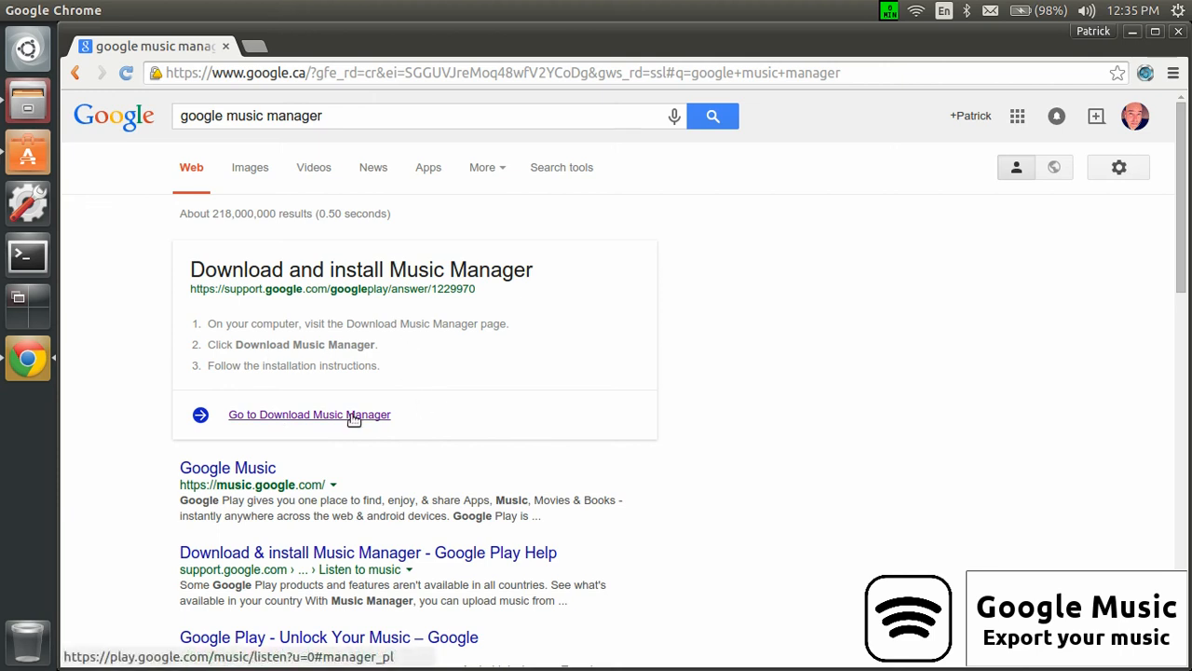
Reach the Music Manager download page and reveal the Debian/Ubuntu and Fedora/openSUSE packages.
left_click(309, 414)
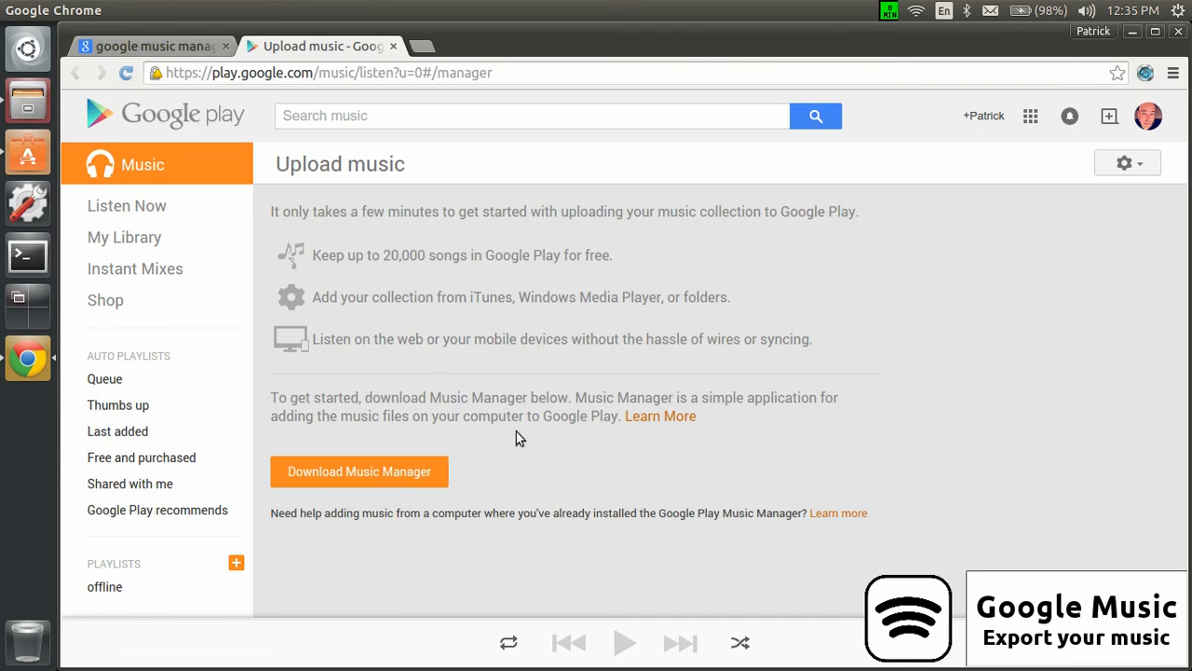
mouse_move(495, 467)
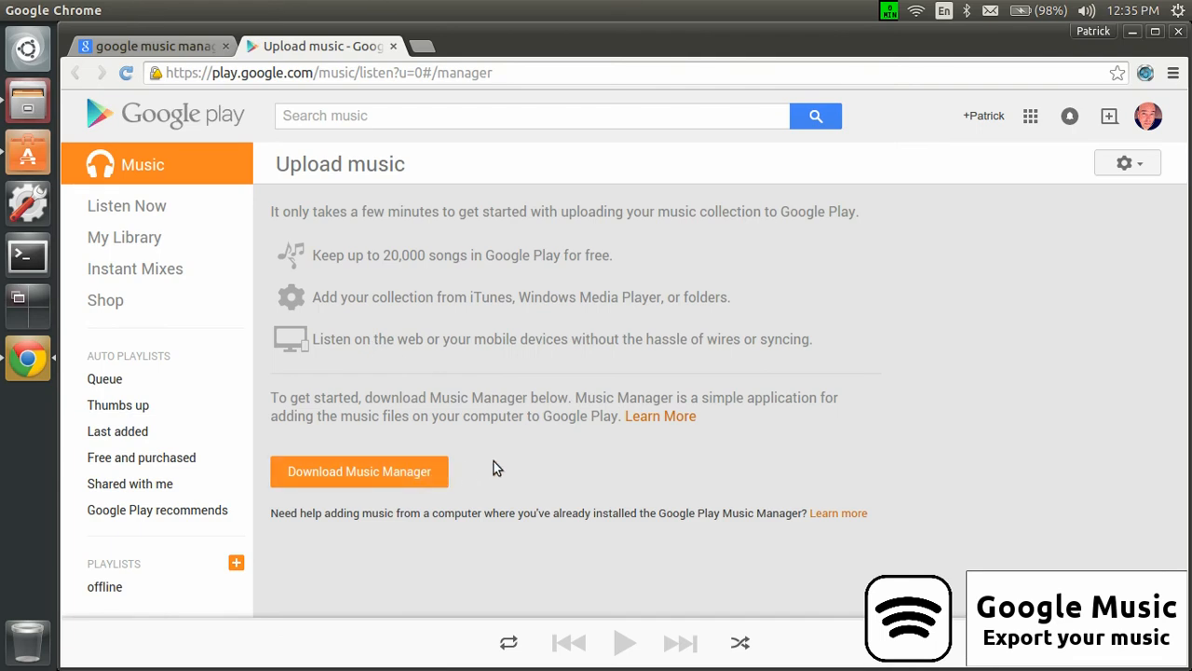
mouse_move(425, 475)
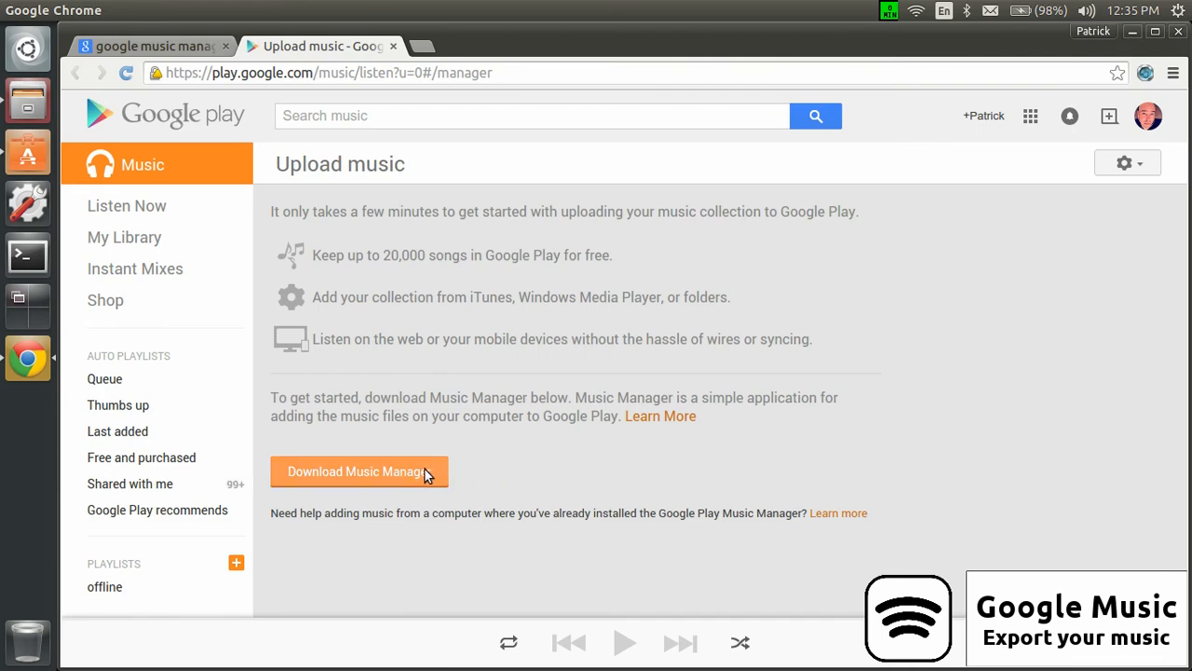
left_click(357, 471)
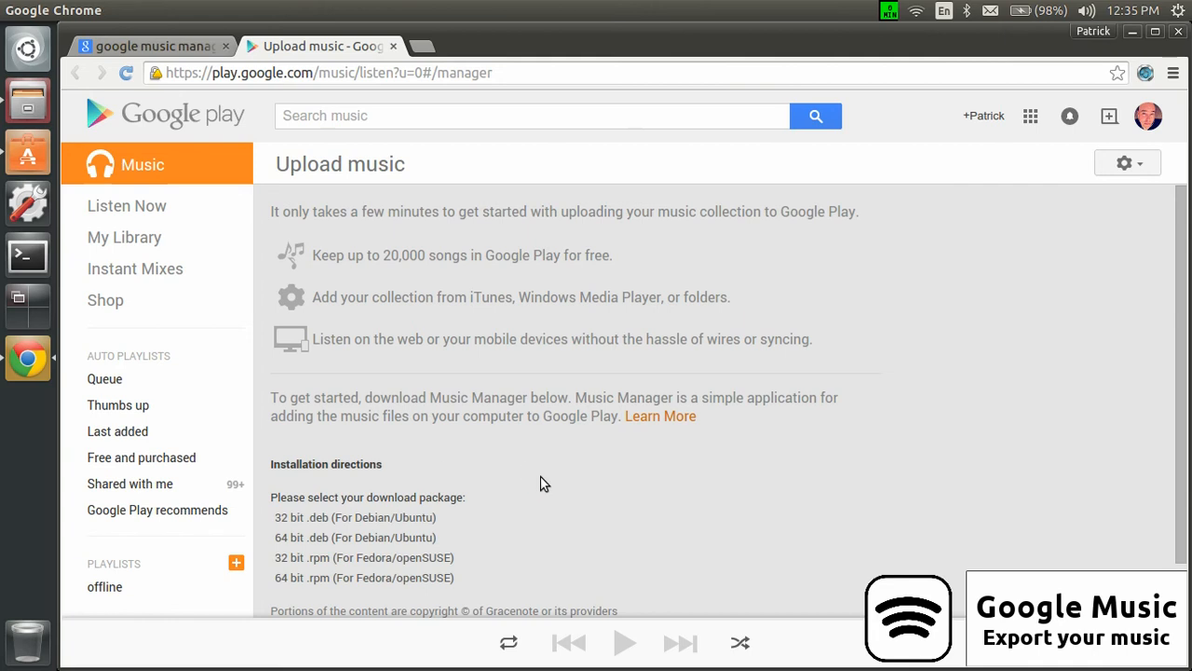
scroll("down", 3)
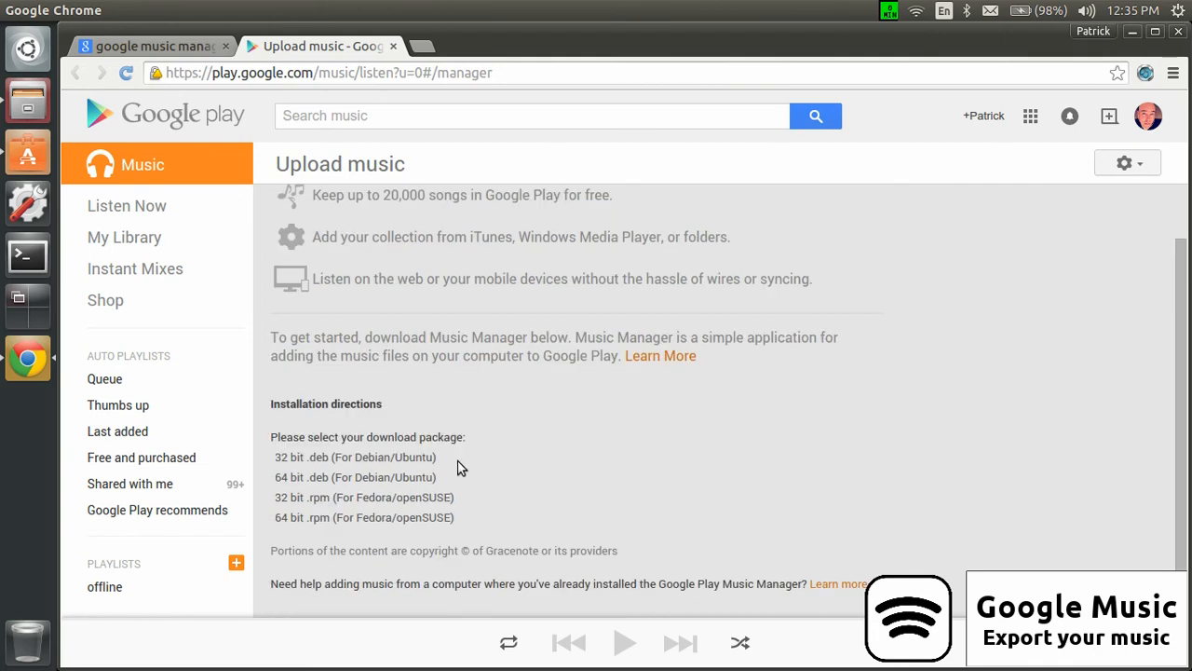
mouse_move(477, 509)
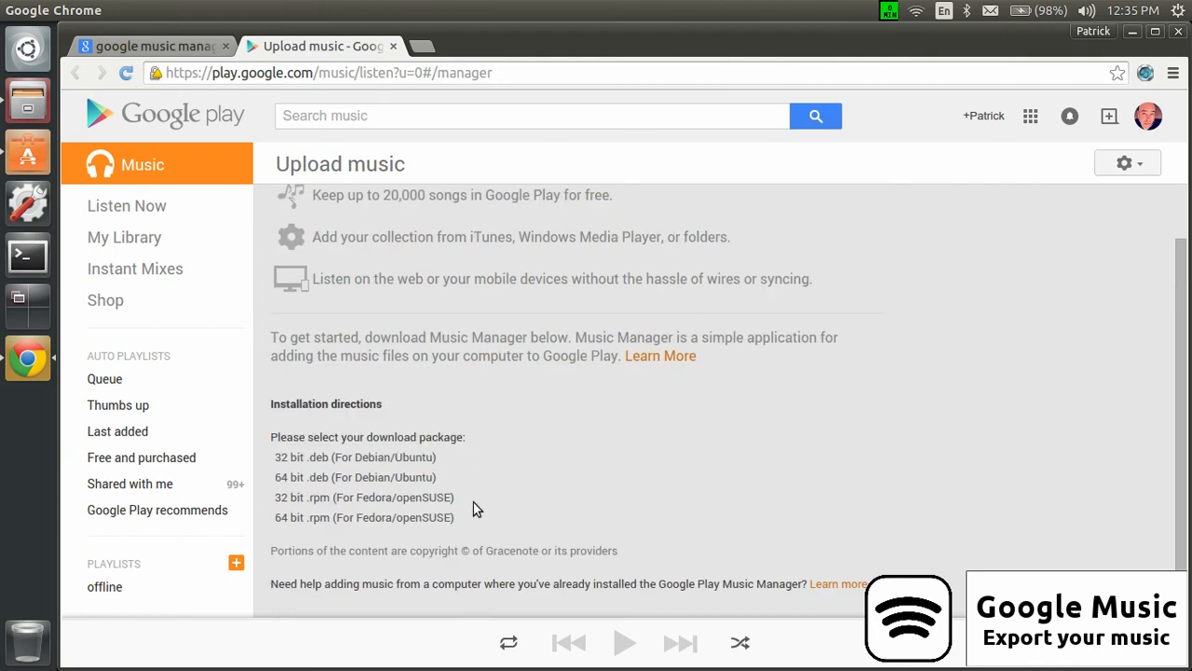
mouse_move(494, 484)
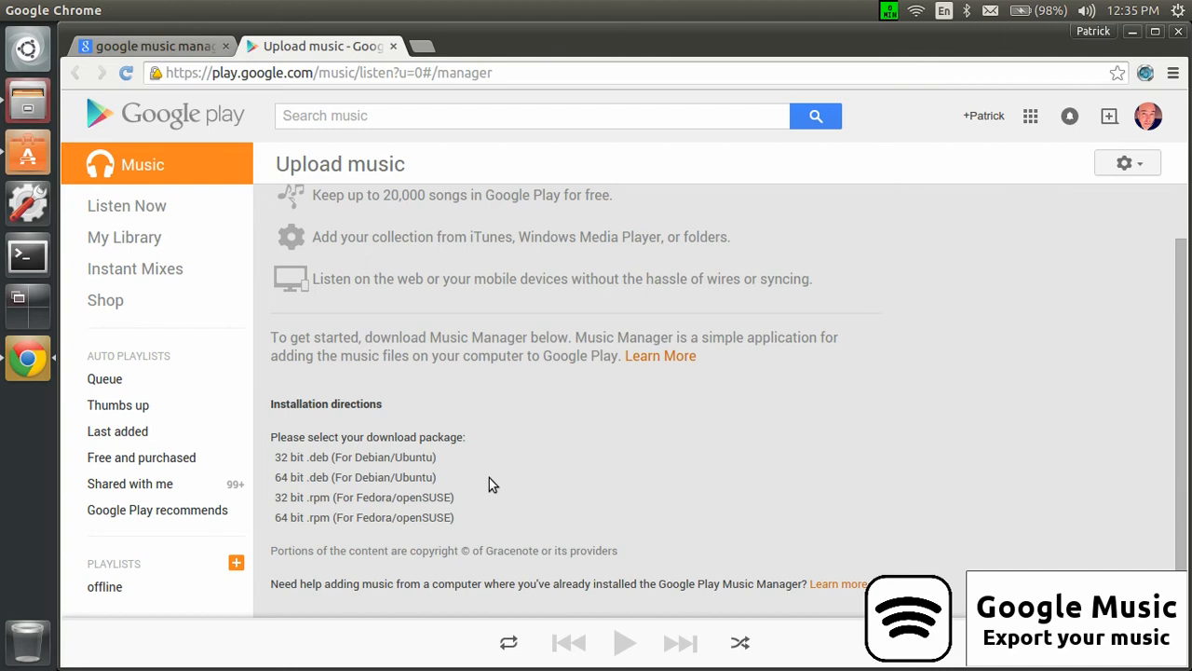
mouse_move(363, 496)
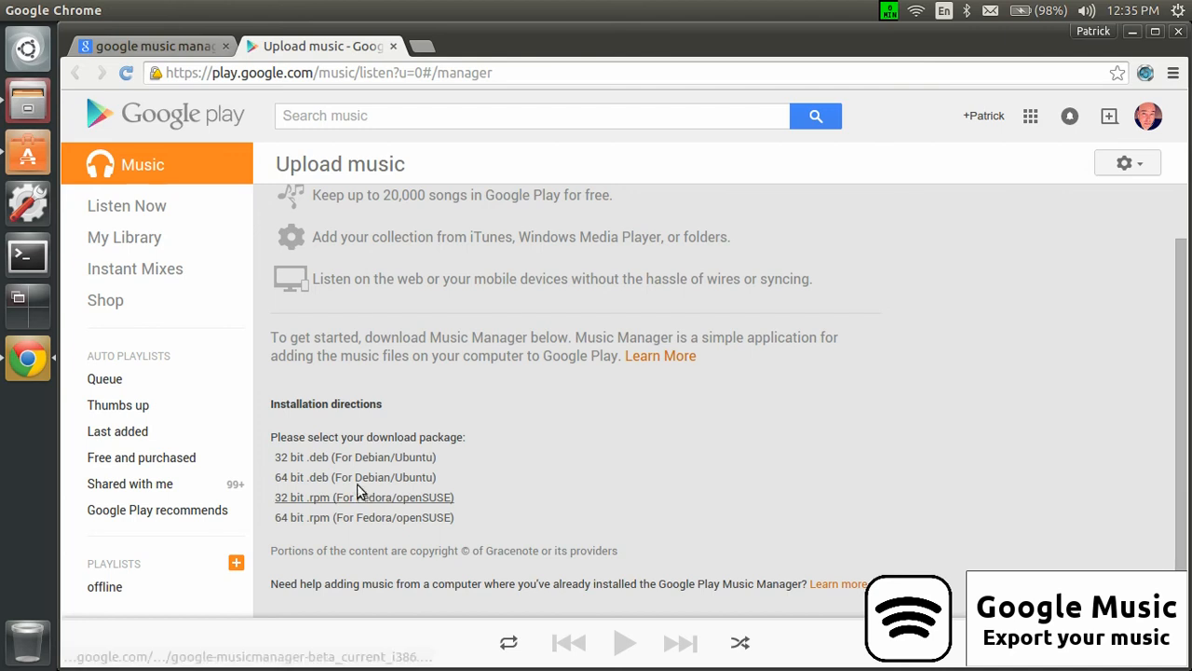
mouse_move(307, 482)
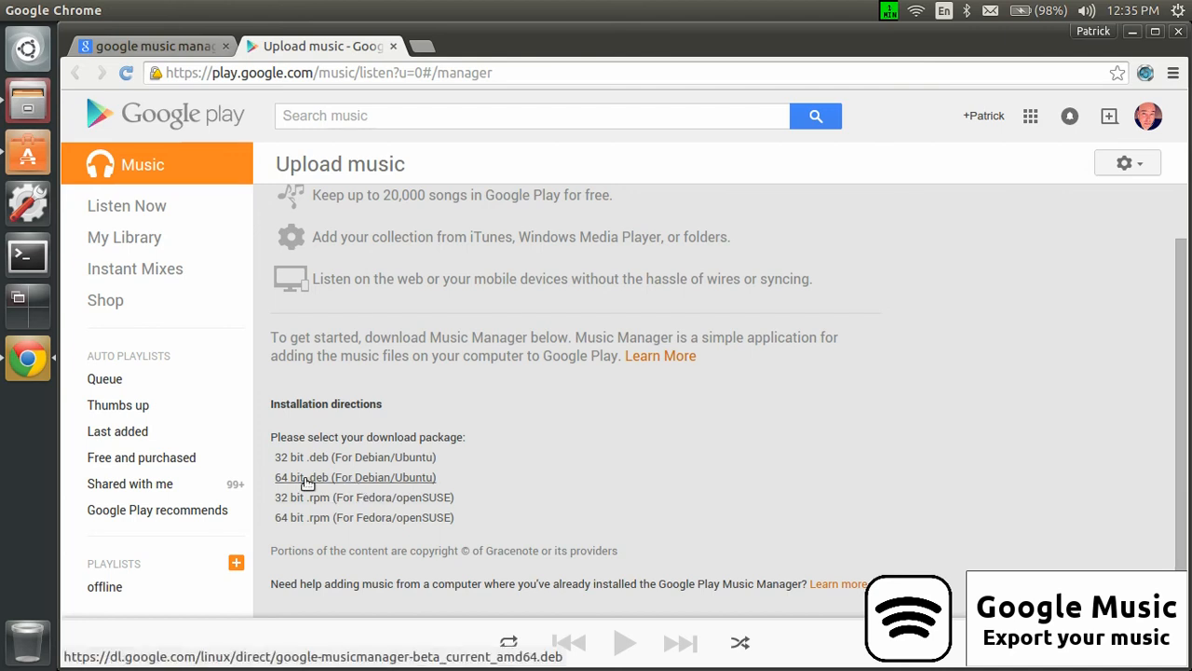
mouse_move(476, 480)
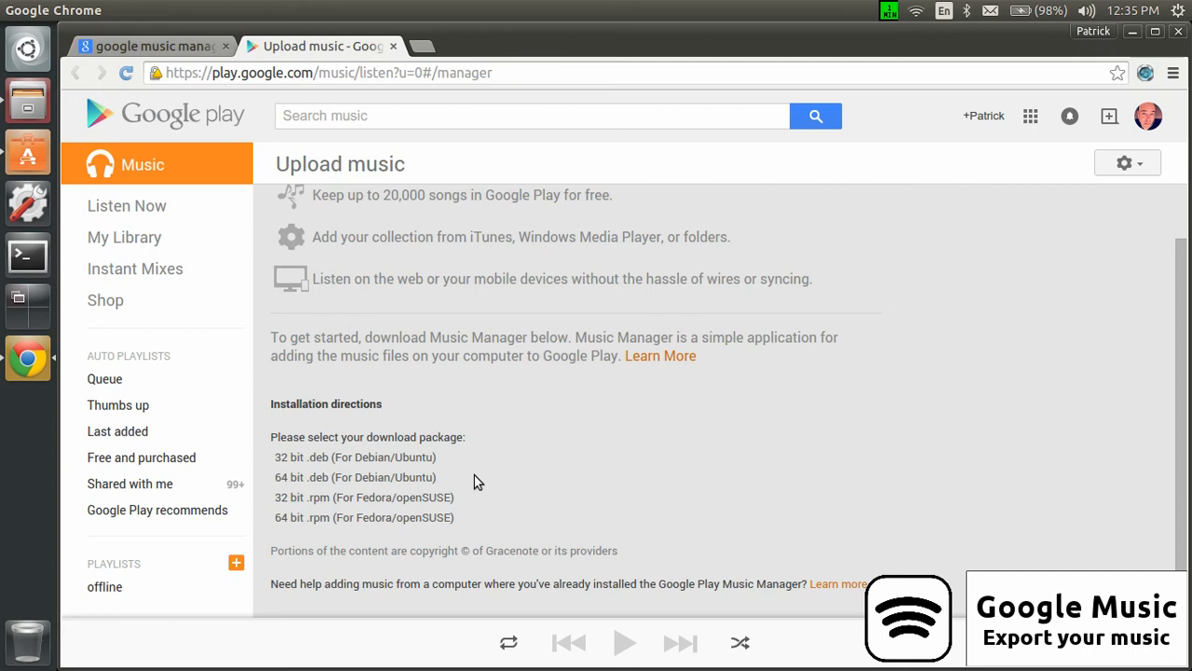
mouse_move(28, 150)
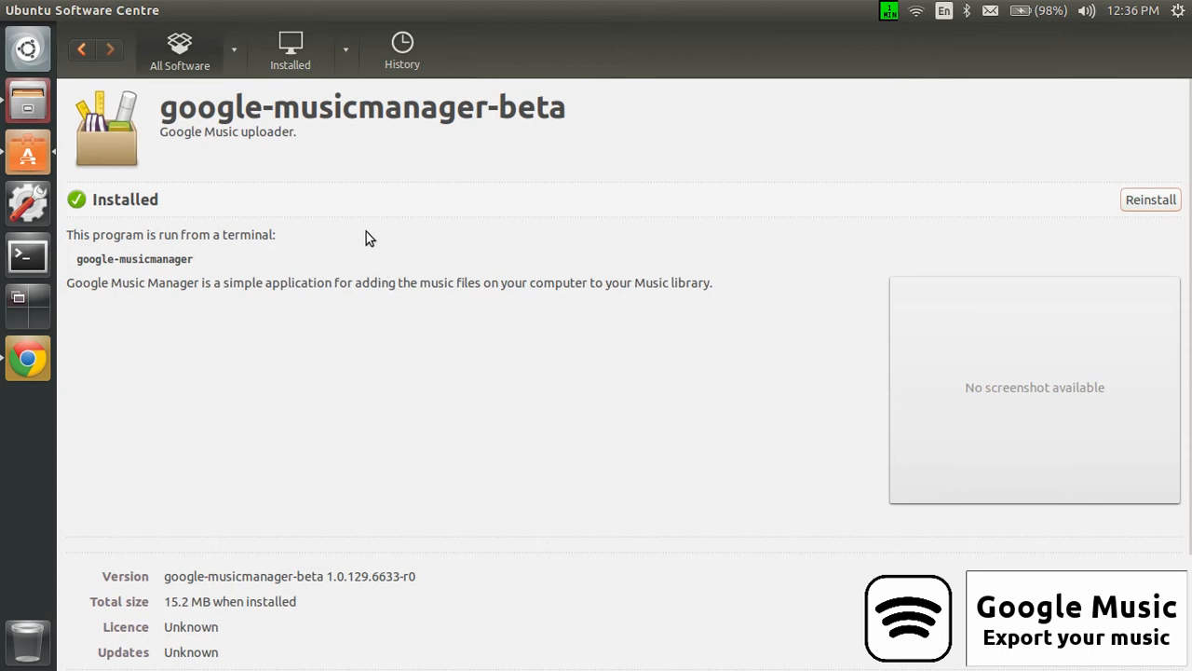
mouse_move(709, 227)
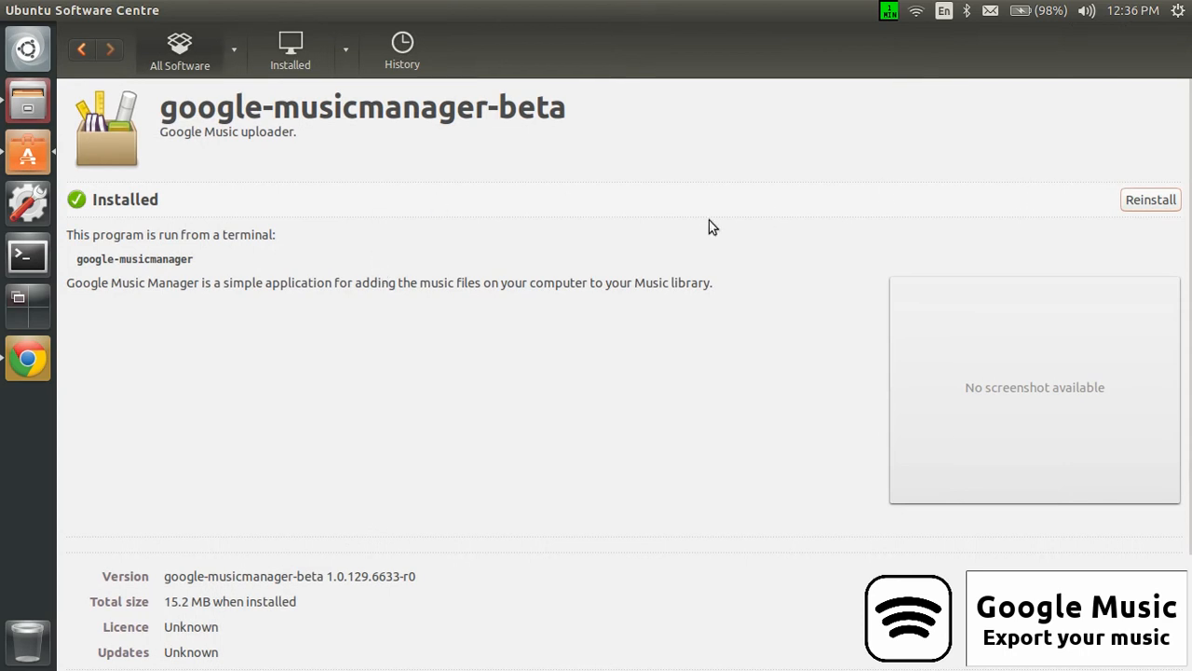
mouse_move(421, 229)
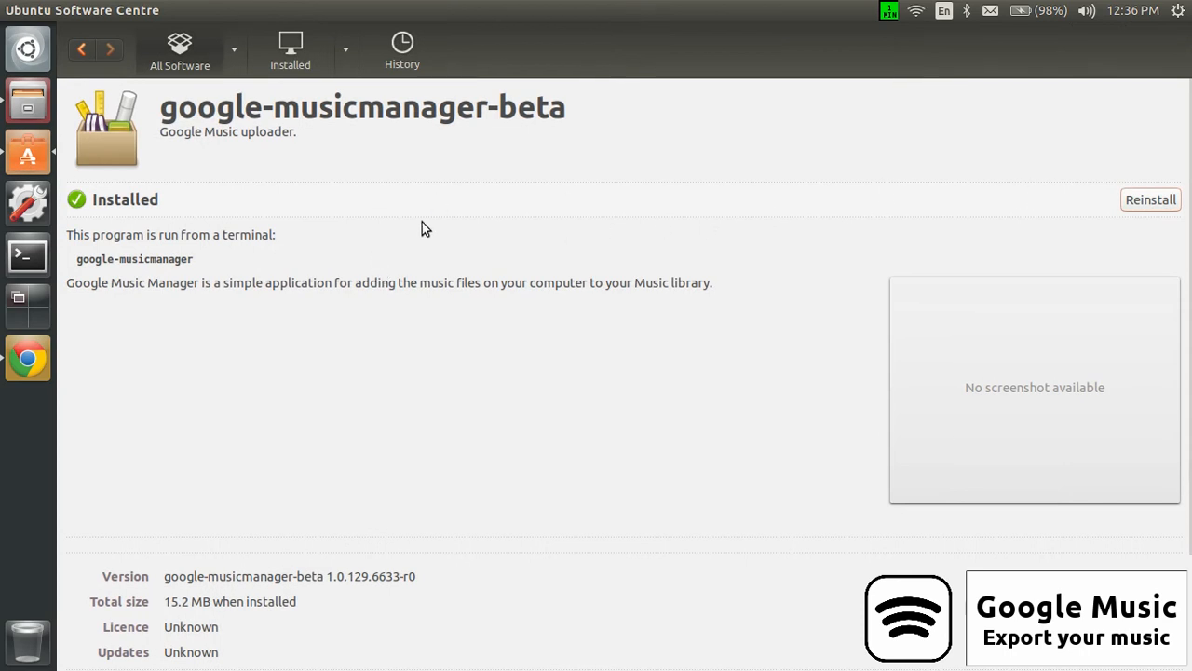
mouse_move(372, 138)
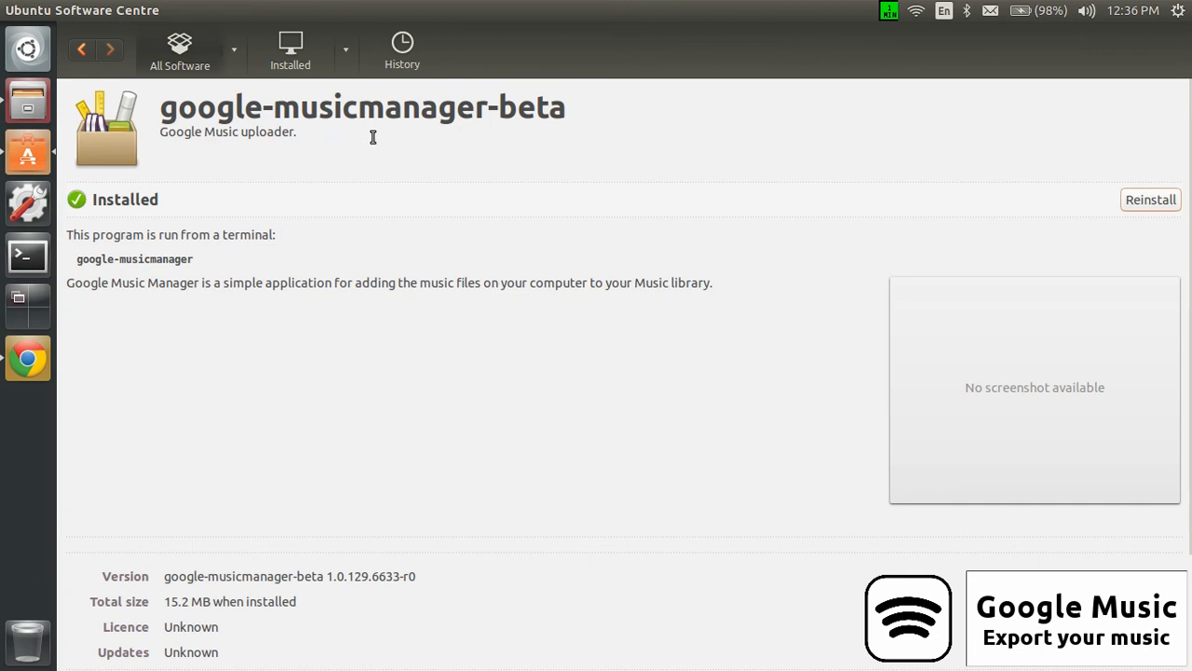
mouse_move(421, 376)
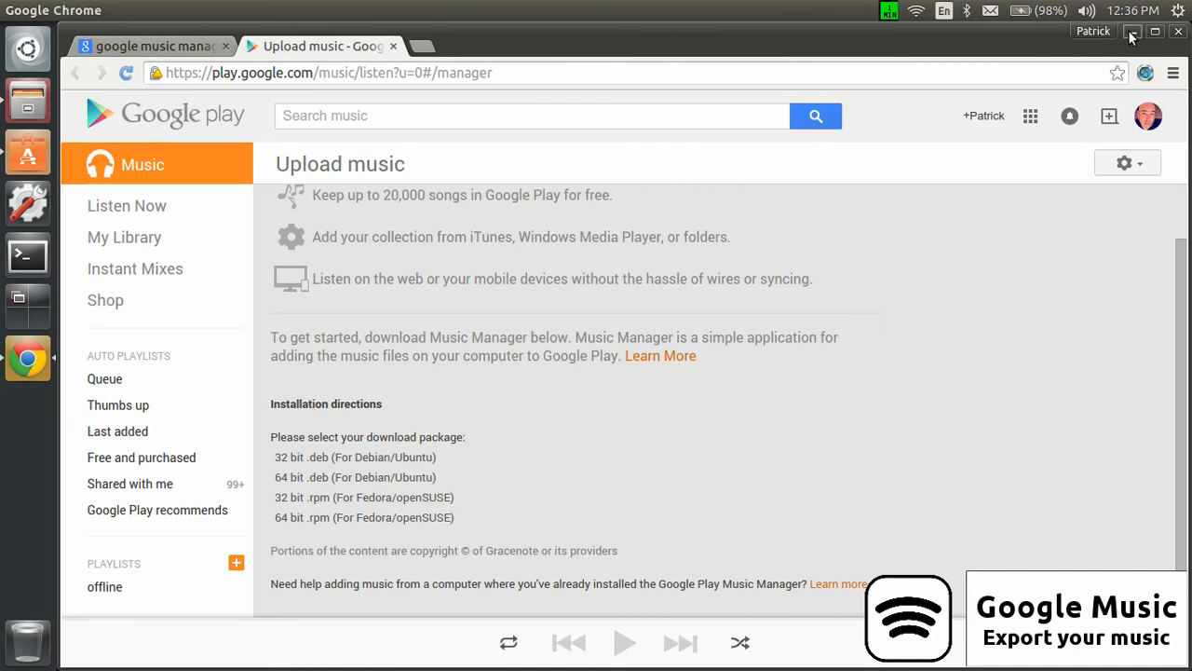
Close the Chrome window so the Ubuntu desktop shows again.
left_click(1132, 29)
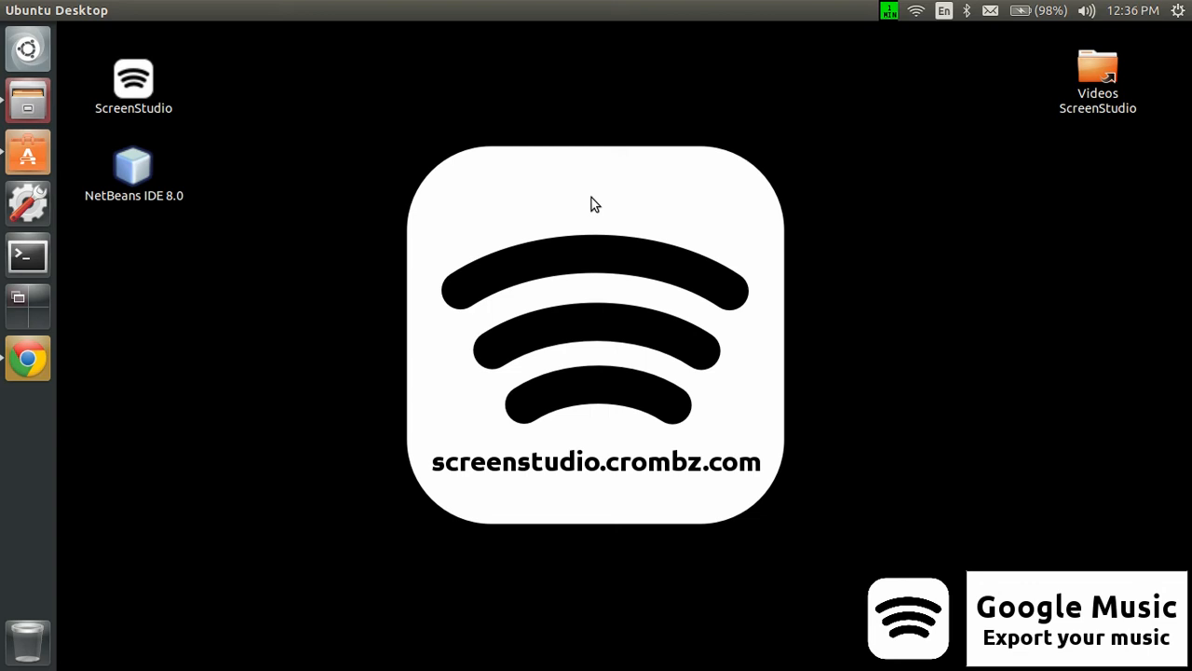
mouse_move(626, 197)
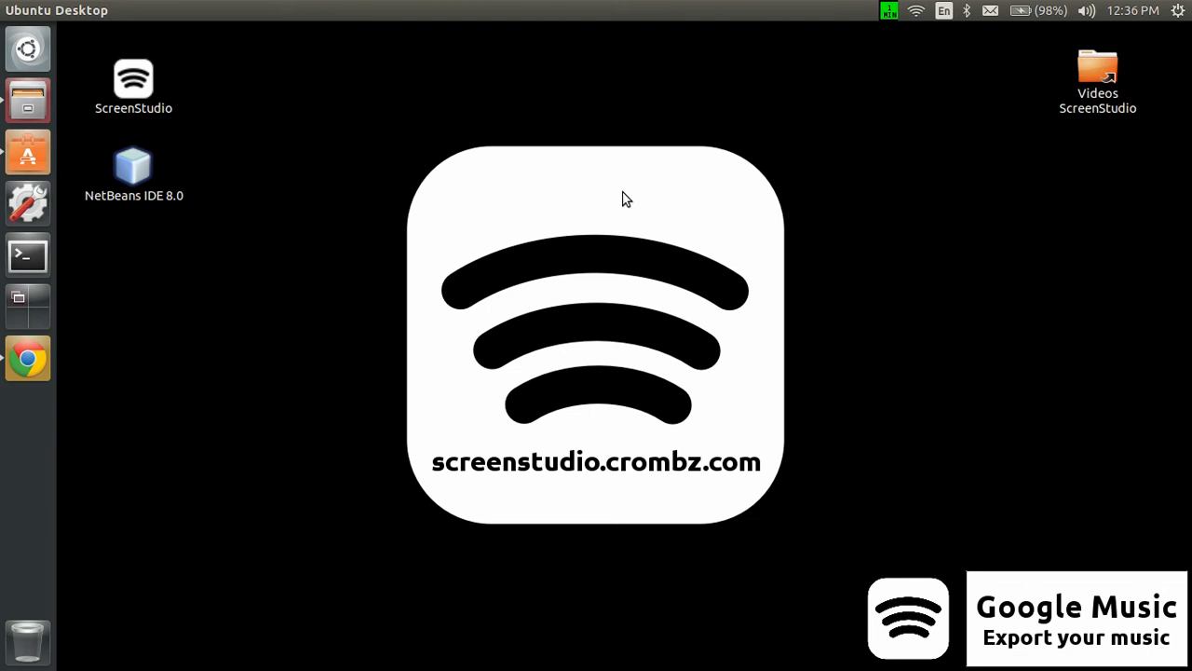
mouse_move(290, 298)
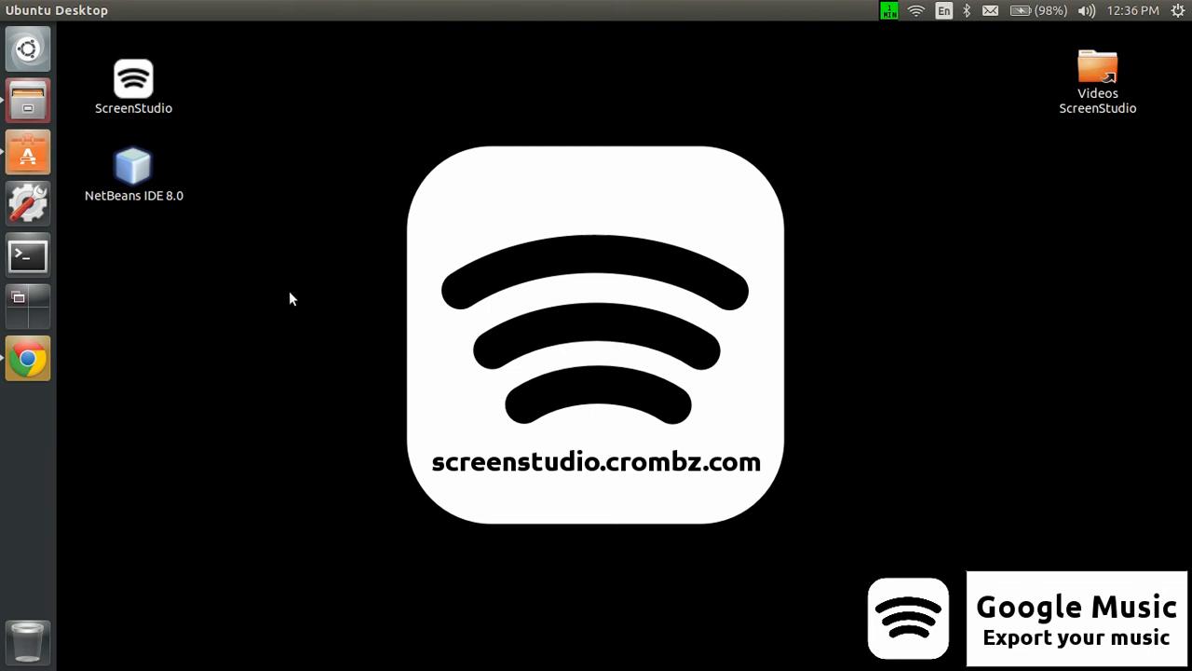
mouse_move(734, 175)
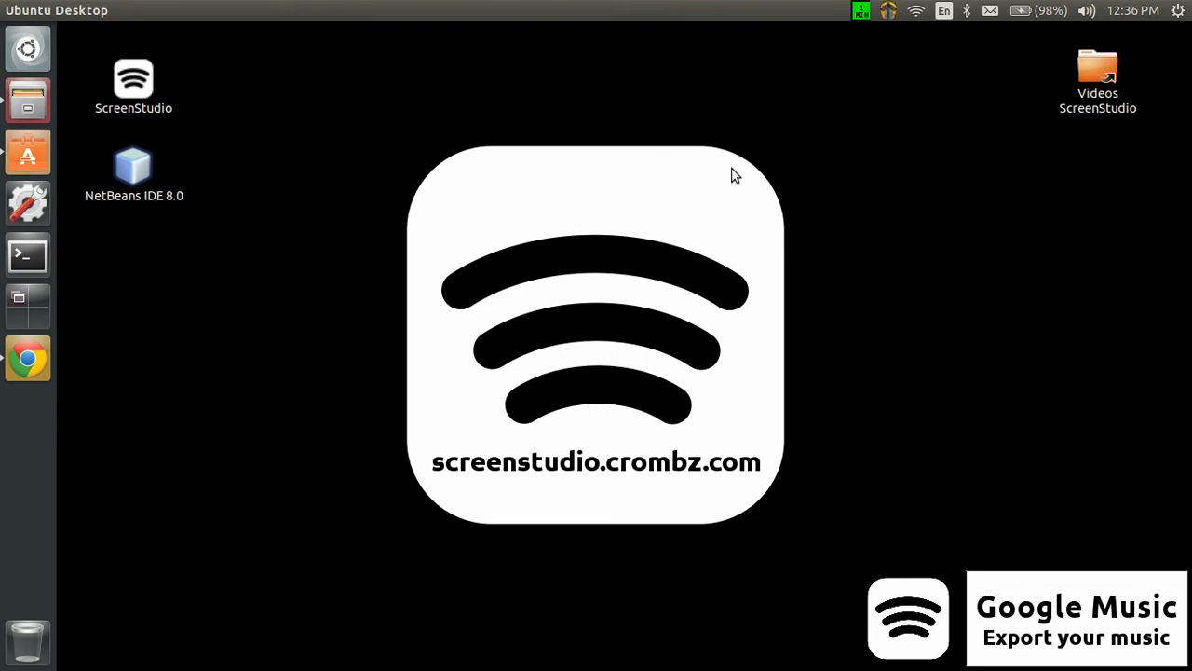
mouse_move(558, 277)
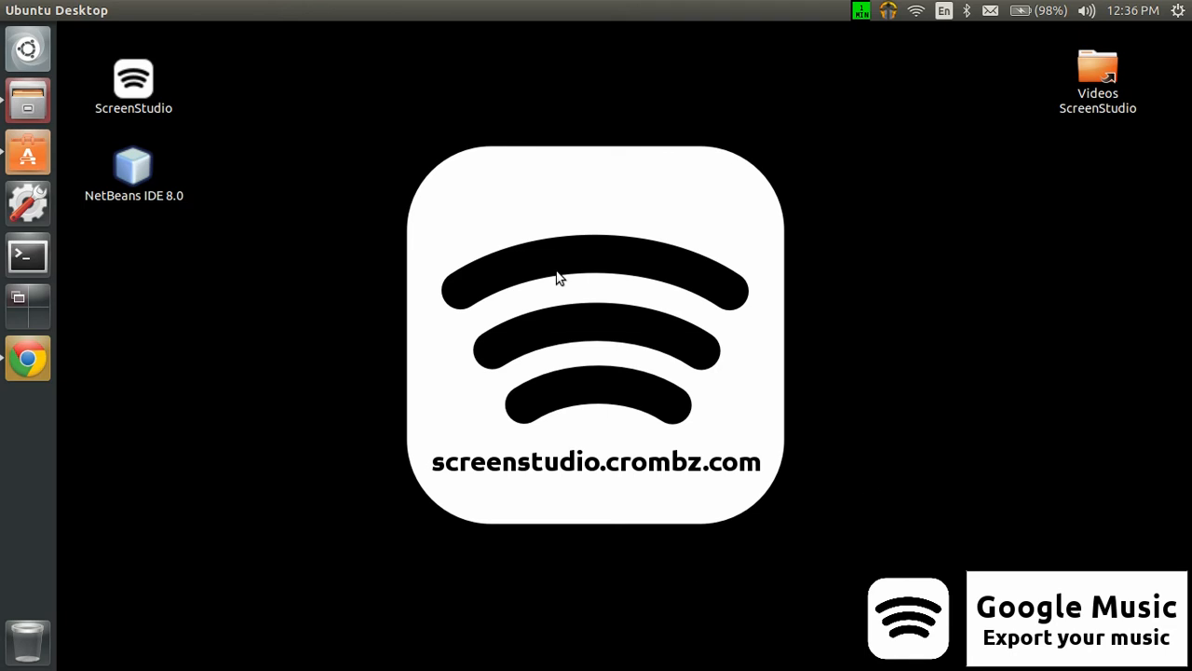
mouse_move(803, 106)
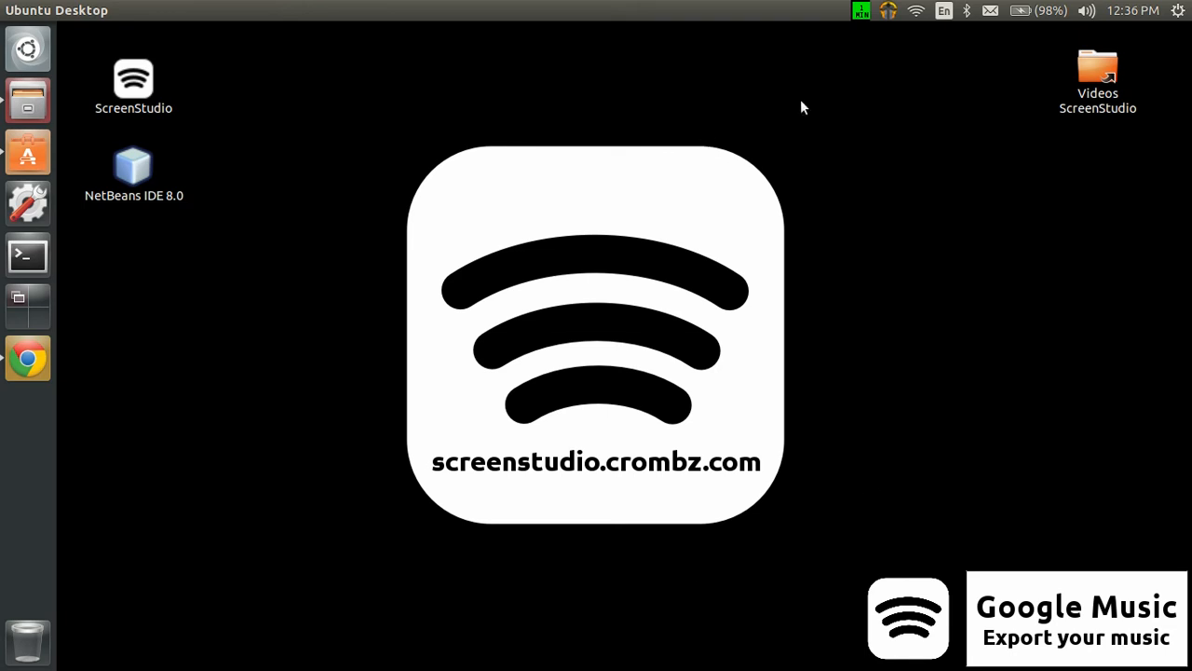
mouse_move(890, 15)
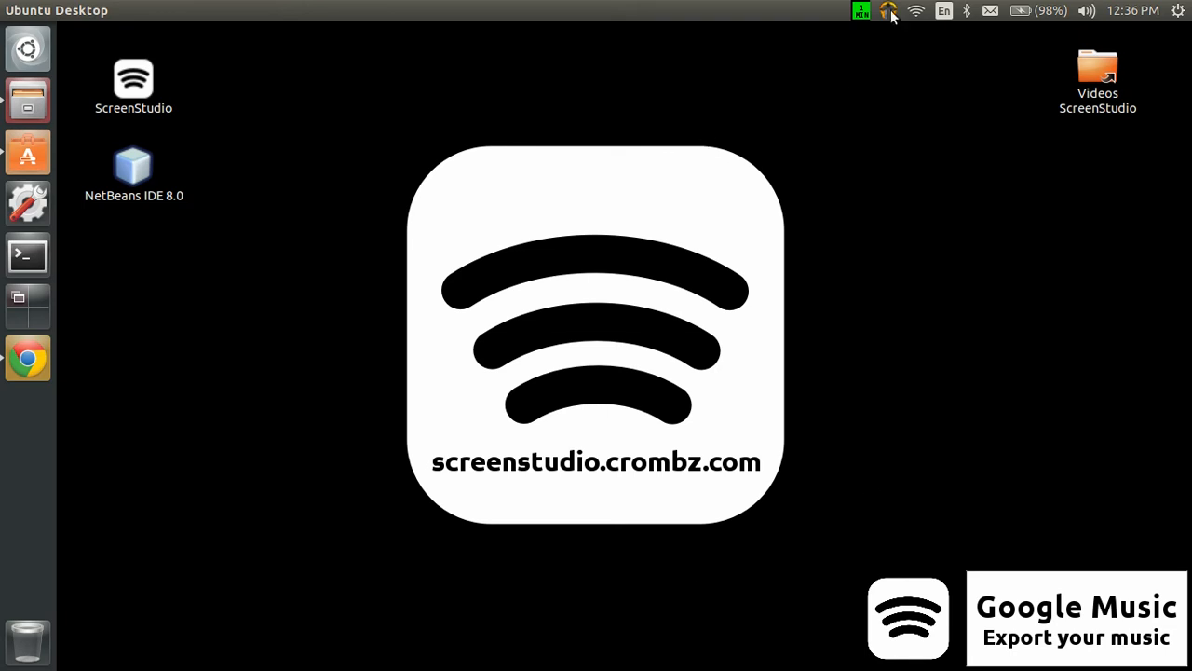
left_click(888, 11)
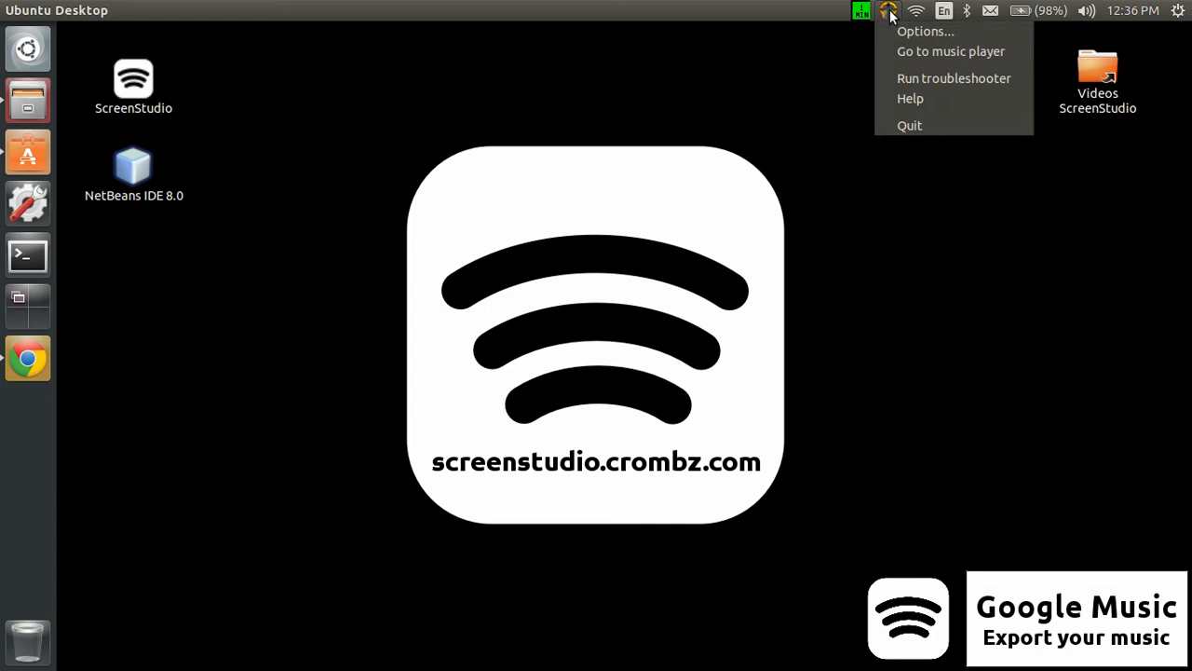
mouse_move(715, 108)
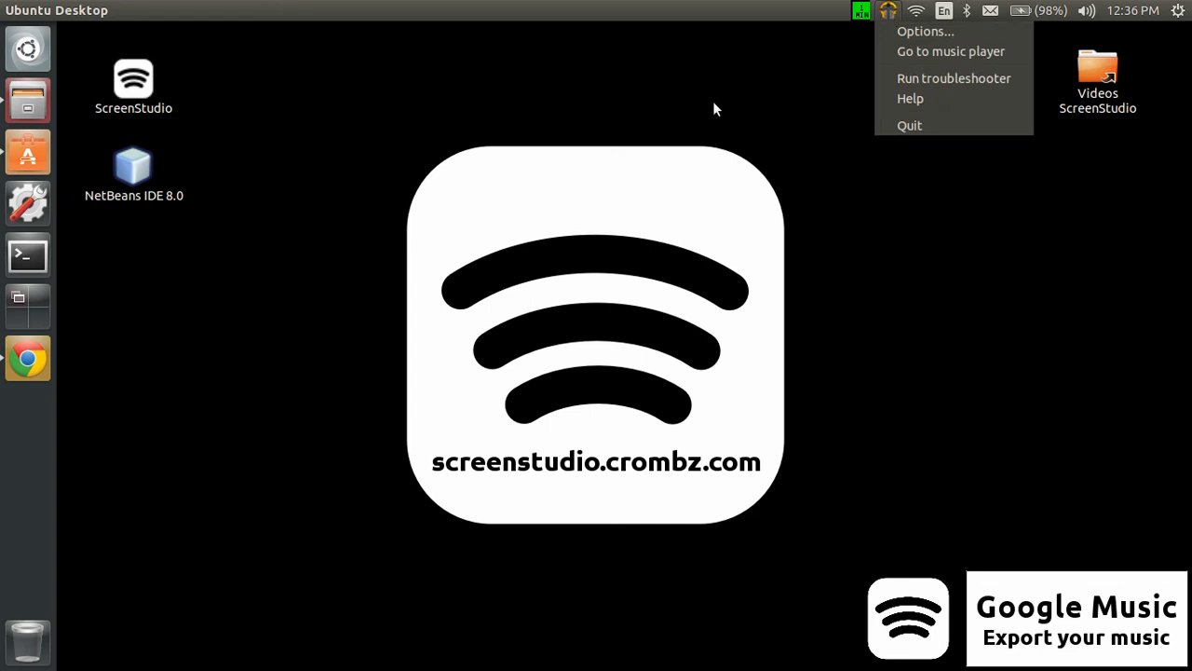
mouse_move(890, 26)
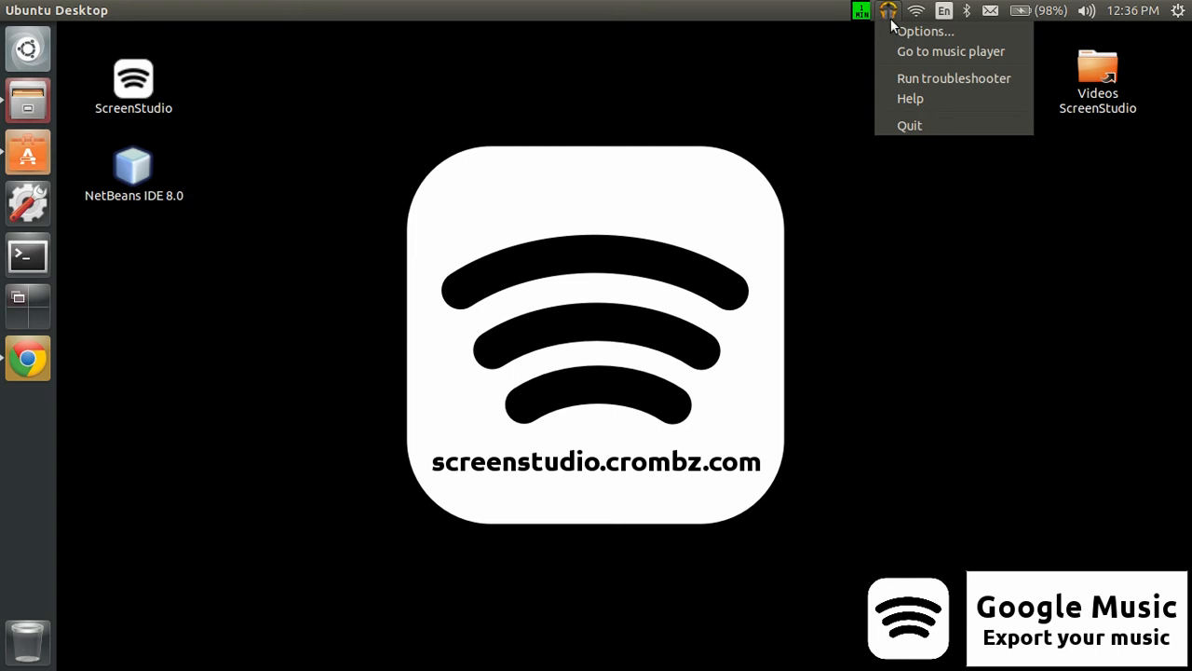
mouse_move(891, 22)
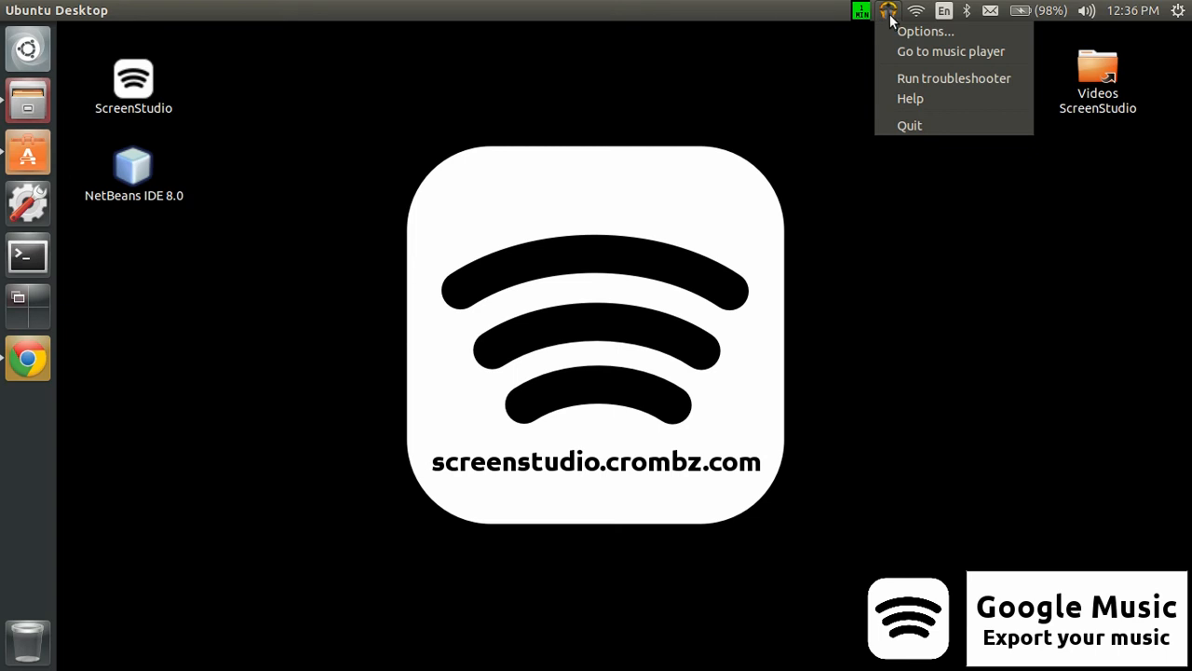
mouse_move(799, 67)
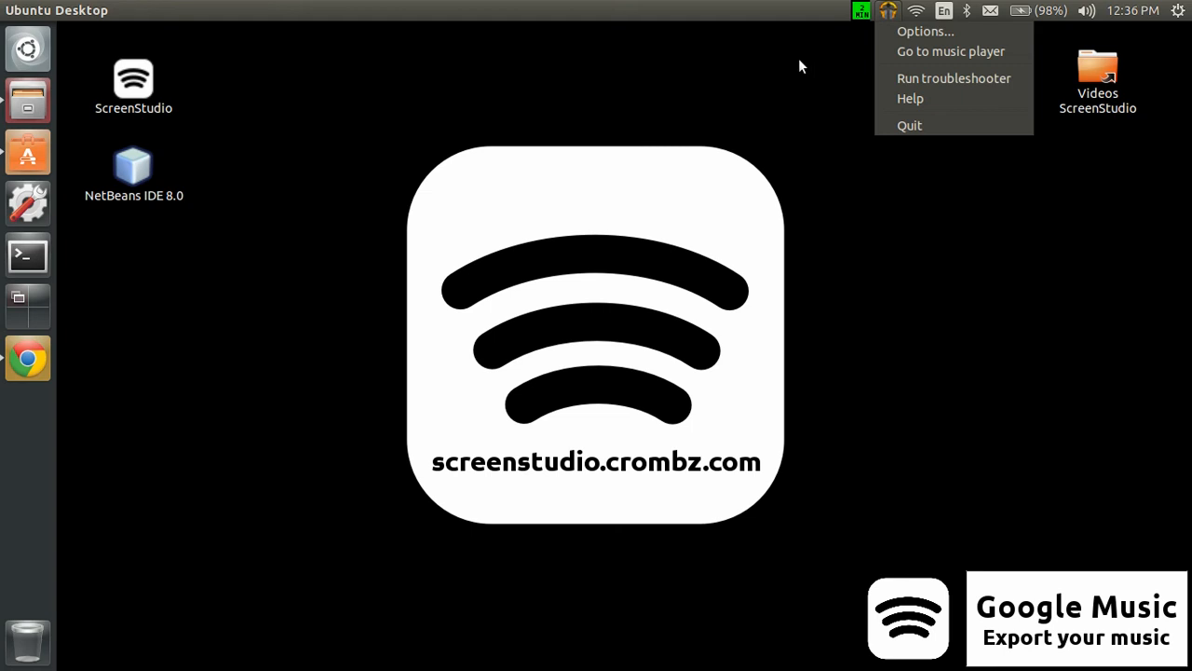
mouse_move(872, 45)
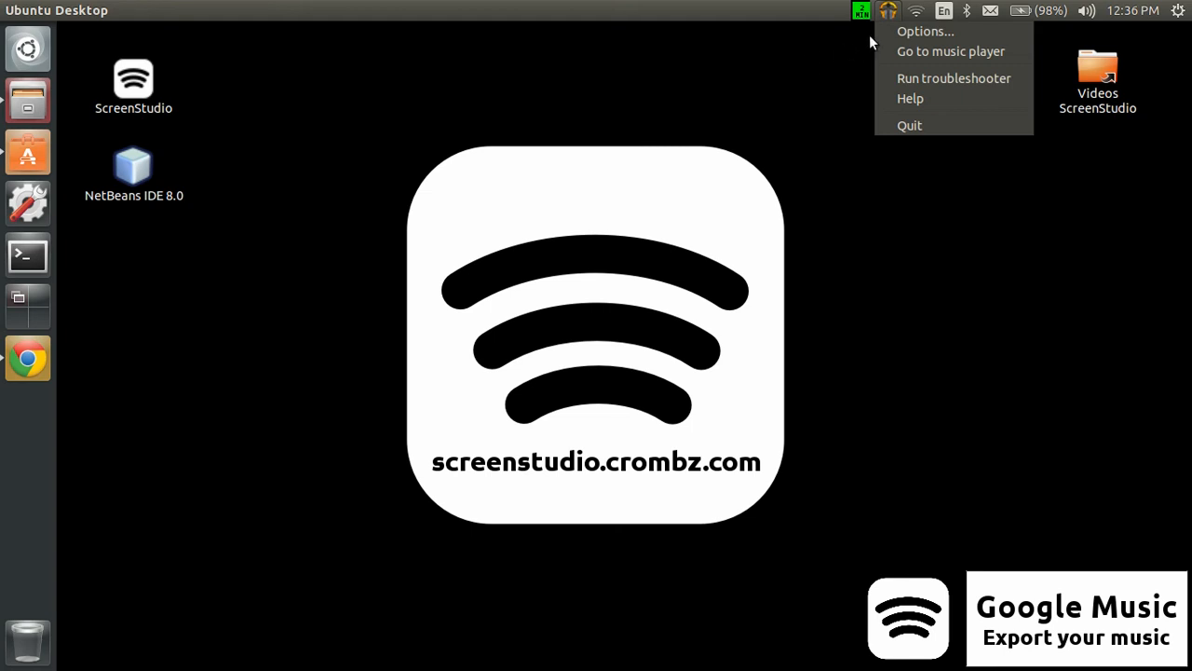
mouse_move(845, 52)
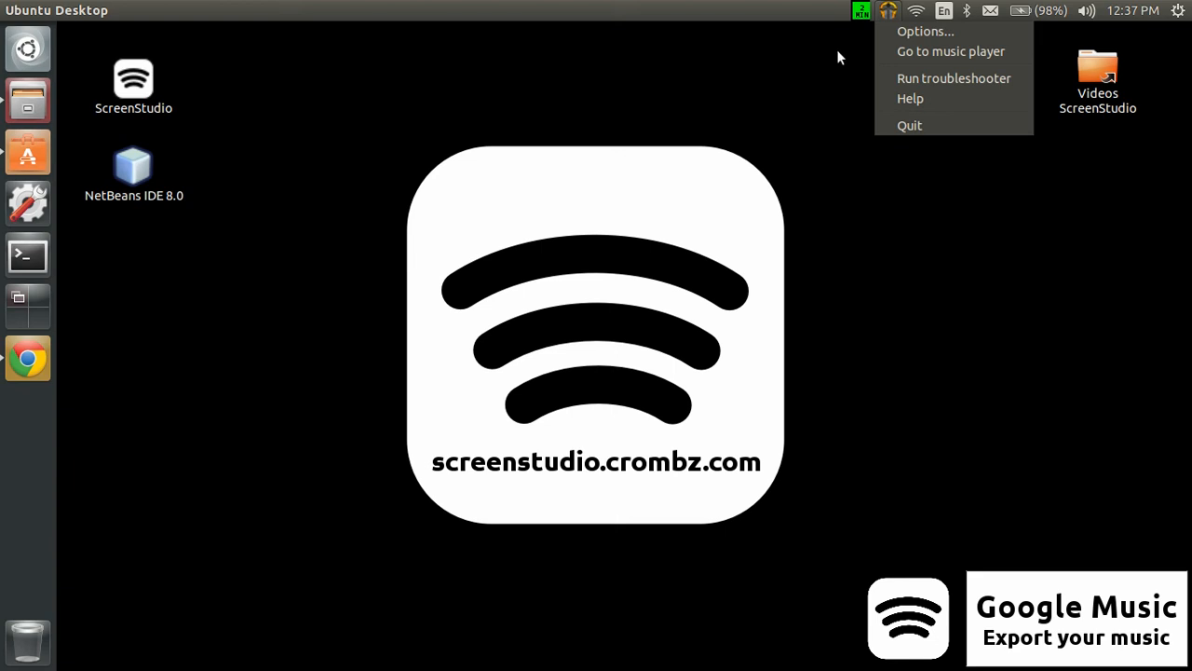
mouse_move(887, 17)
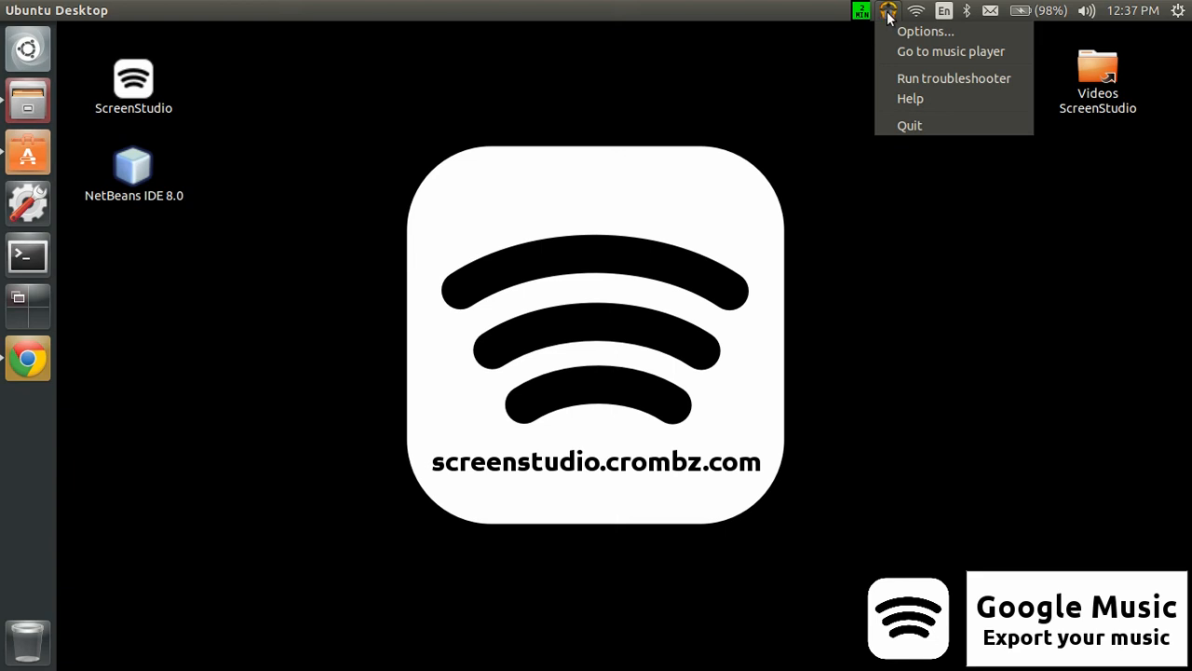
mouse_move(887, 20)
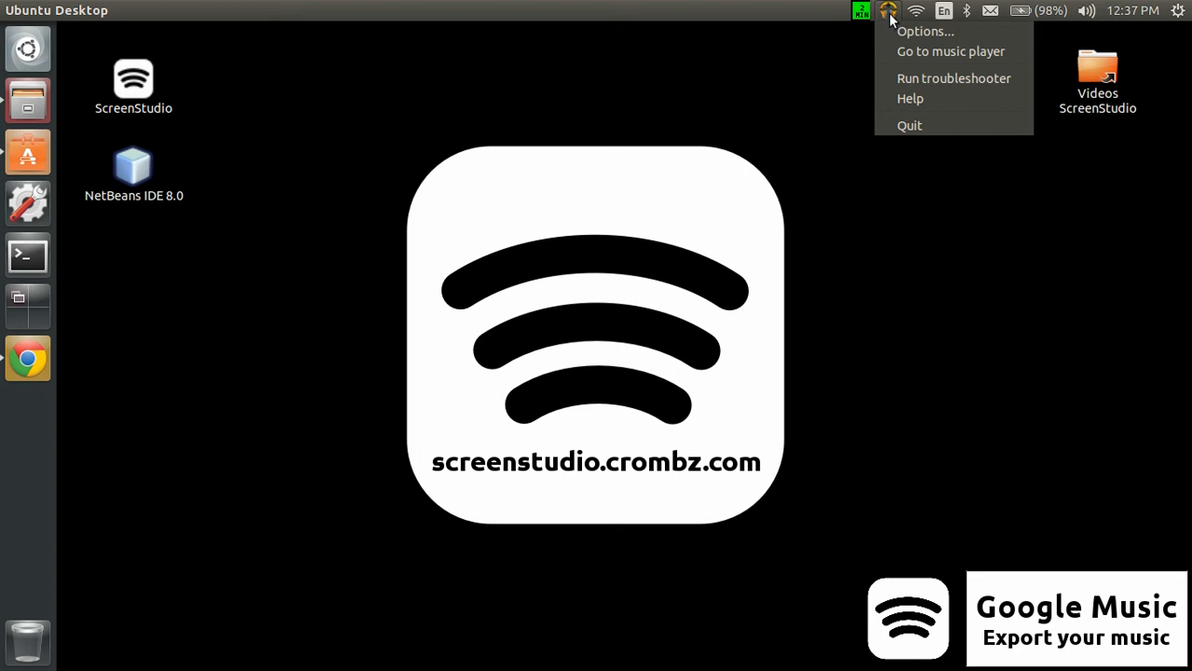
left_click(778, 112)
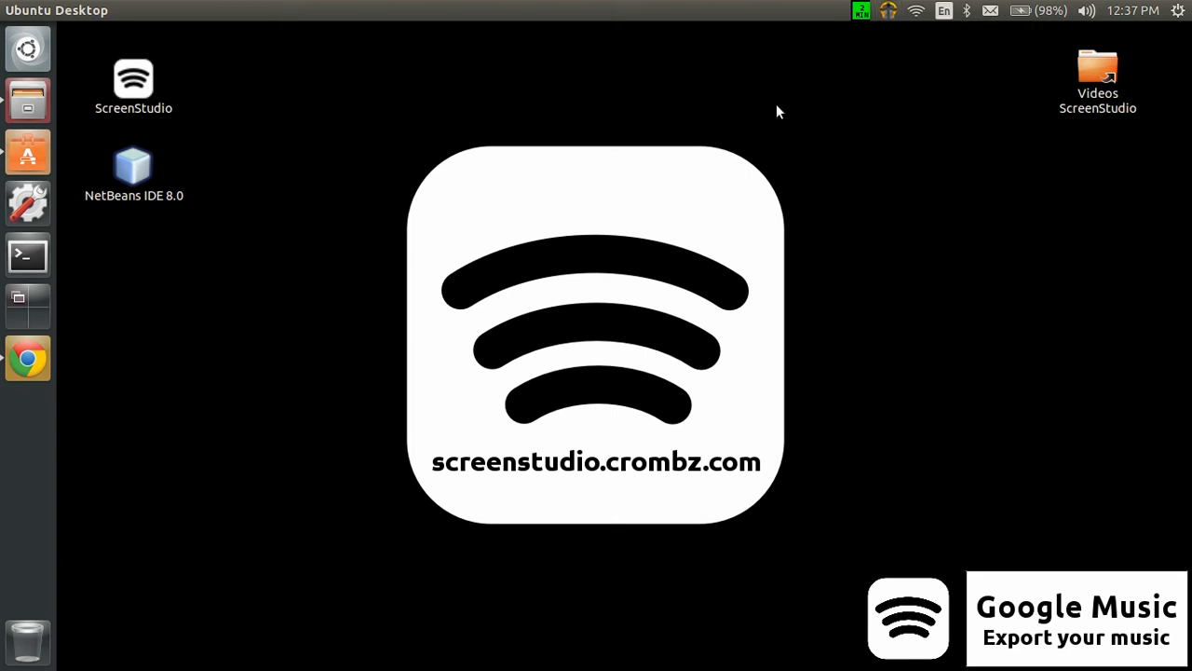
mouse_move(397, 156)
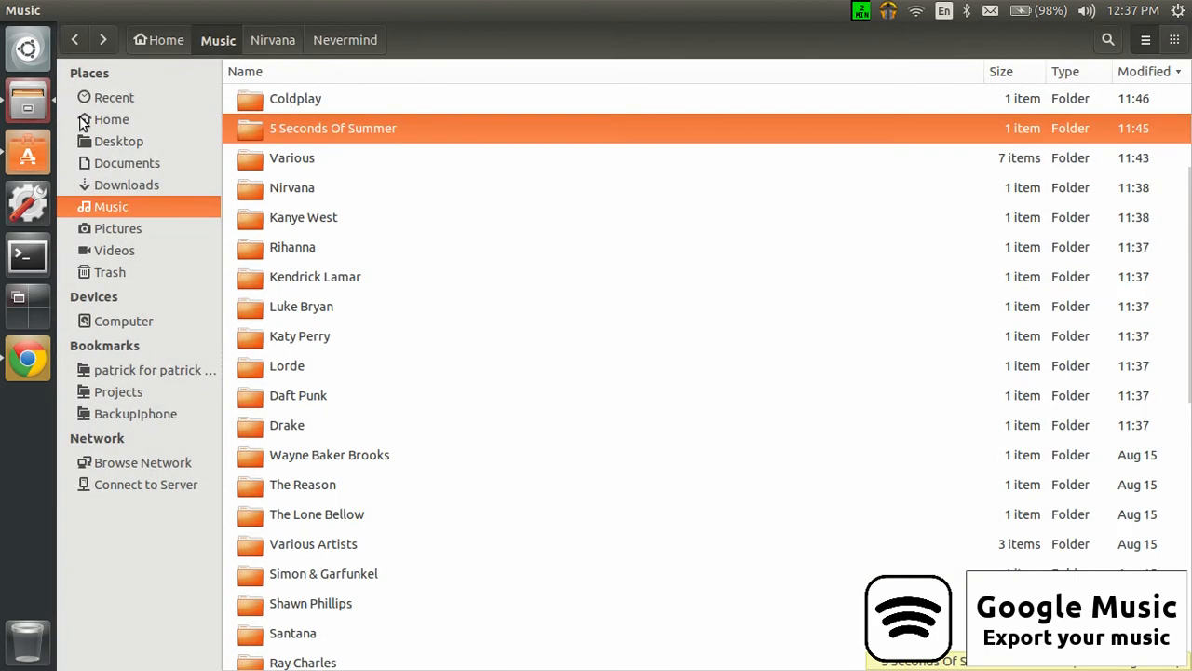
mouse_move(466, 179)
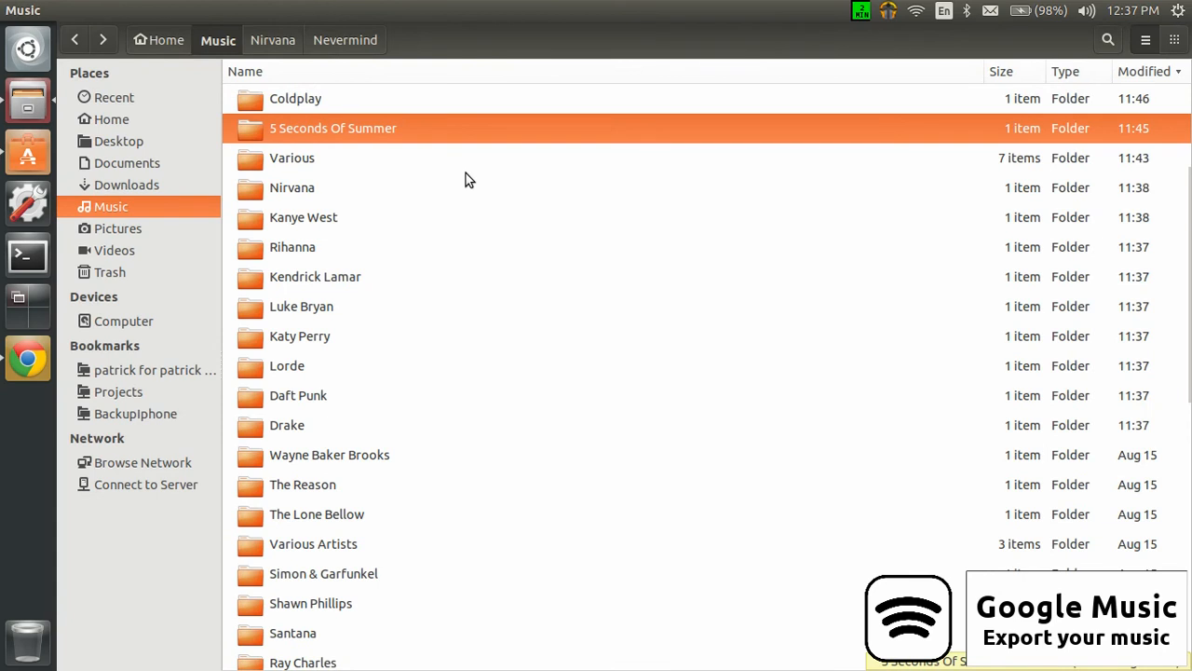
mouse_move(112, 205)
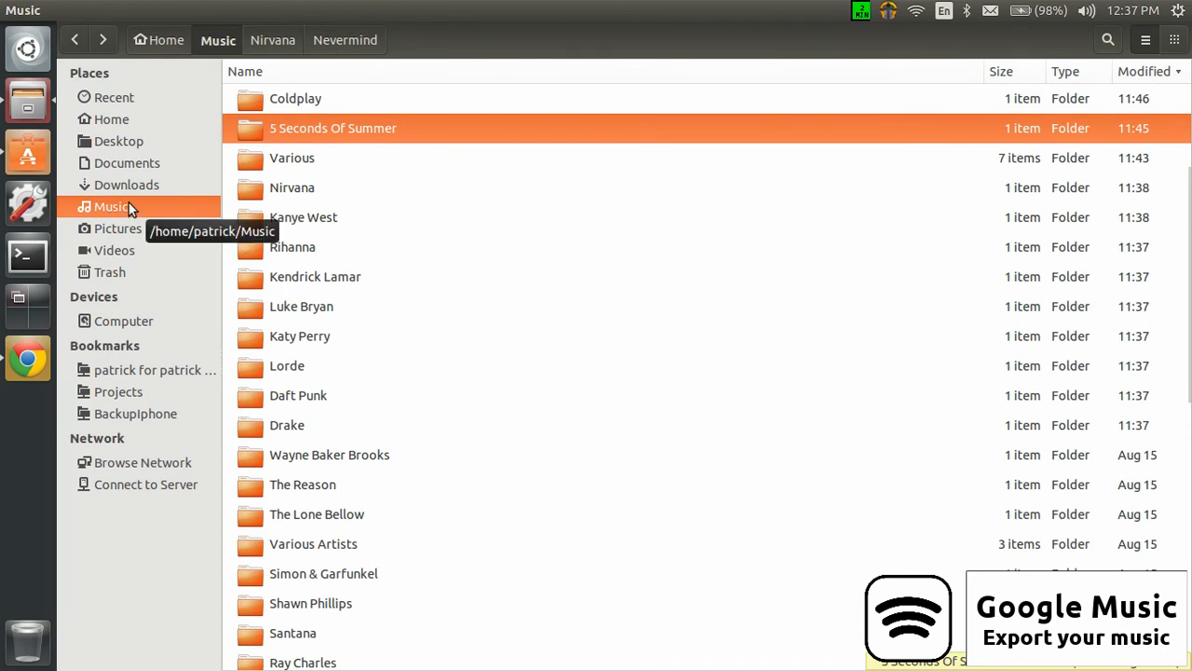
mouse_move(572, 300)
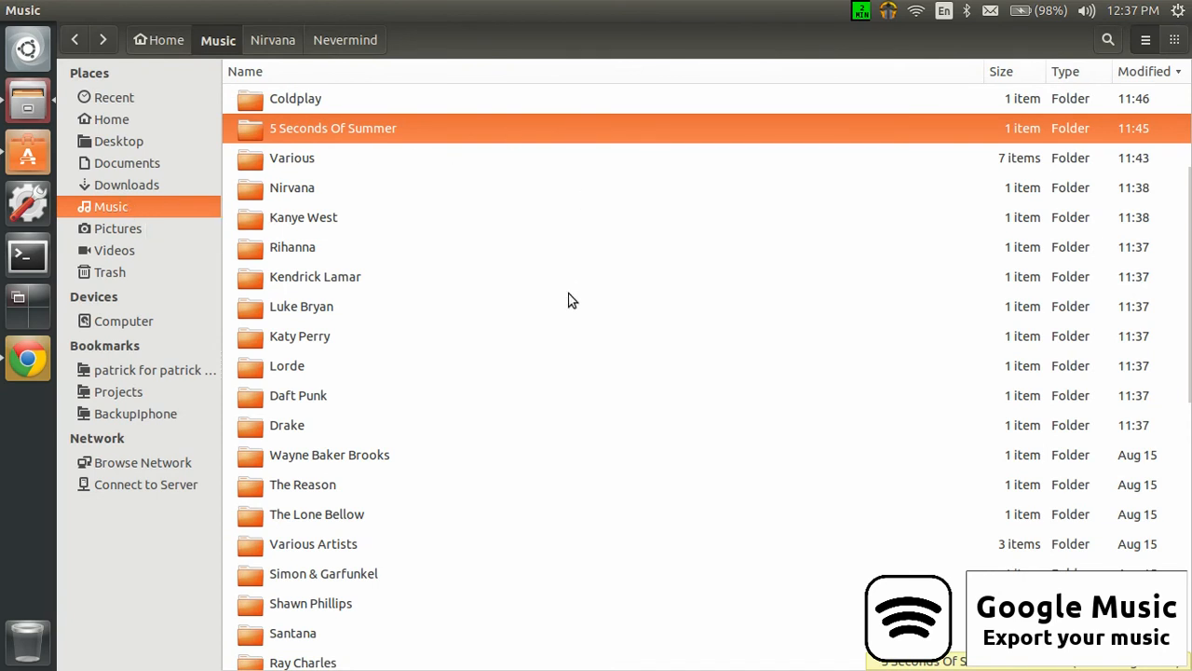
mouse_move(430, 436)
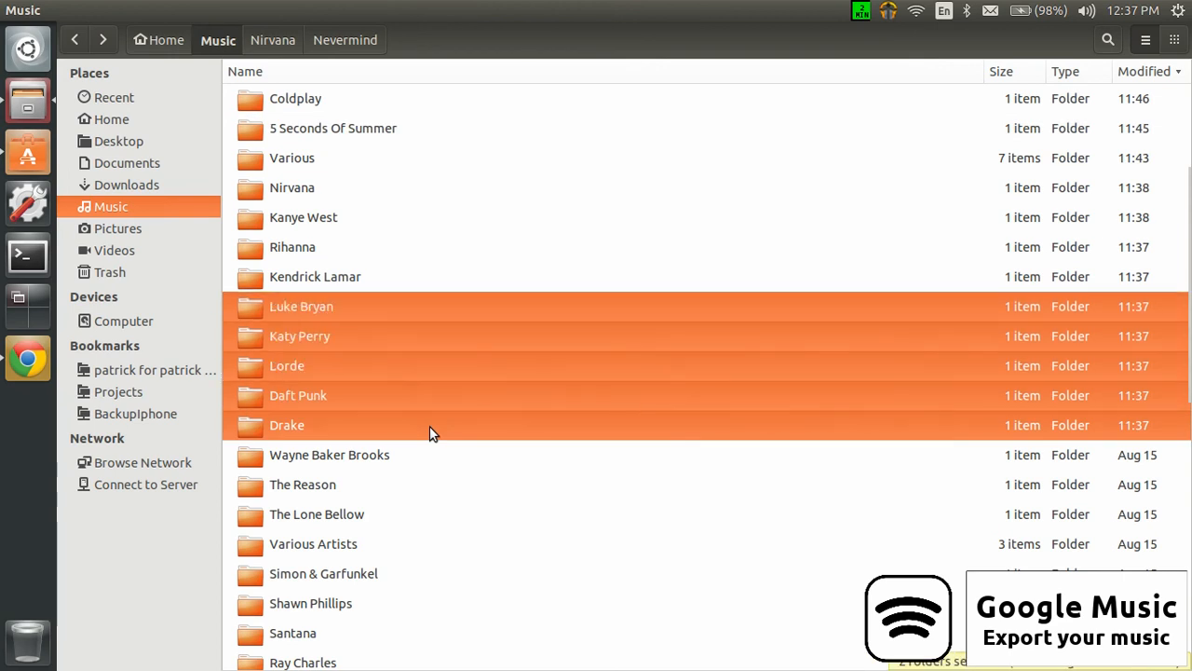
Select the recently downloaded artist folders in the Music folder.
left_click(294, 97)
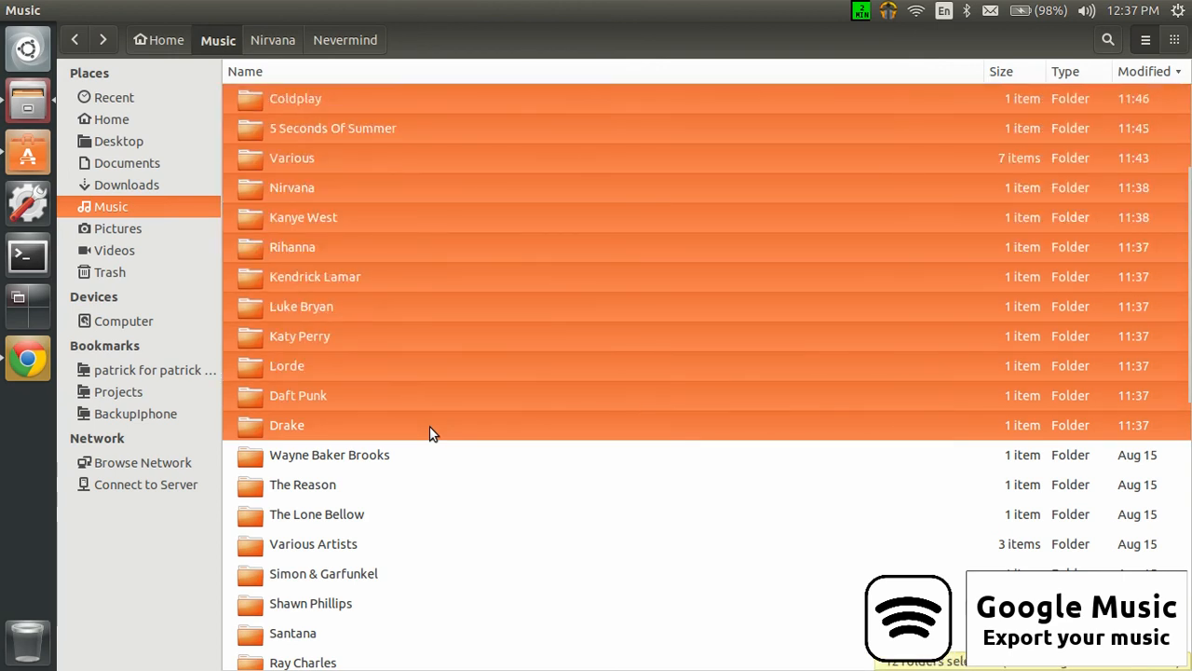
mouse_move(382, 249)
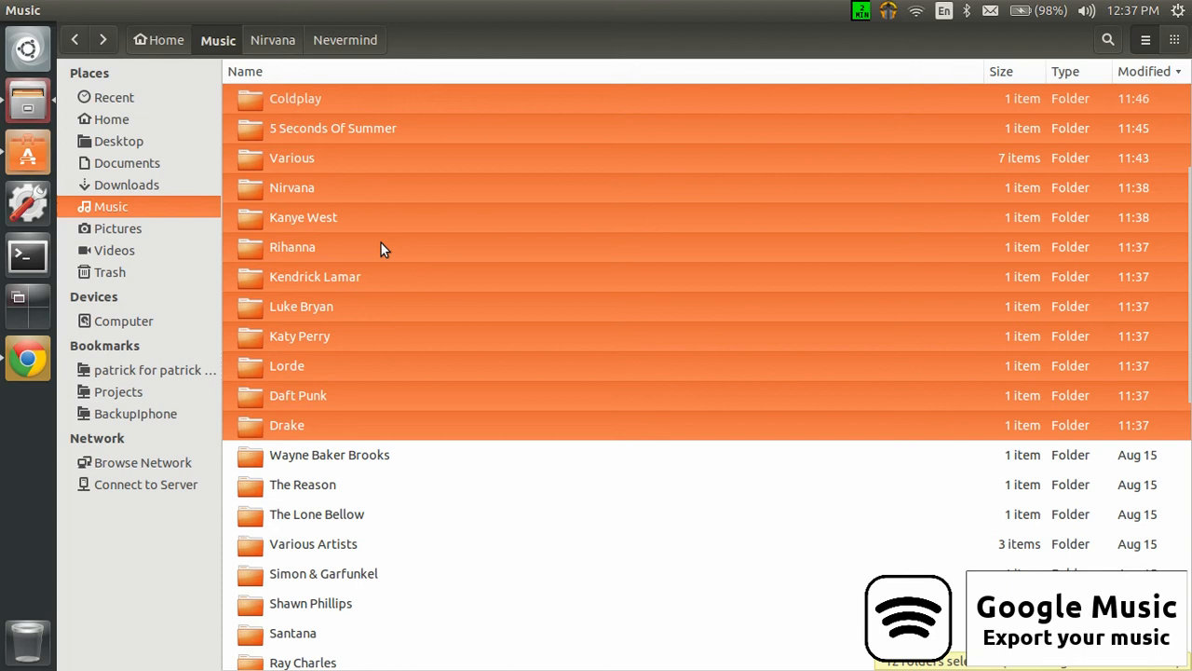
mouse_move(365, 197)
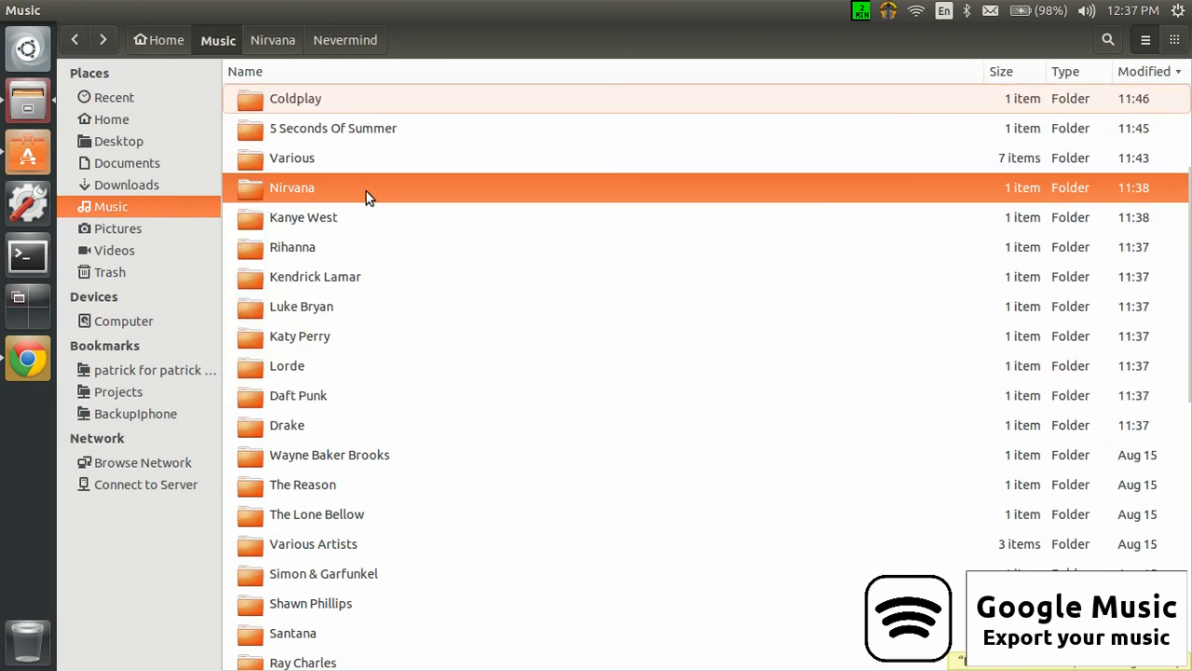
mouse_move(367, 141)
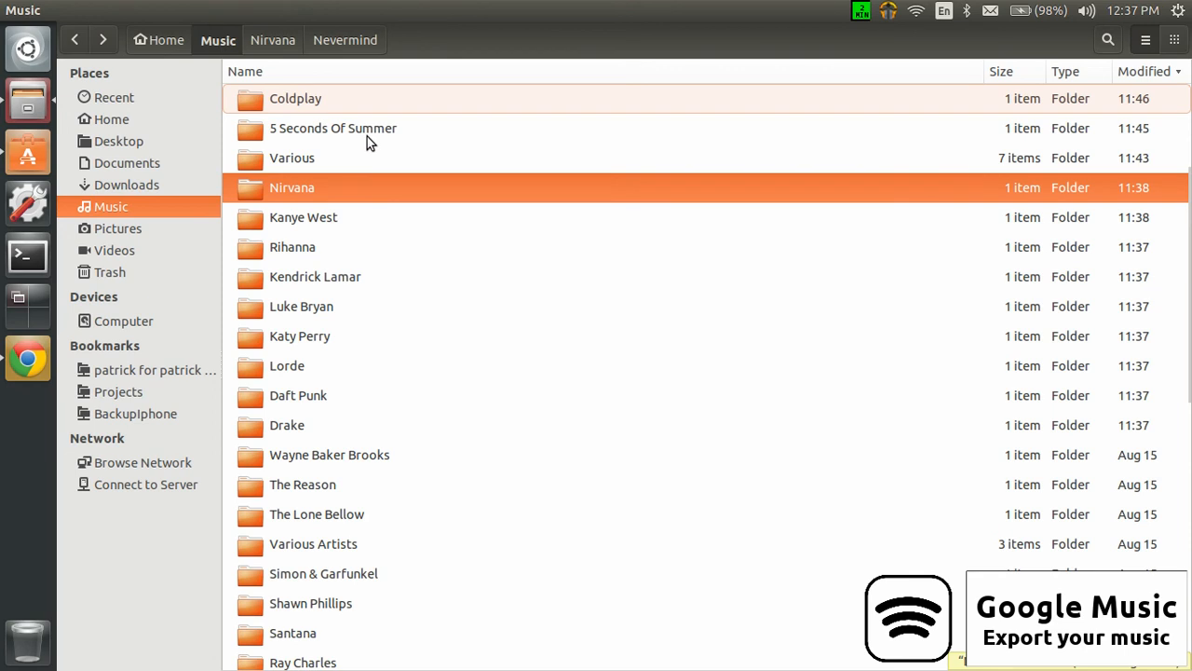
mouse_move(400, 129)
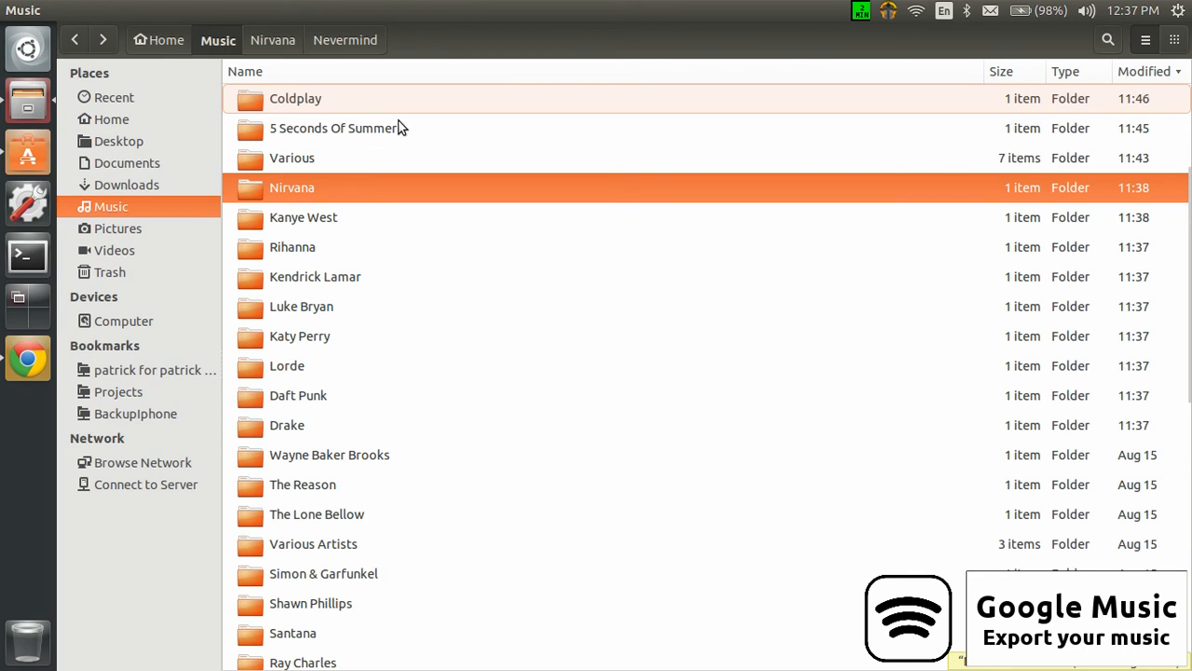
mouse_move(354, 130)
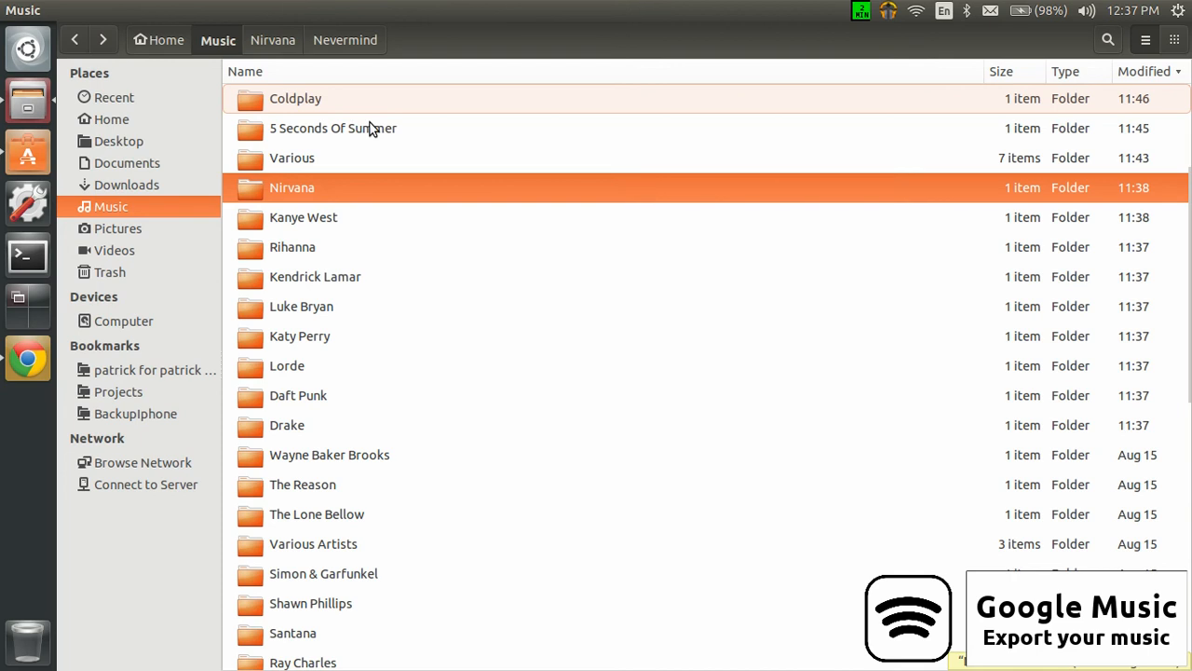
mouse_move(363, 186)
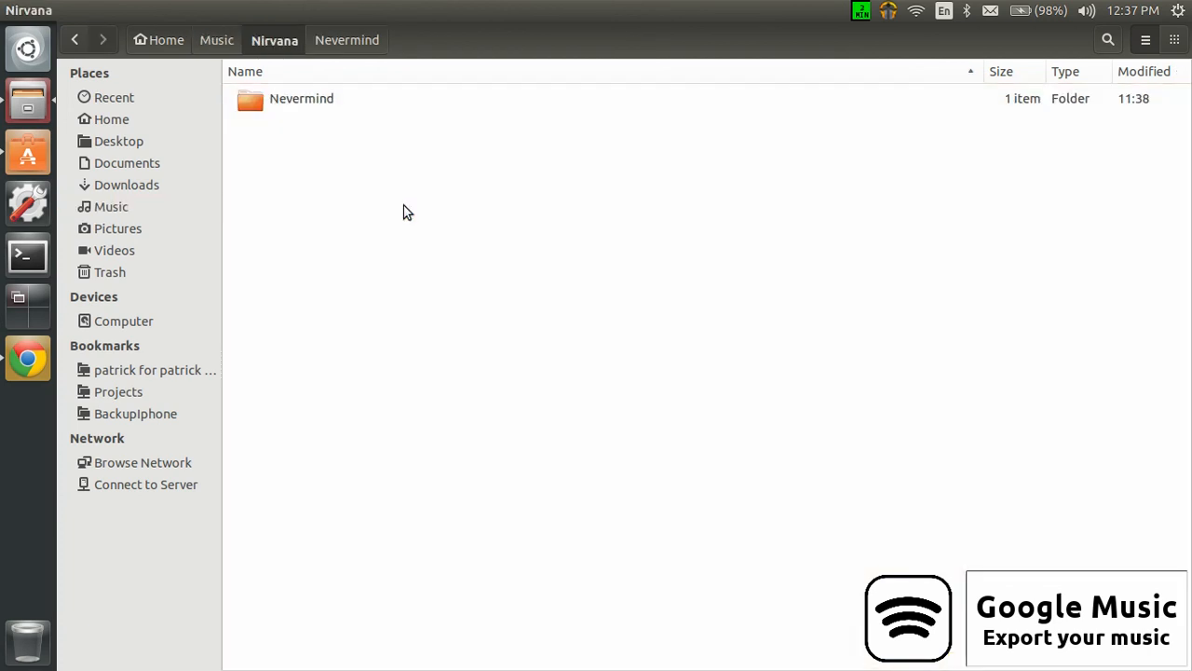
double_click(302, 96)
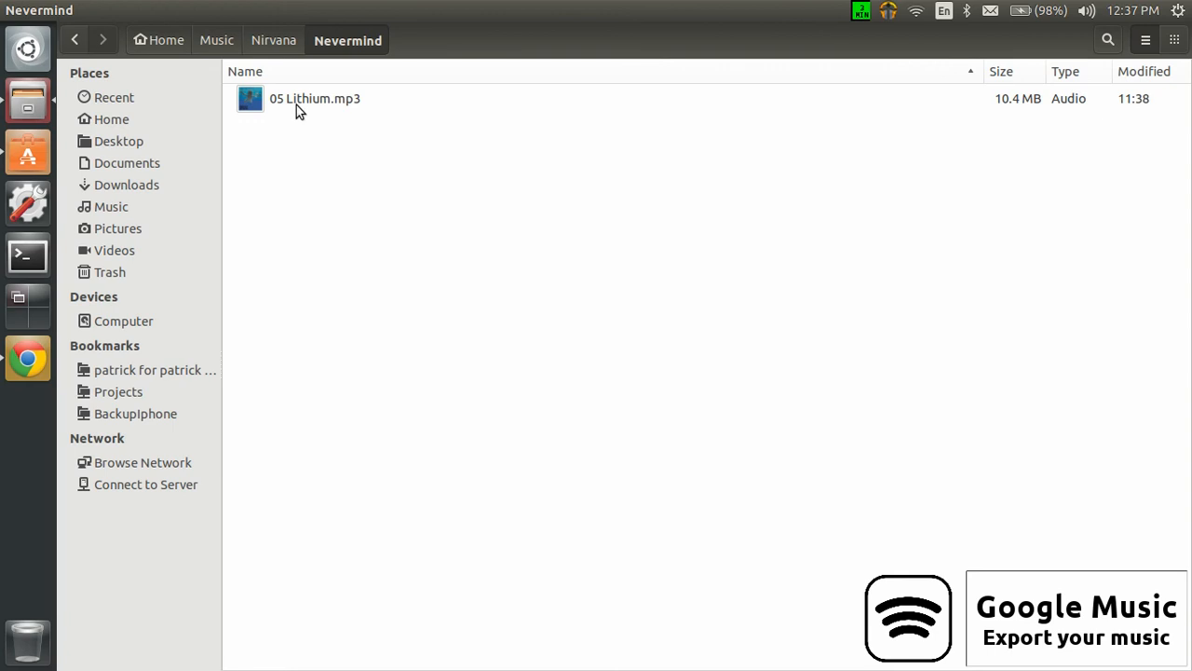
right_click(313, 97)
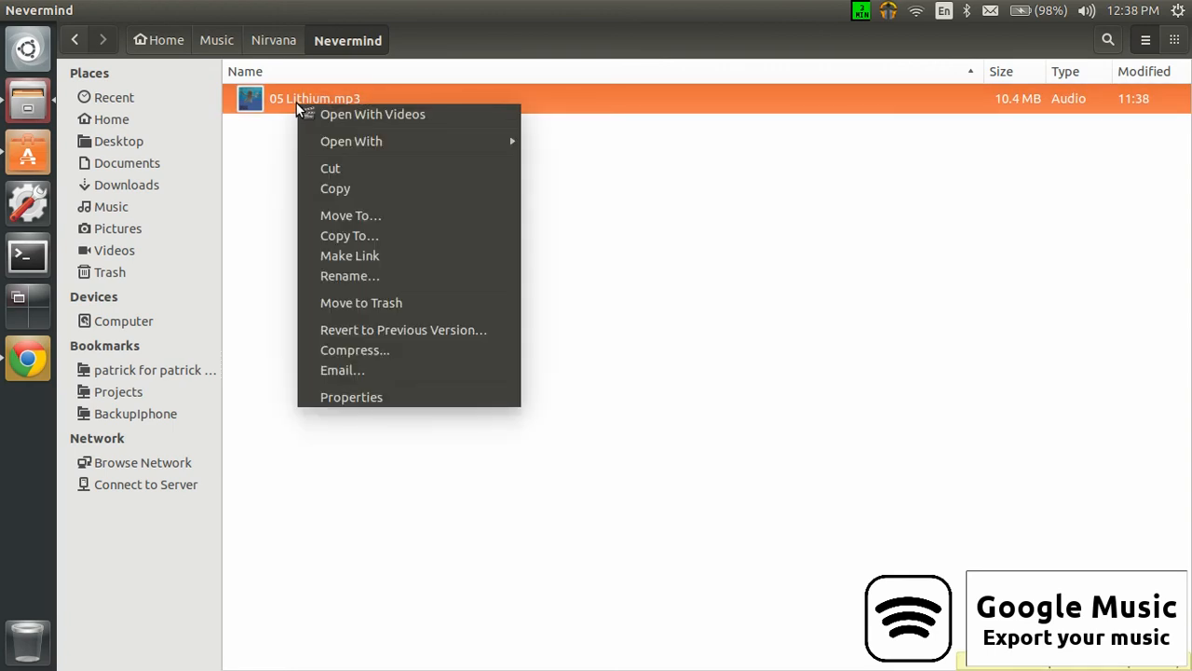
left_click(380, 386)
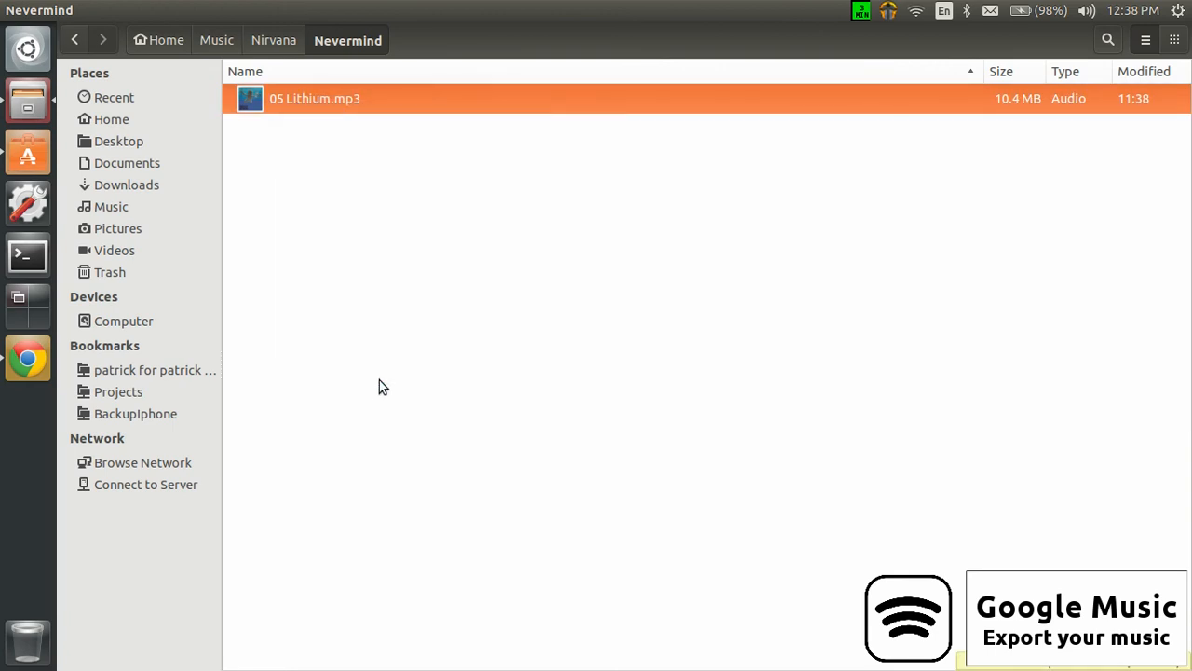
left_click(313, 97)
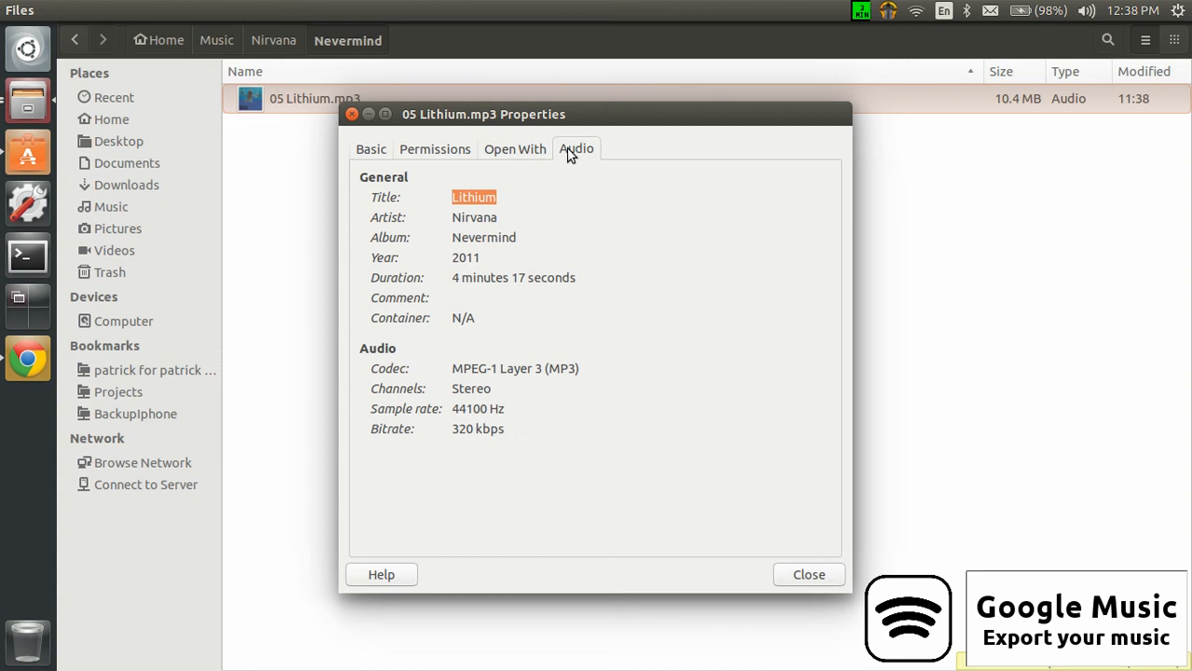
mouse_move(495, 408)
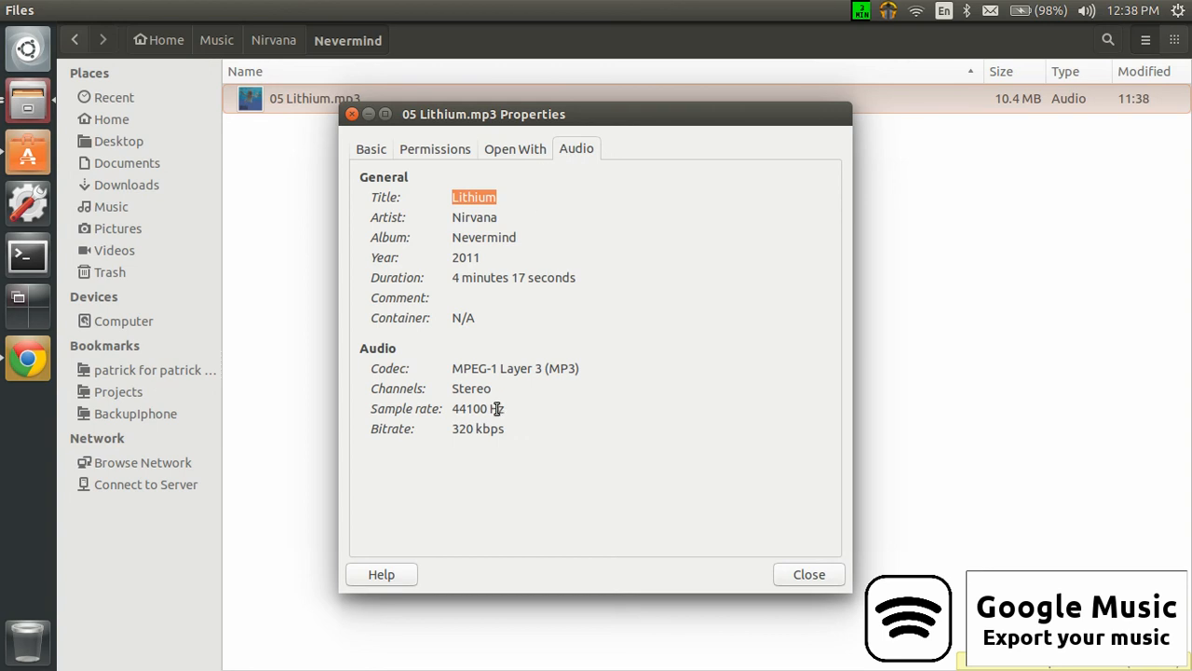
mouse_move(456, 444)
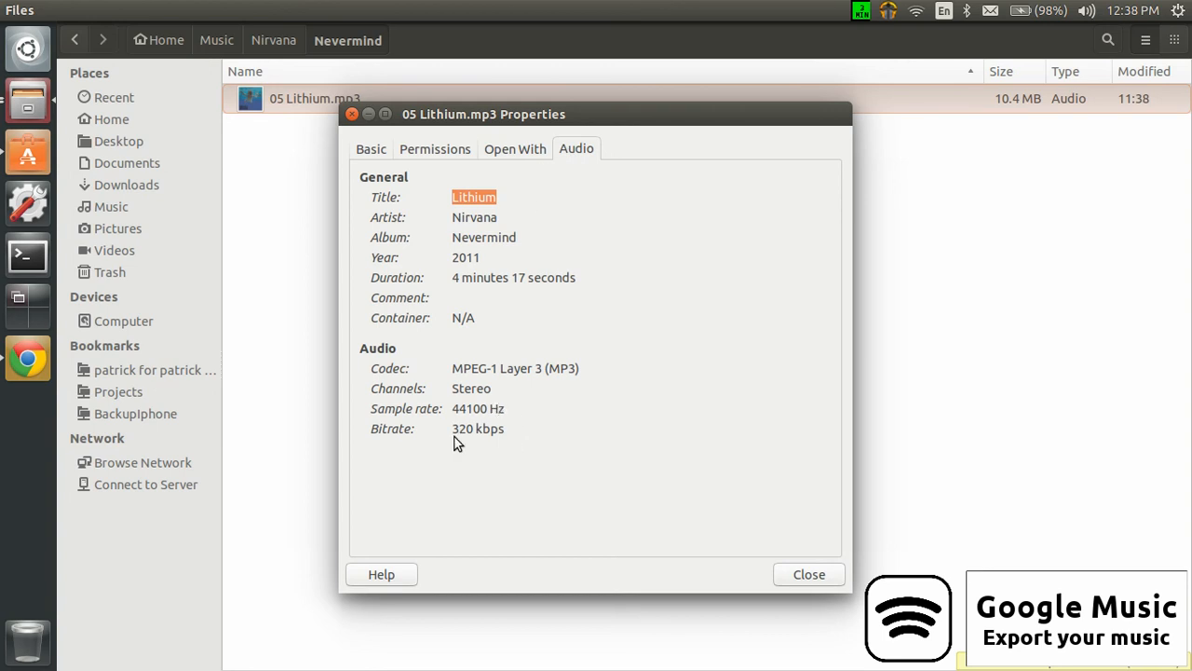
mouse_move(511, 349)
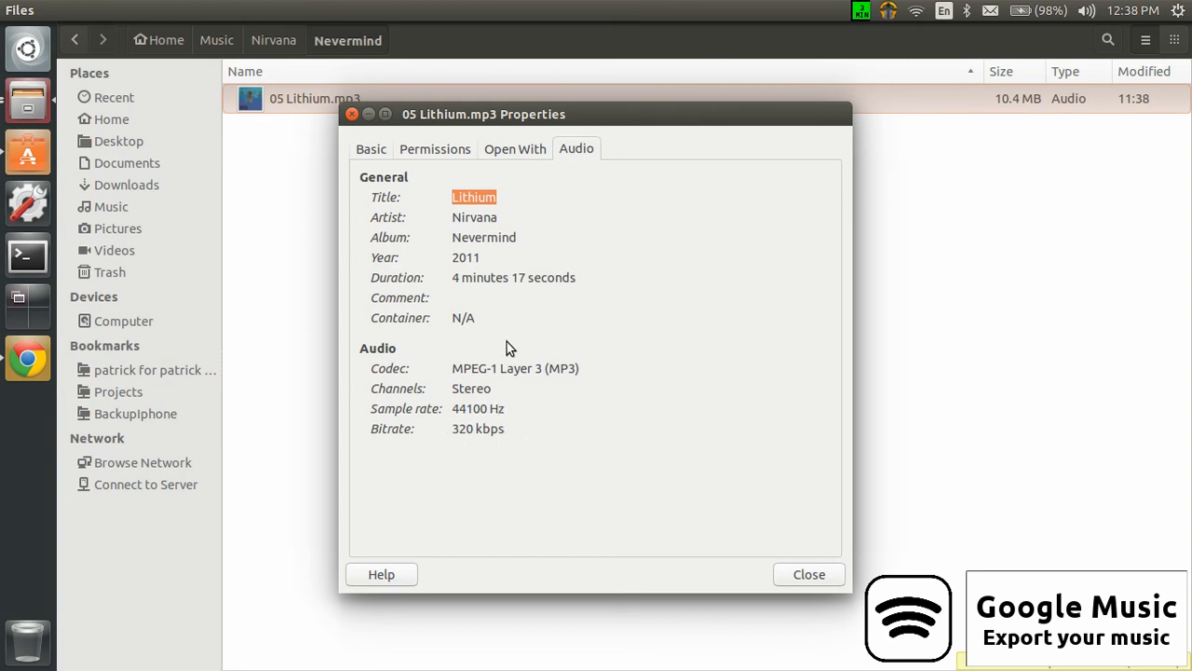
left_click(809, 574)
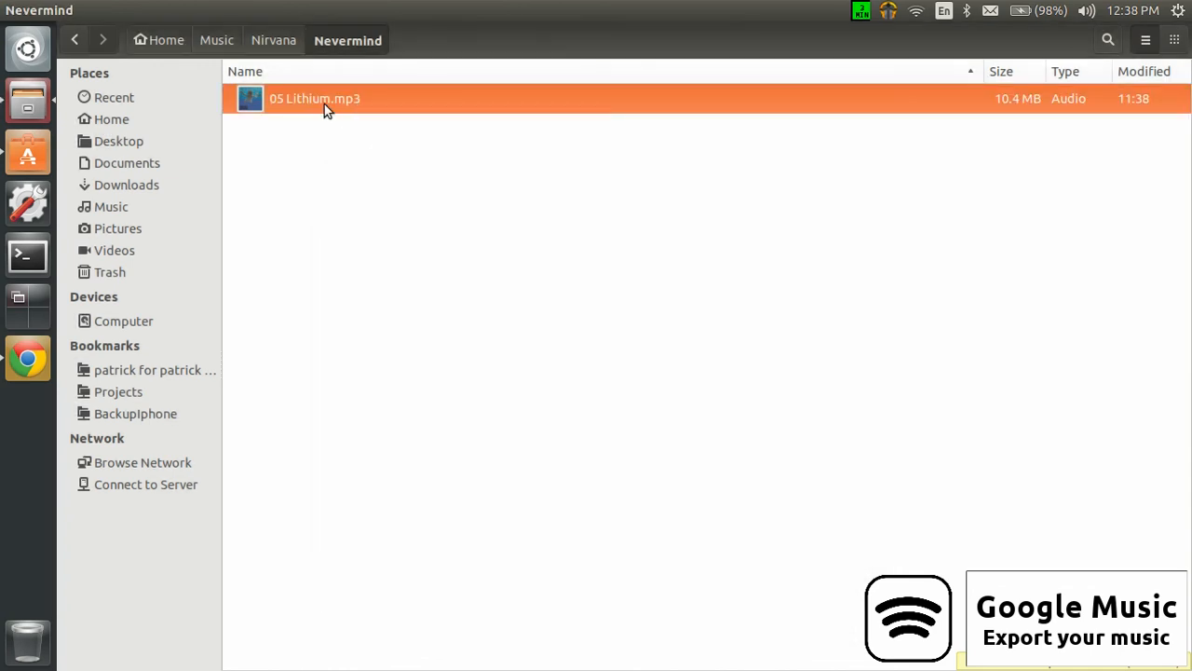
Go back up to the Music folder from the path bar.
left_click(216, 39)
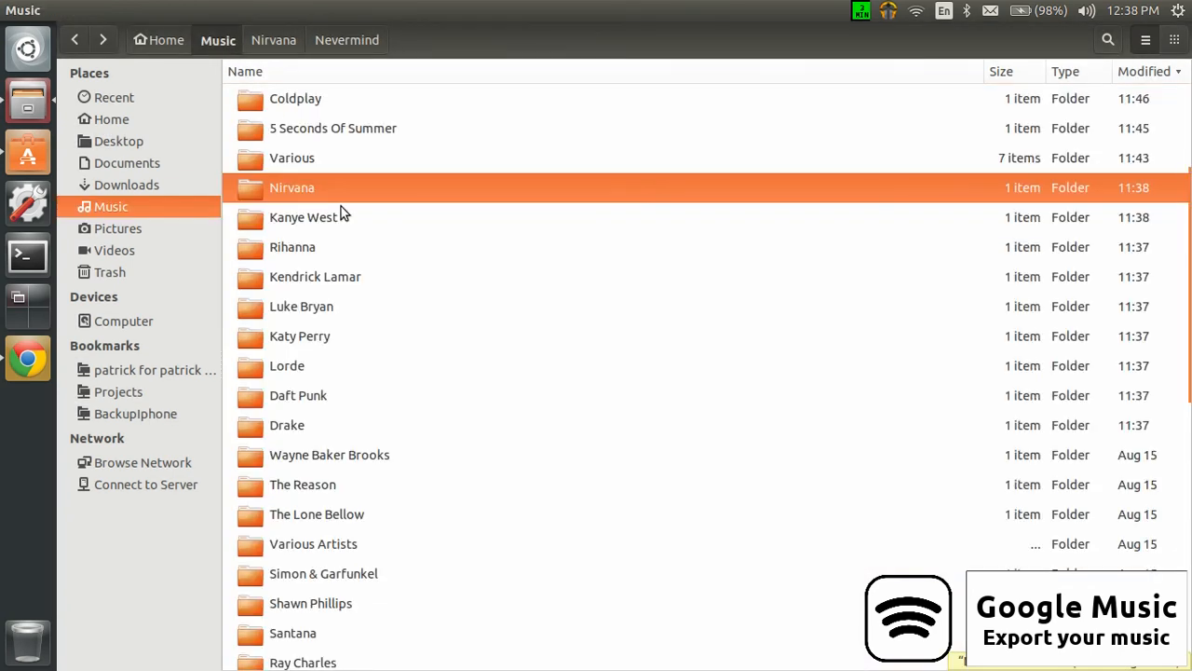
mouse_move(332, 244)
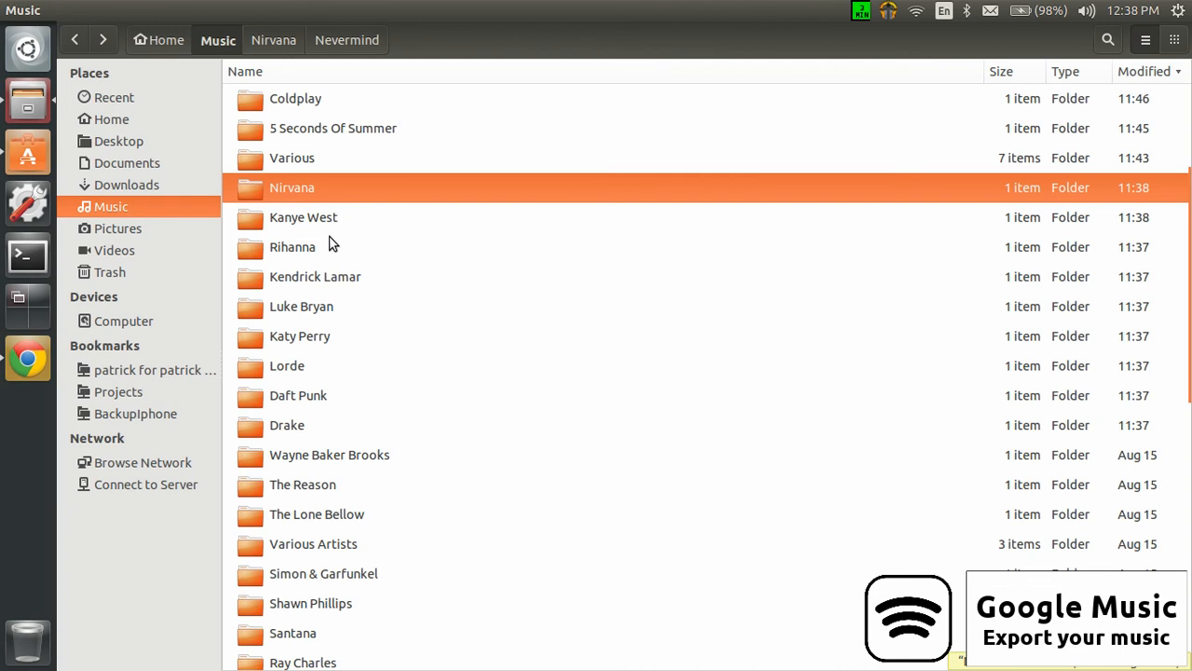
mouse_move(425, 257)
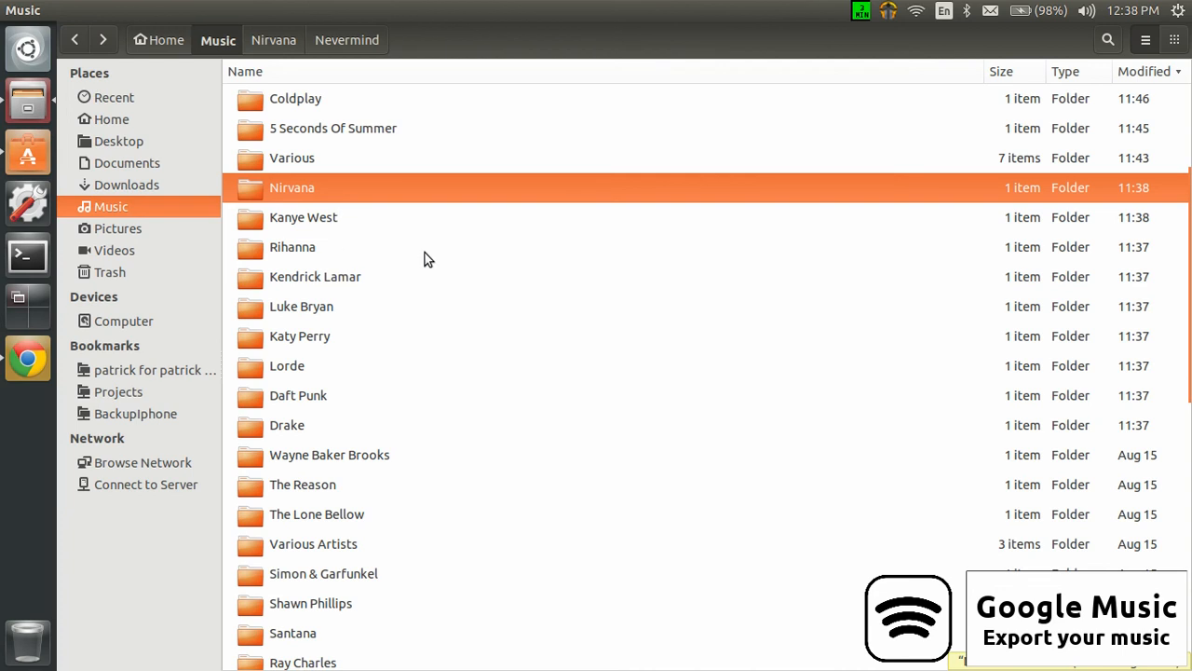
mouse_move(494, 274)
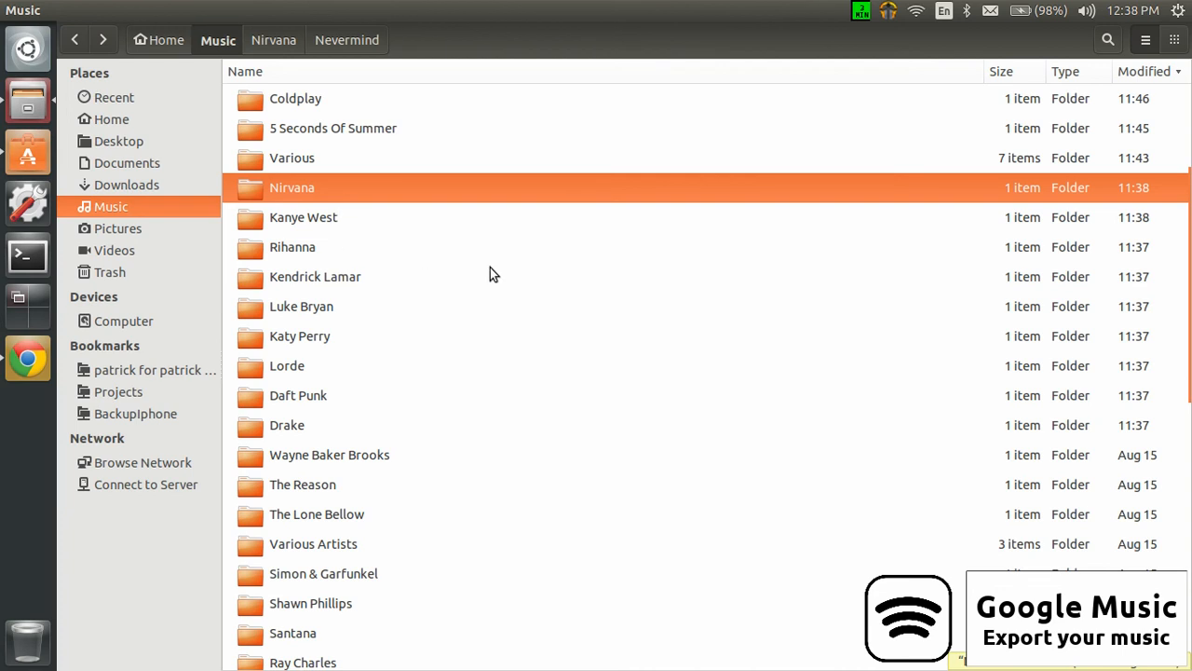
mouse_move(887, 22)
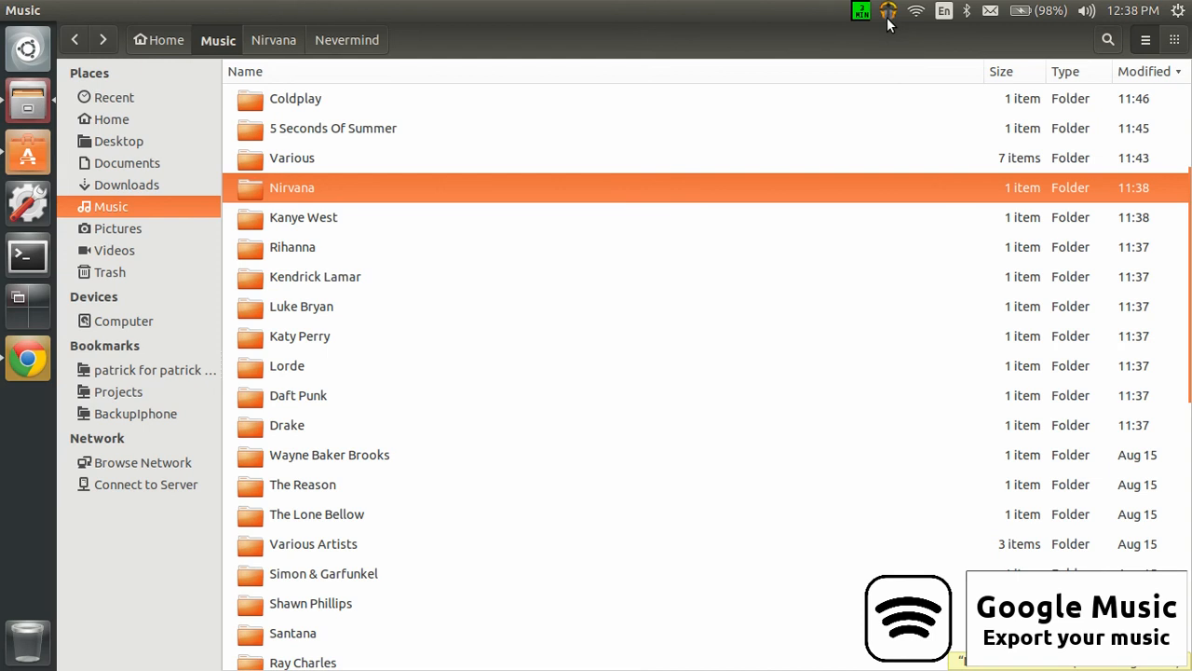
Show Music Manager's tray menu with Options, music player, troubleshooter, Help and Quit.
left_click(888, 11)
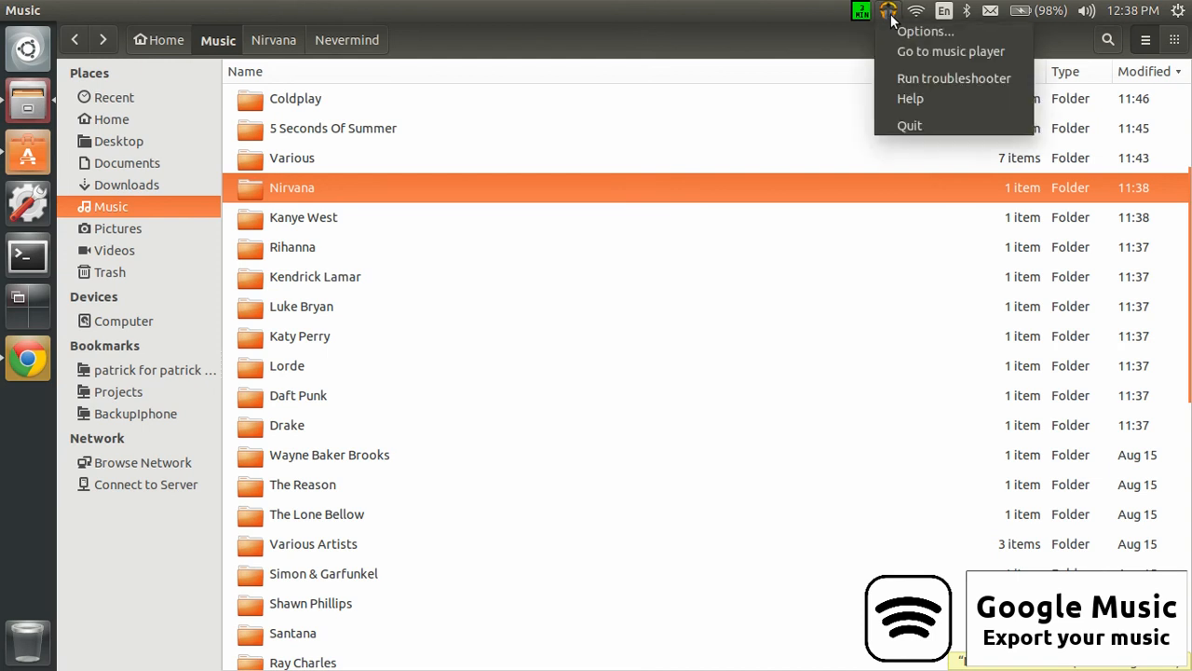
mouse_move(952, 78)
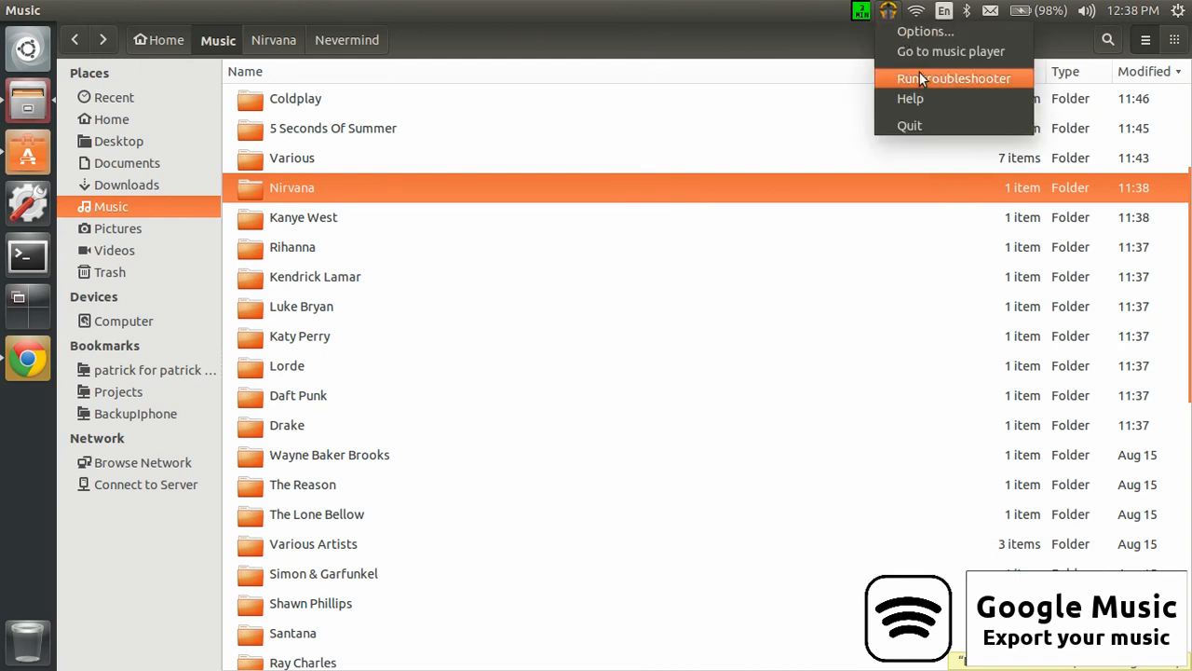
mouse_move(950, 52)
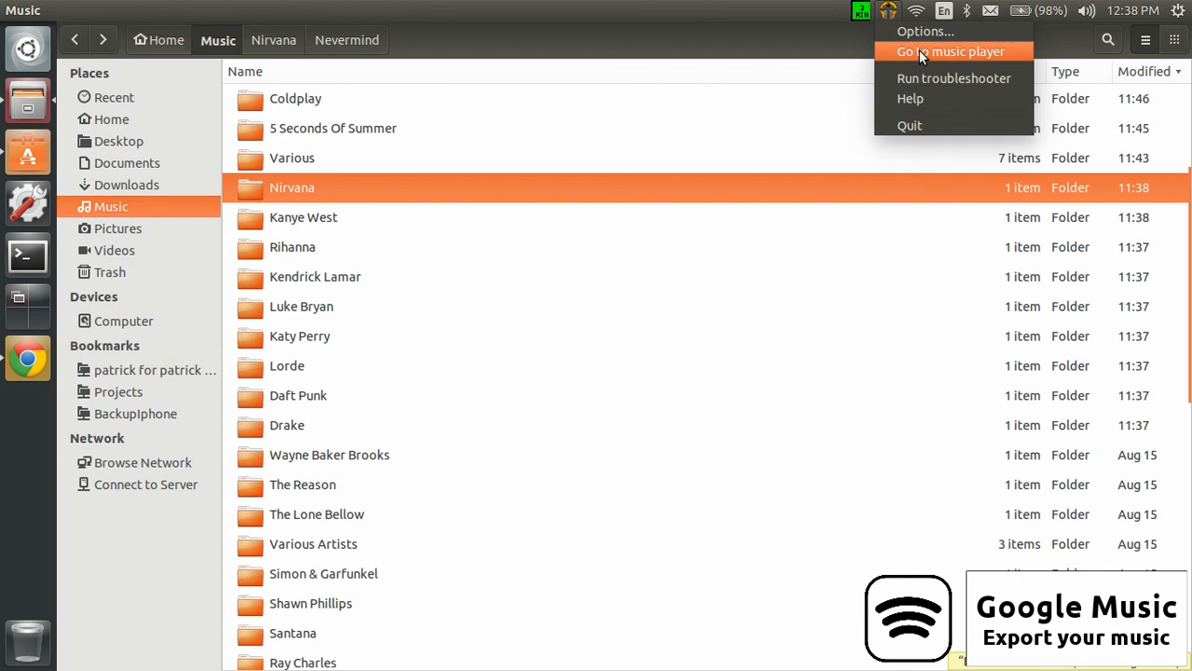
mouse_move(920, 48)
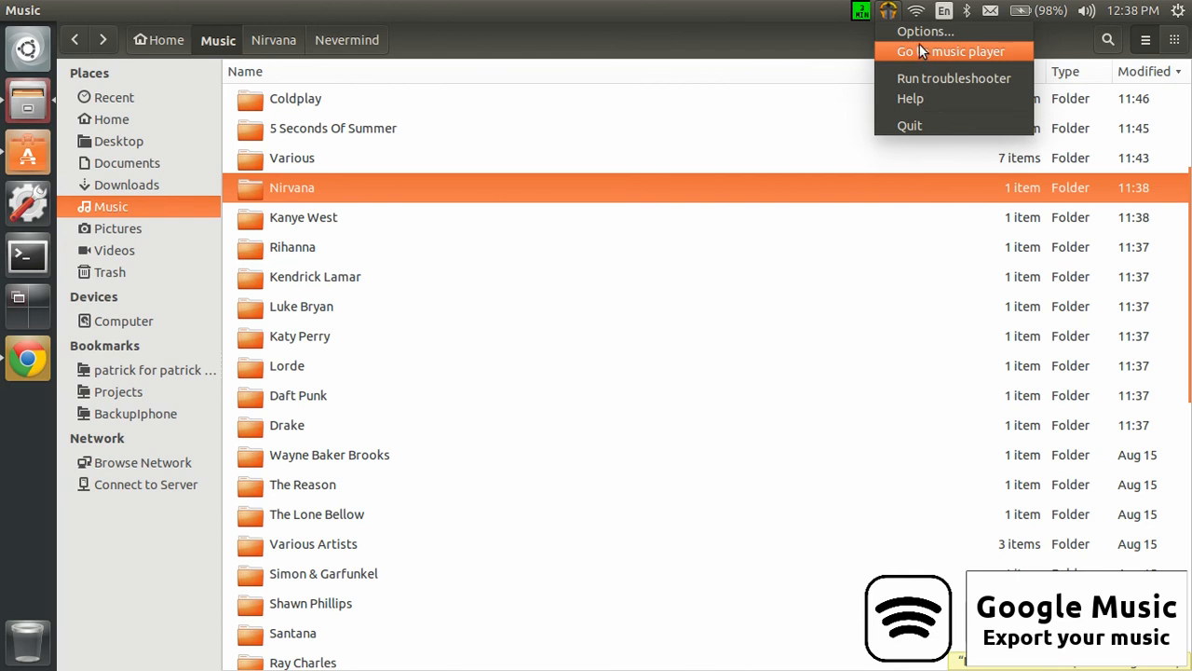
mouse_move(924, 30)
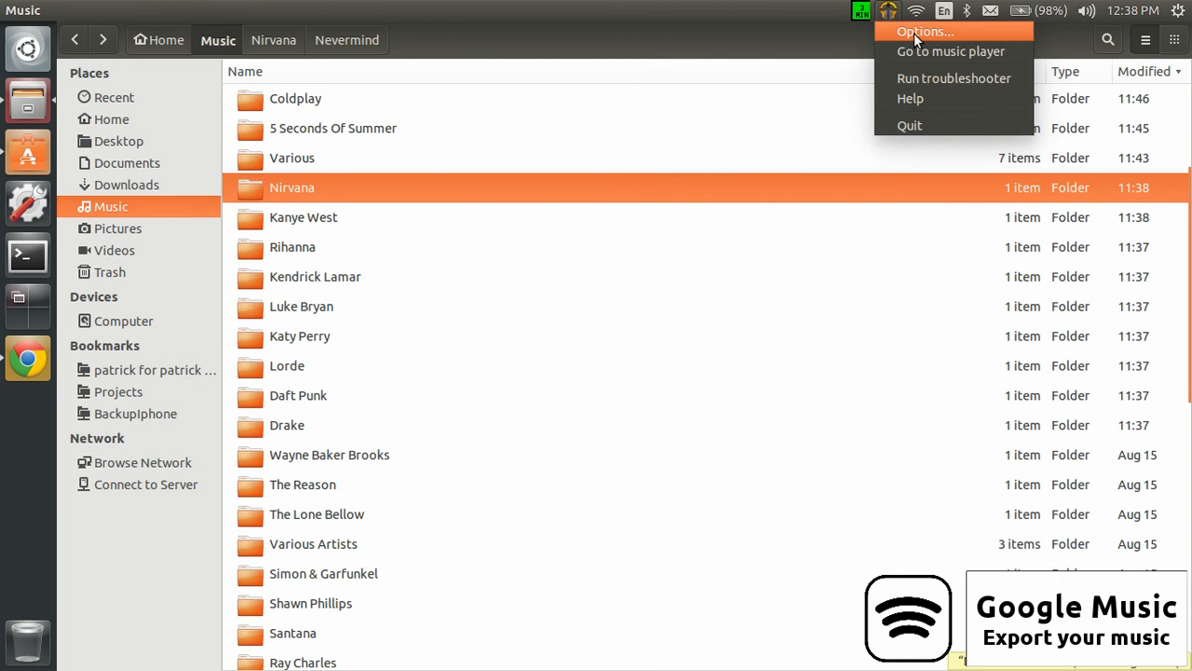
mouse_move(913, 41)
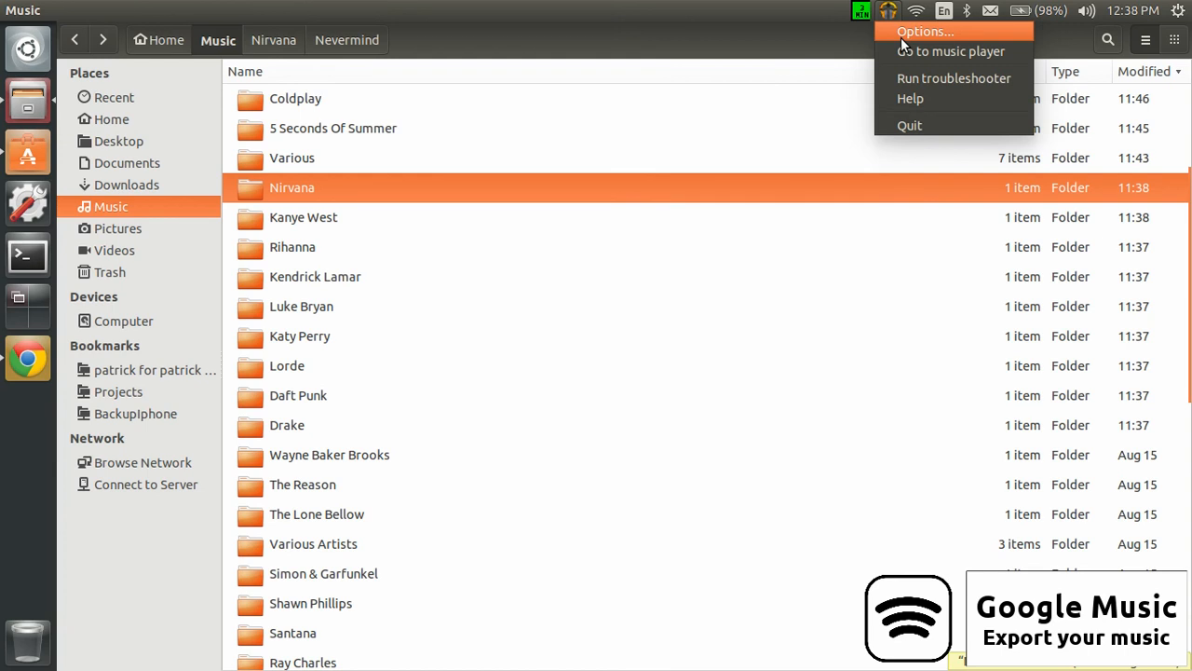
mouse_move(983, 82)
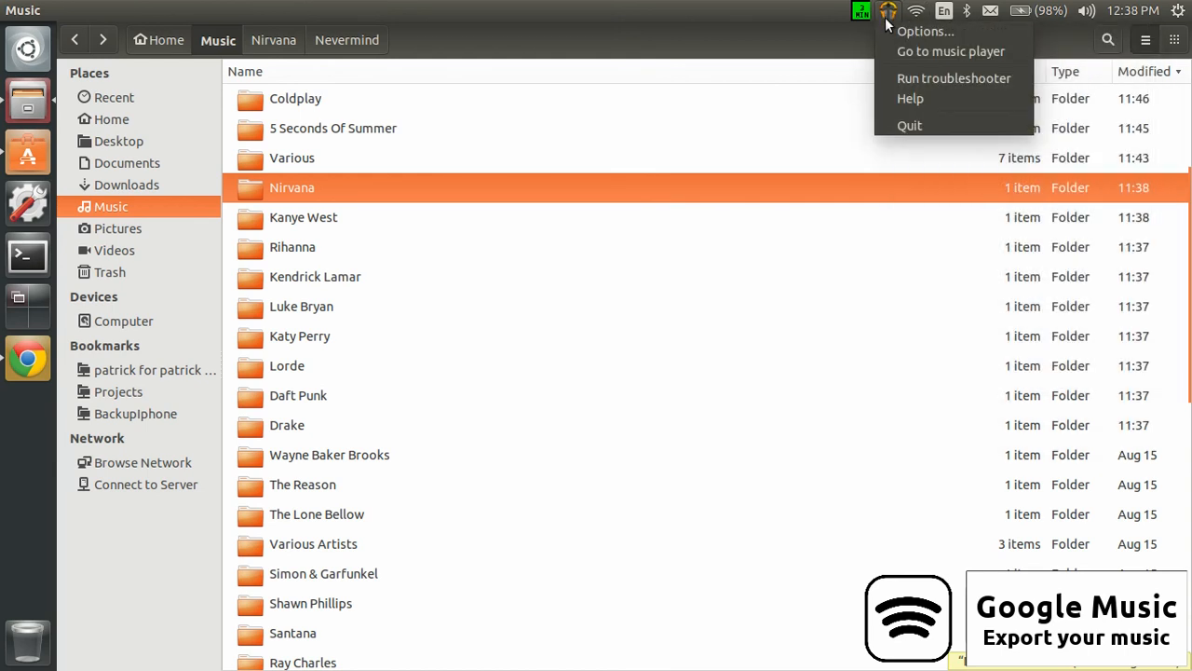
mouse_move(922, 29)
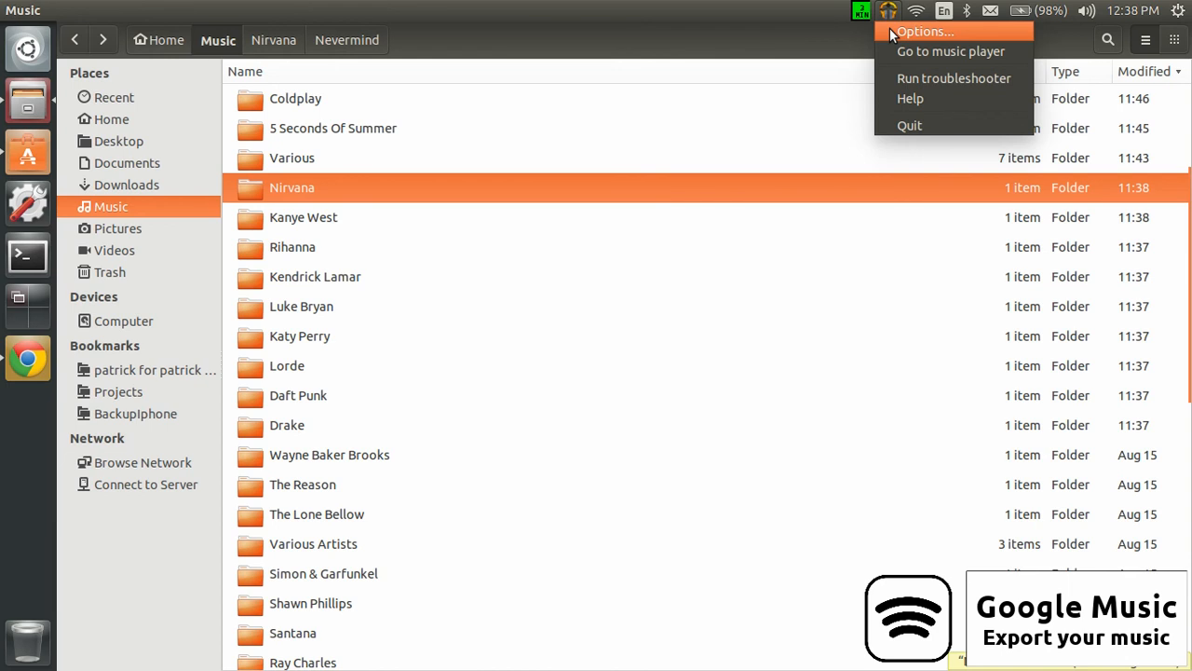
mouse_move(894, 46)
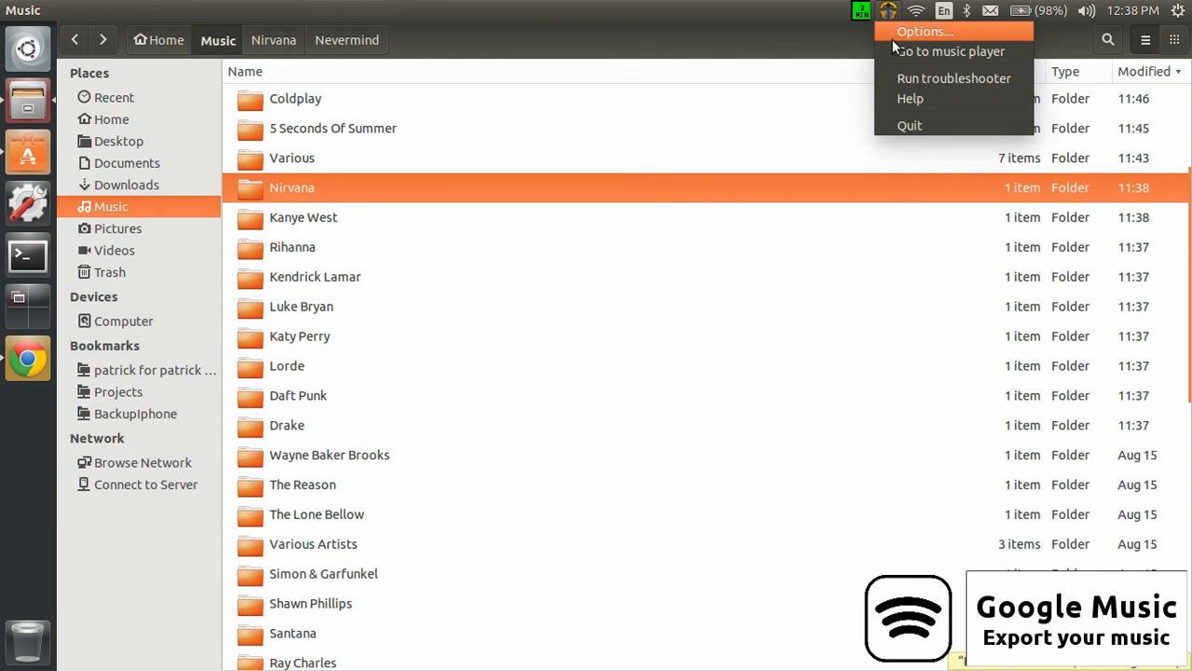
mouse_move(909, 126)
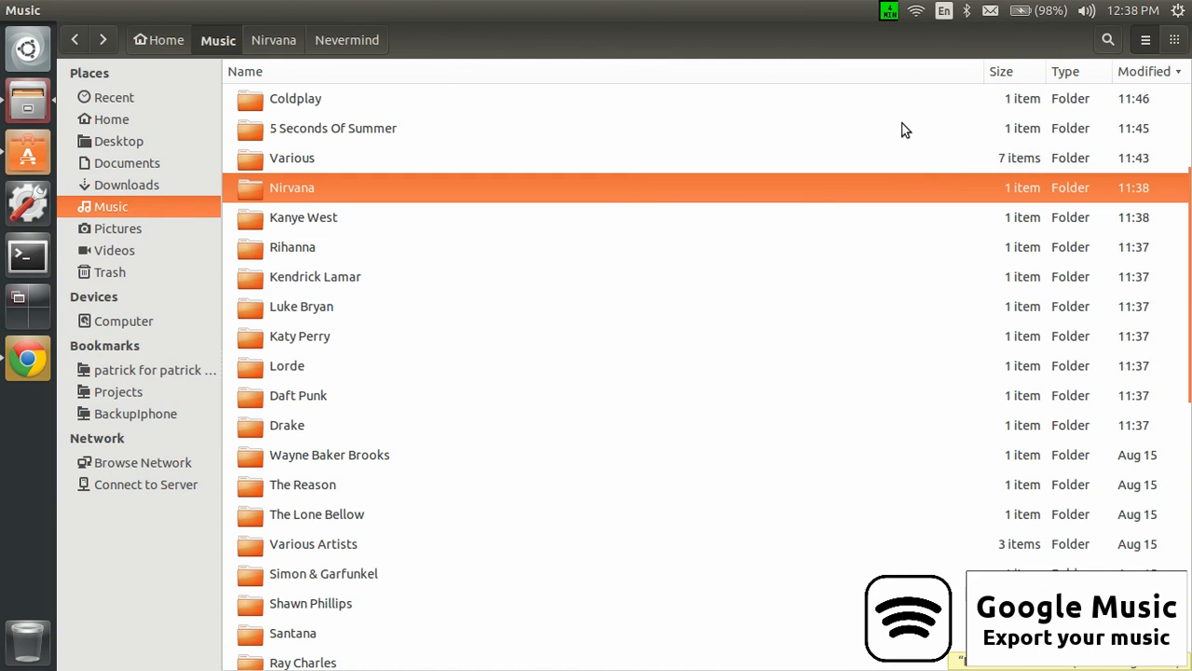
mouse_move(667, 121)
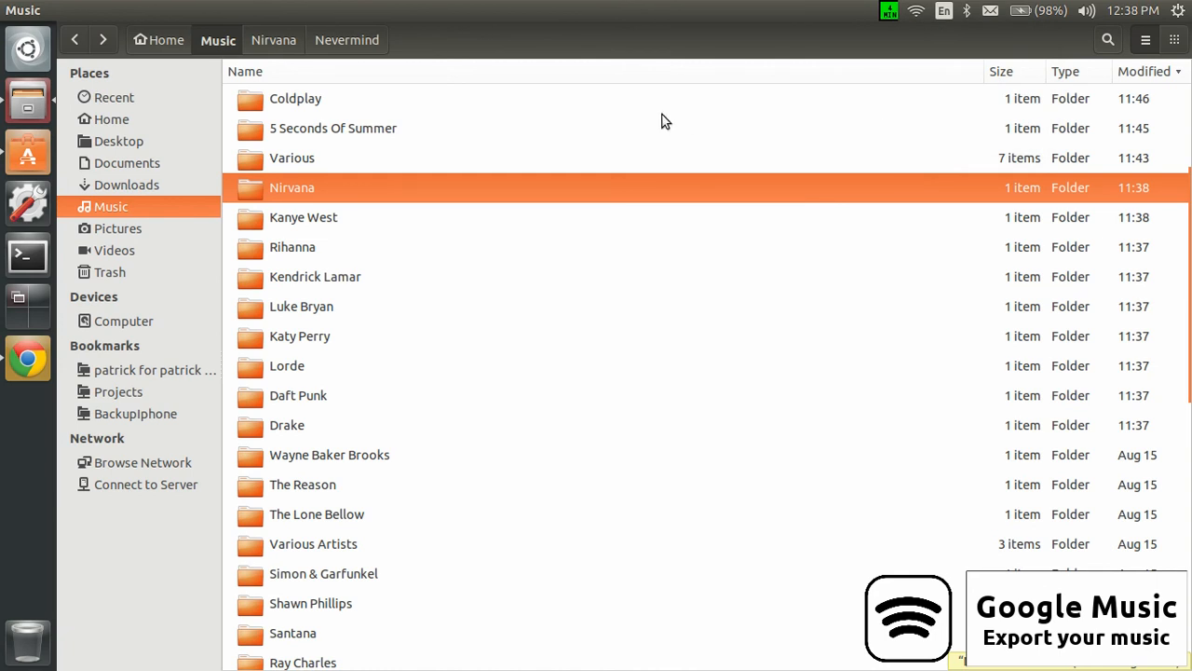
mouse_move(484, 134)
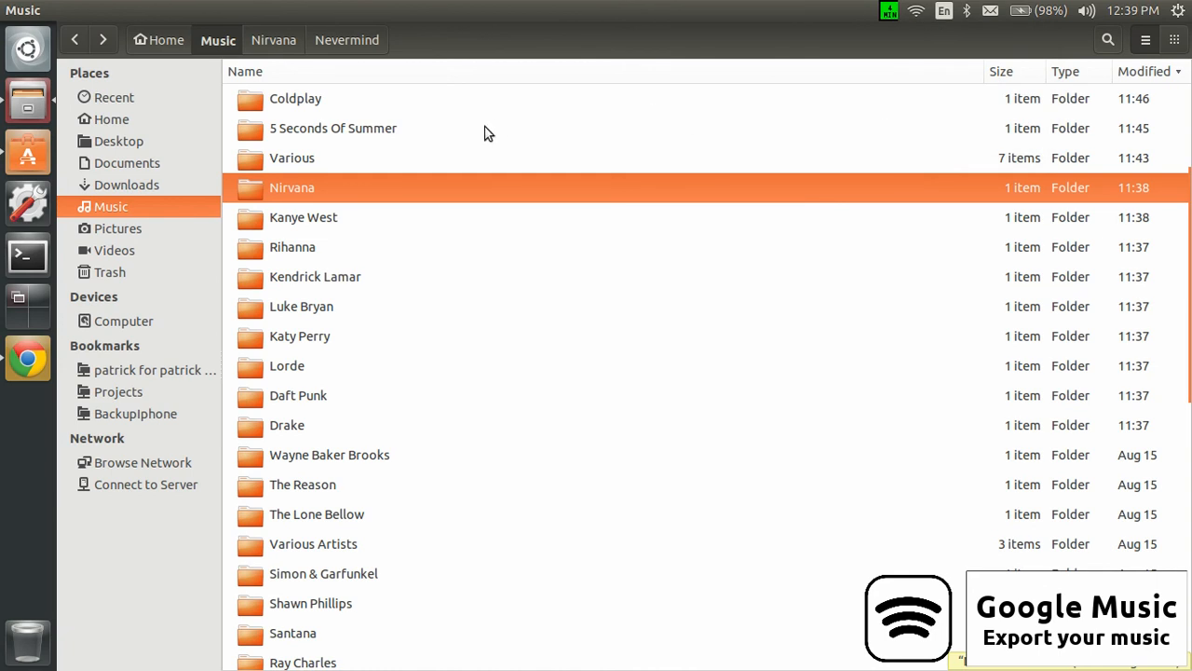
mouse_move(320, 158)
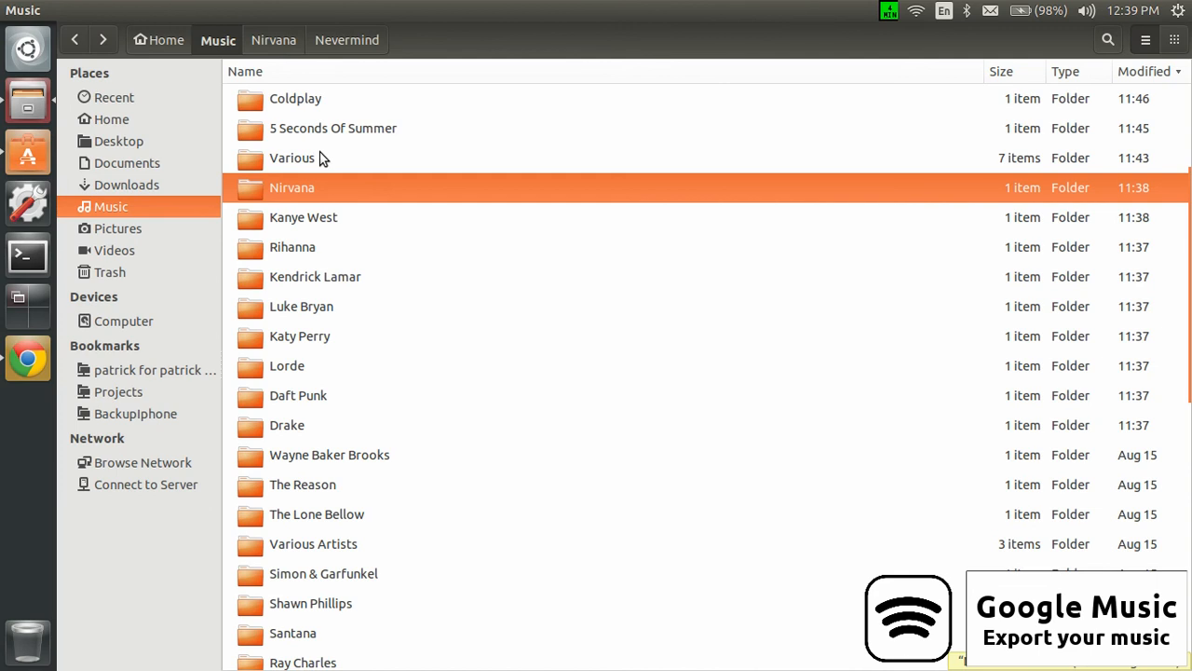
Enter 'goo' while the Music folder lists the exported artist folders.
type("goo")
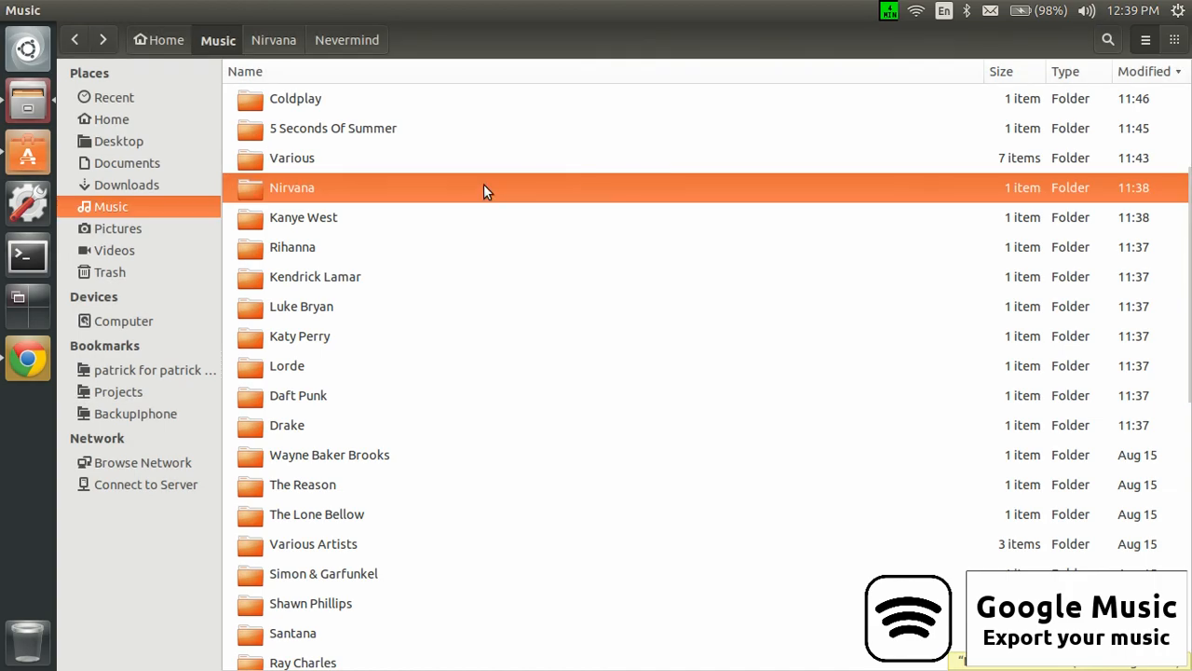
mouse_move(860, 57)
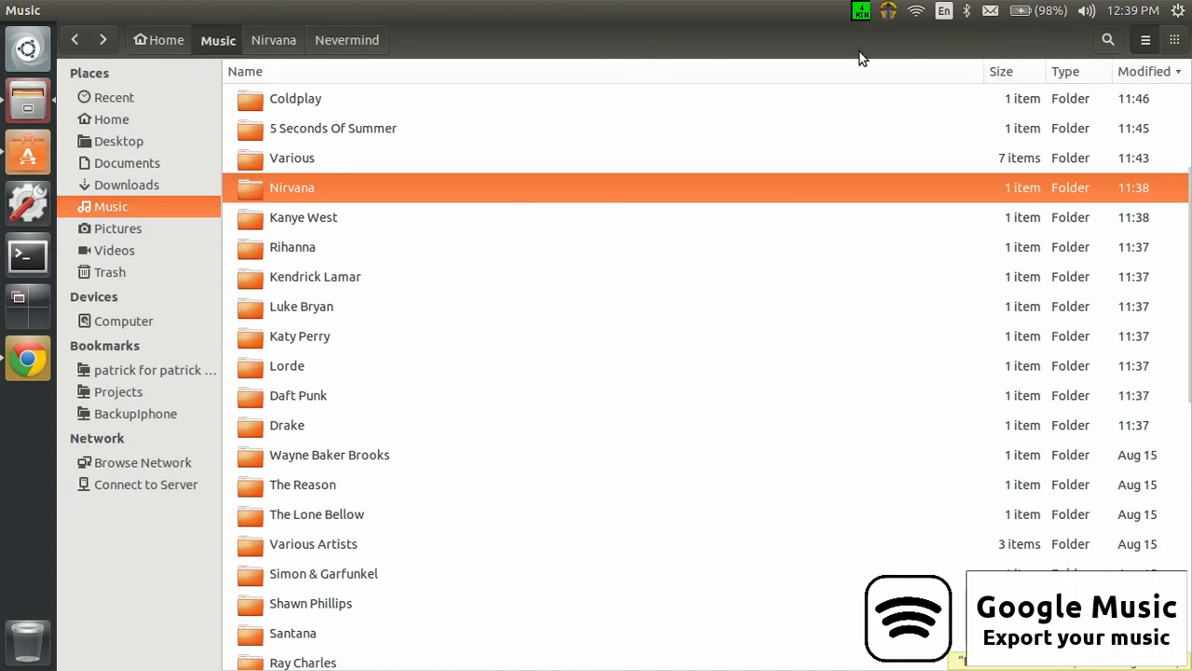
mouse_move(888, 23)
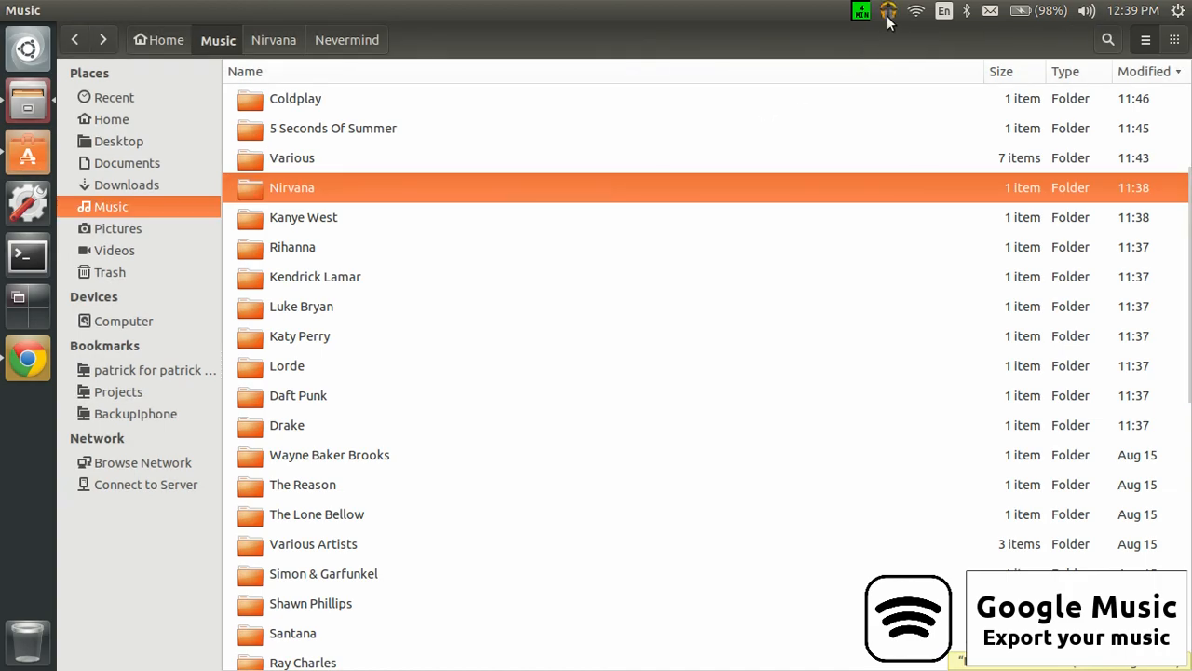
mouse_move(395, 249)
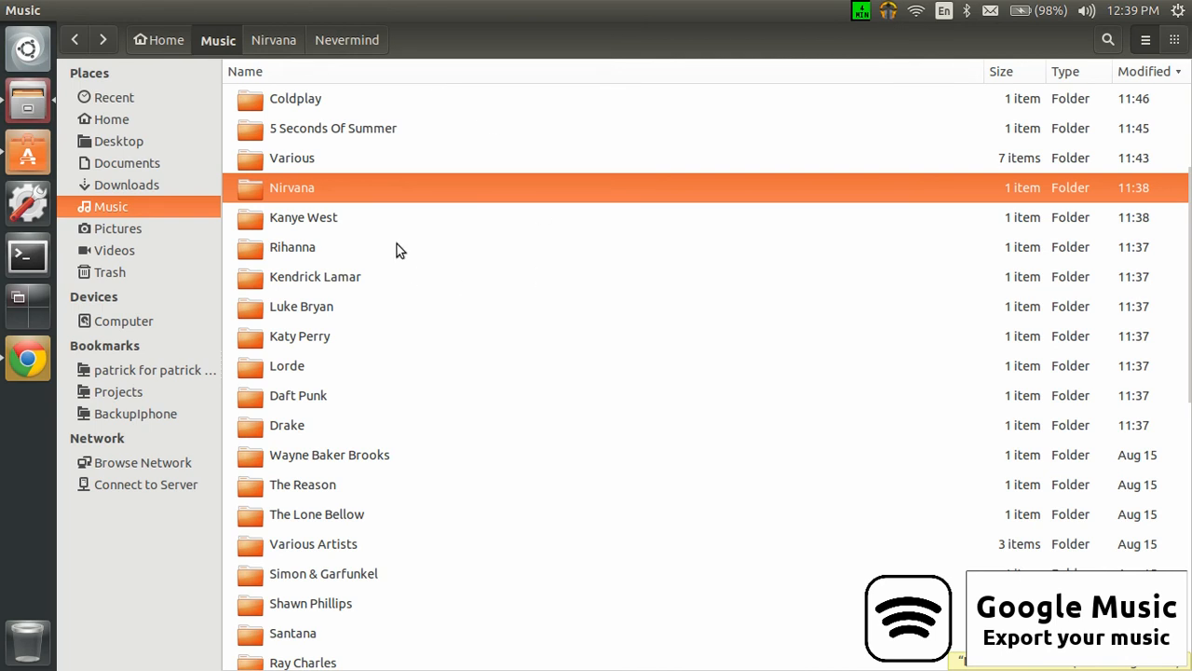
mouse_move(454, 136)
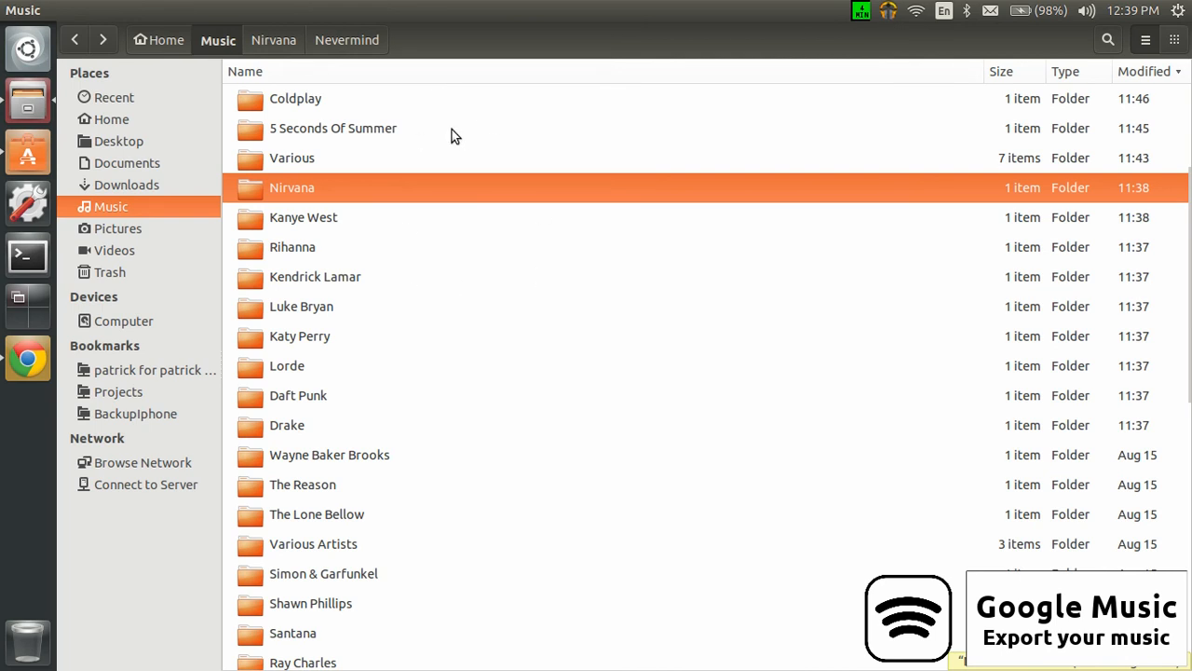
mouse_move(371, 207)
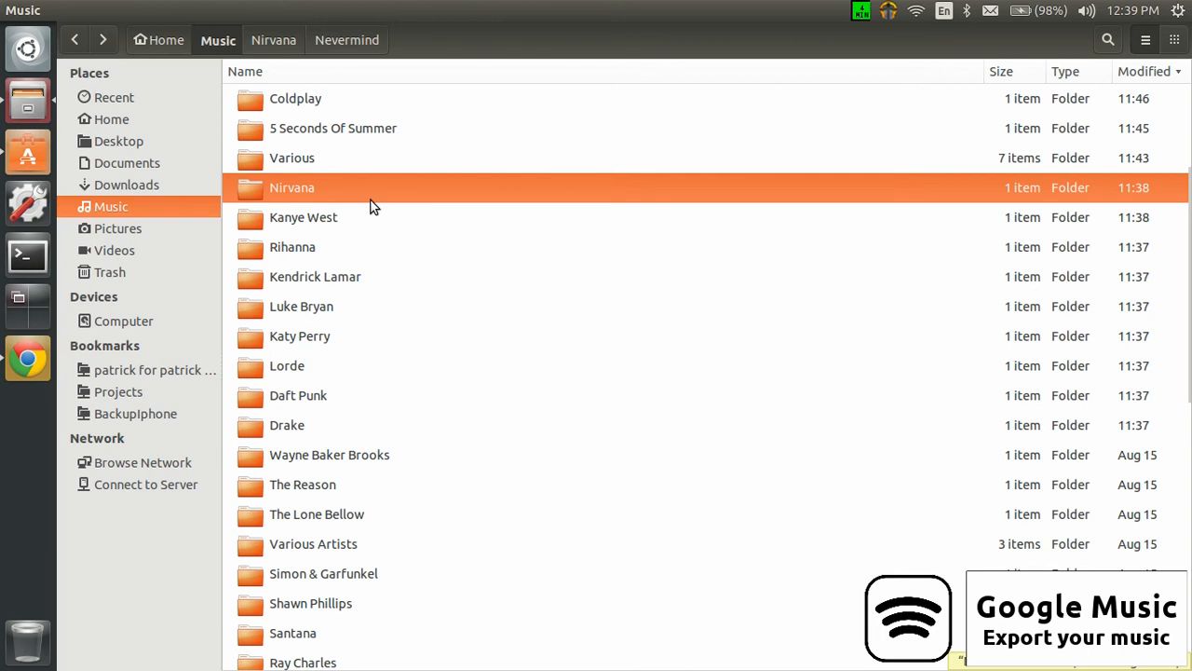
mouse_move(373, 169)
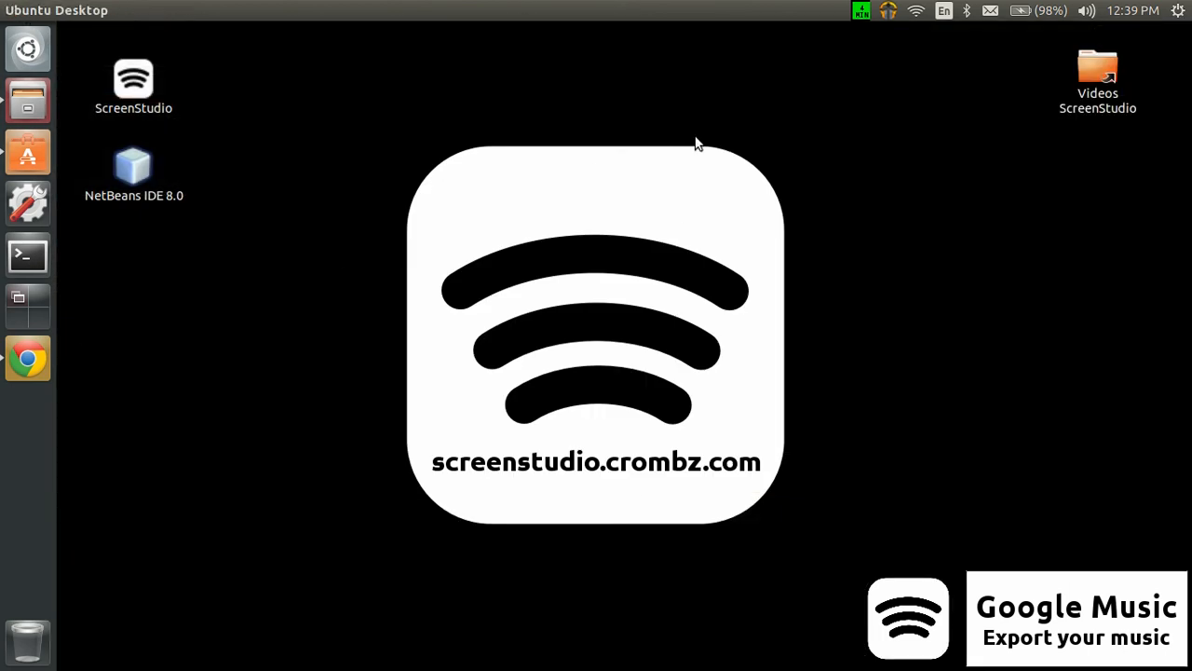
Put the Music folder window away to return to Google Play Music in Chrome.
left_click(860, 11)
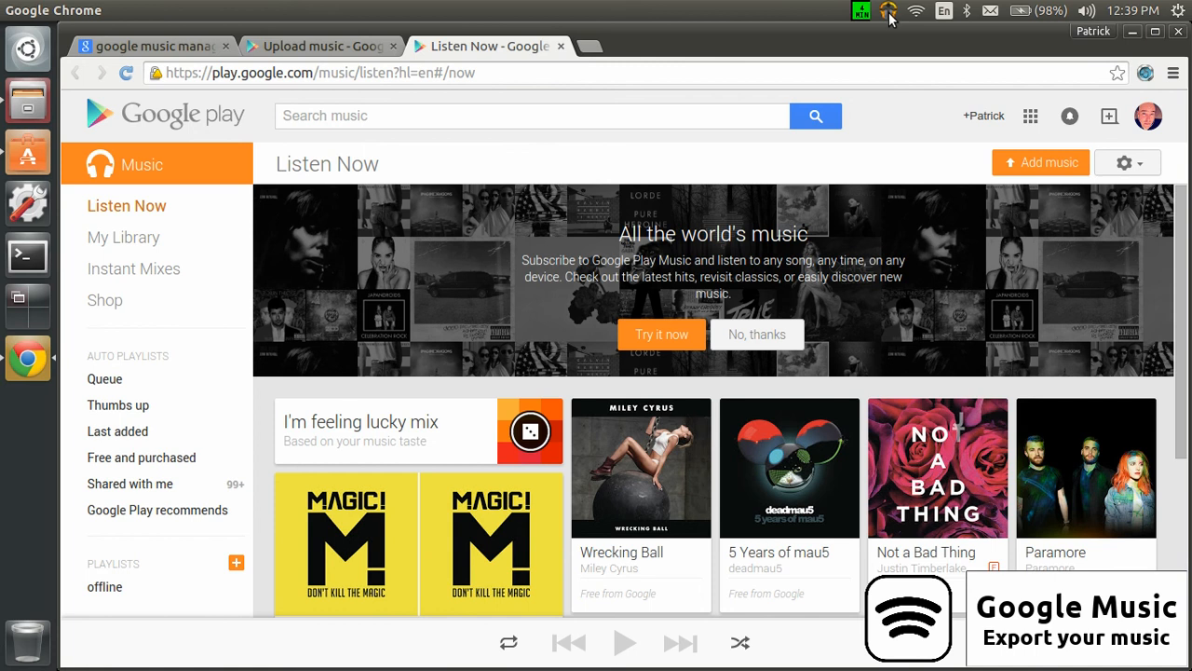
mouse_move(915, 160)
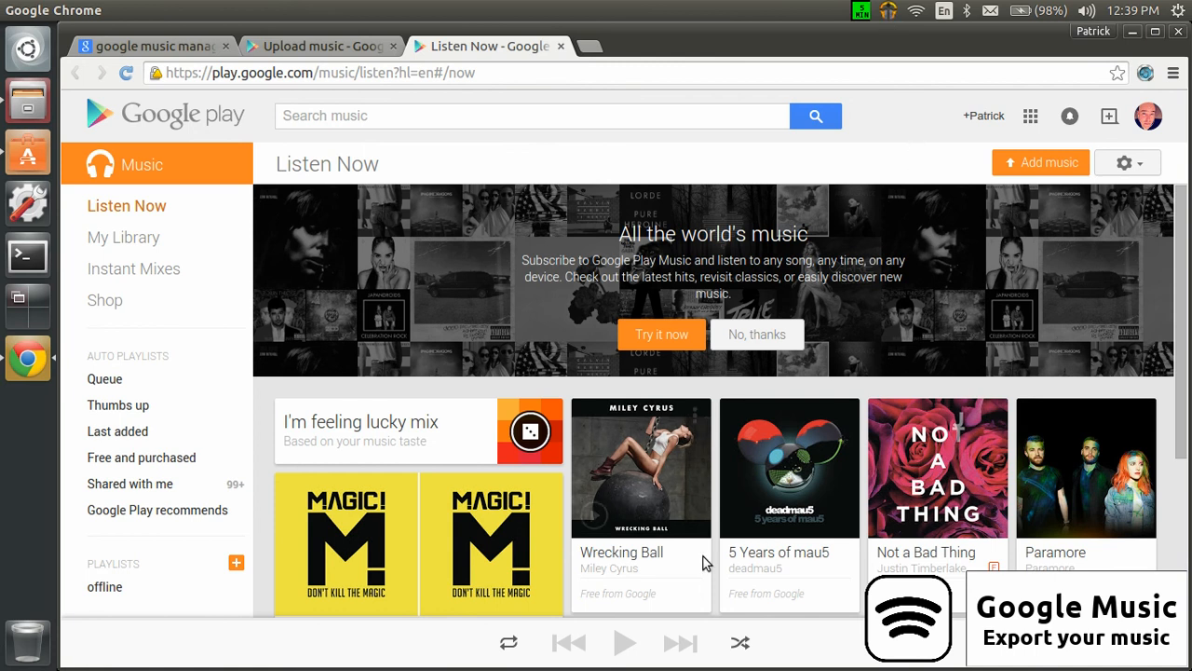
mouse_move(641, 468)
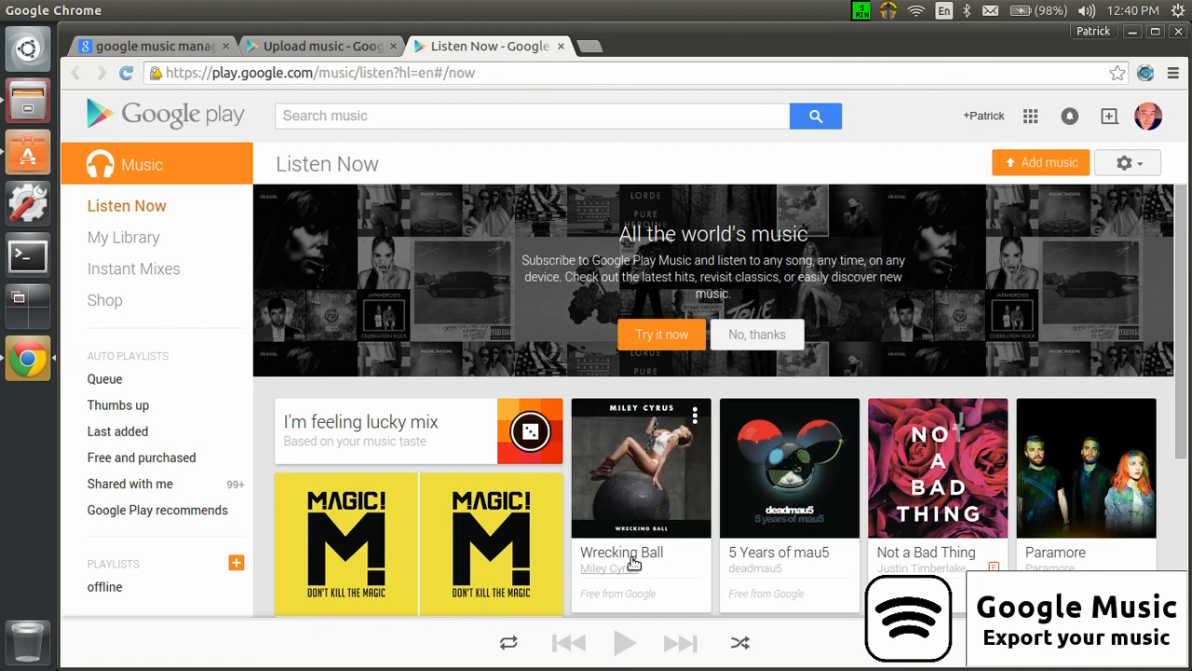
mouse_move(146, 238)
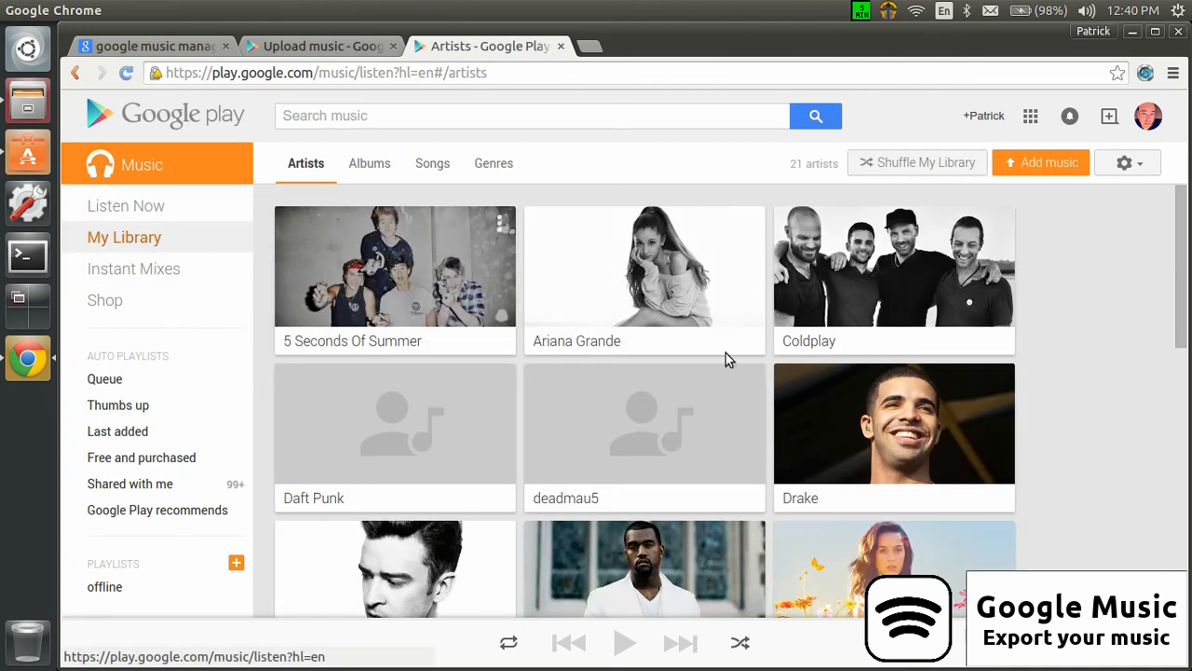
Scroll the Artists grid down to Pitbull feat. Ke$ha and briefly show its options menu.
scroll("down", 3)
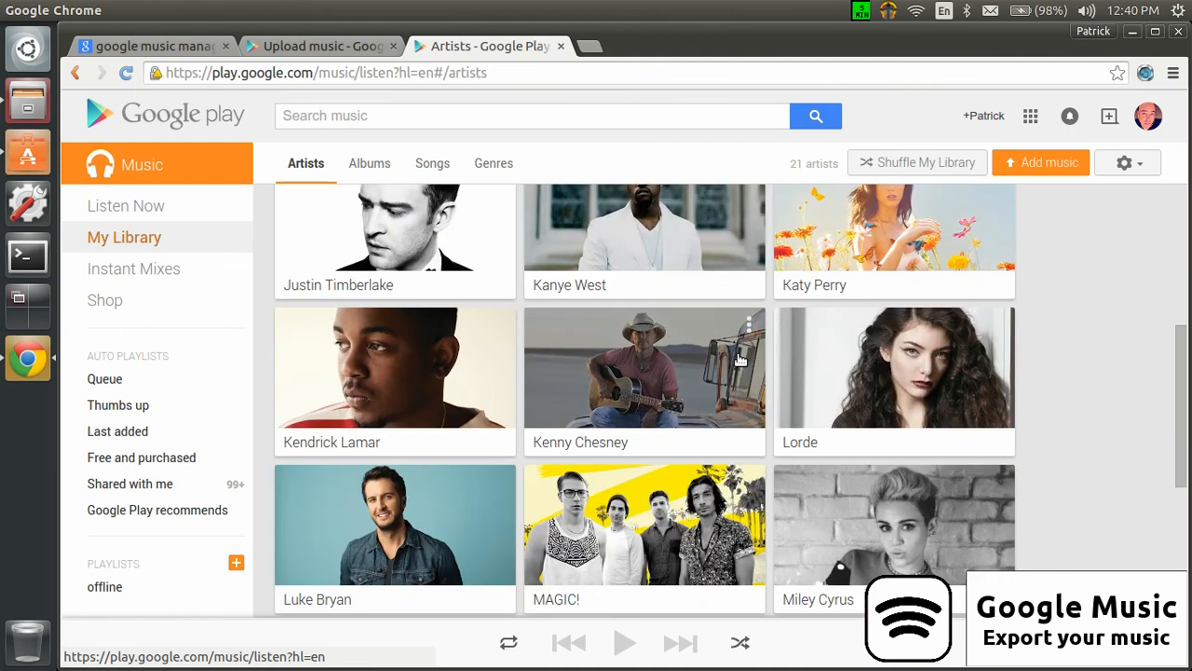
scroll("down", 3)
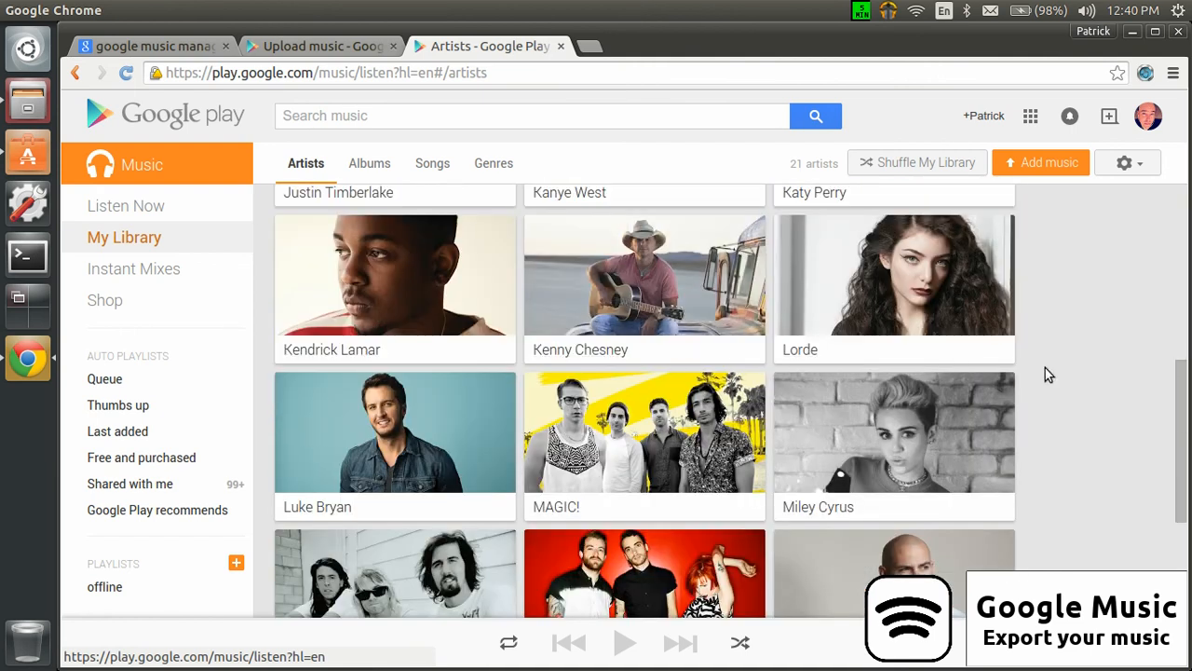
scroll("down", 3)
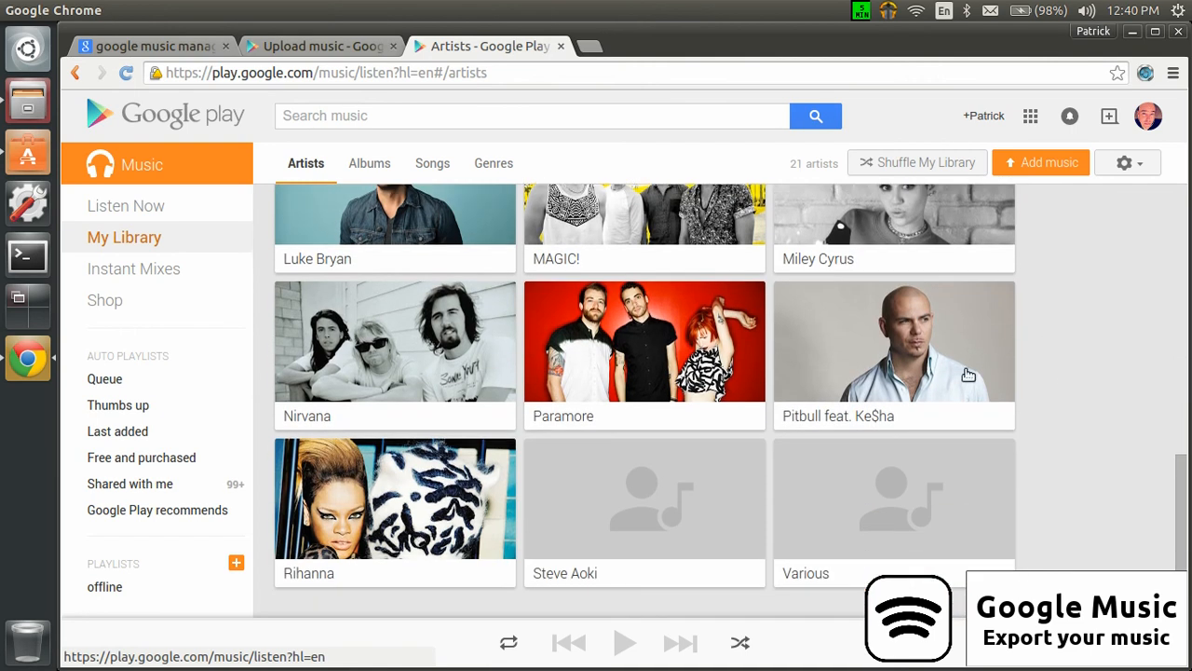
mouse_move(1002, 296)
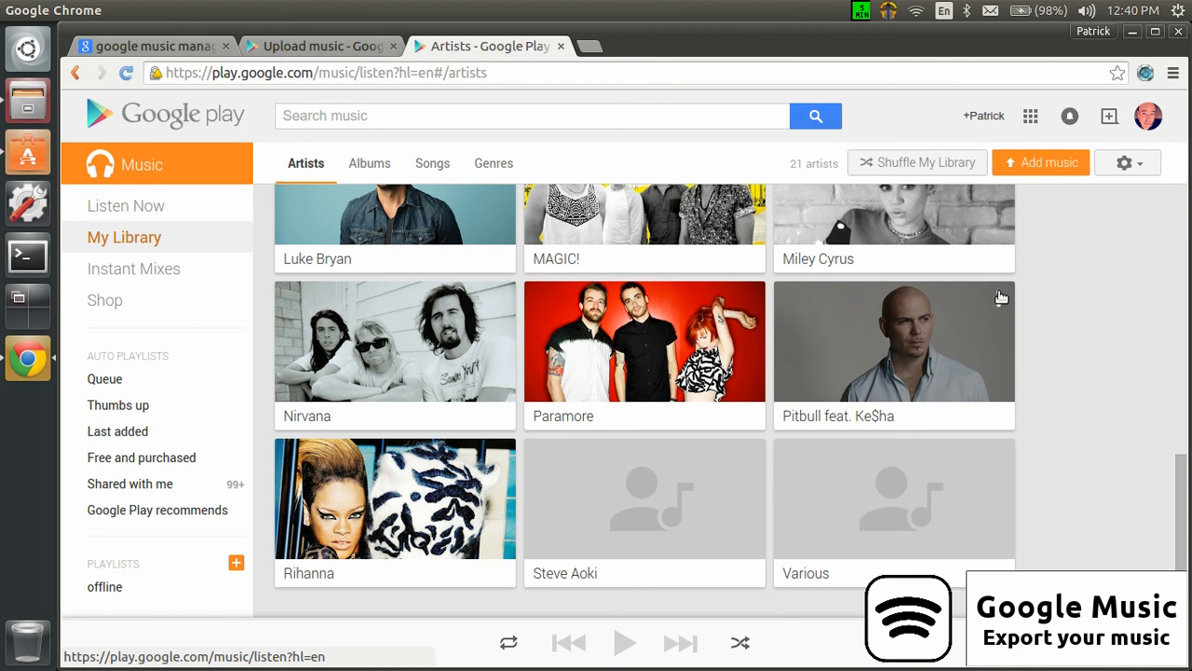
left_click(998, 298)
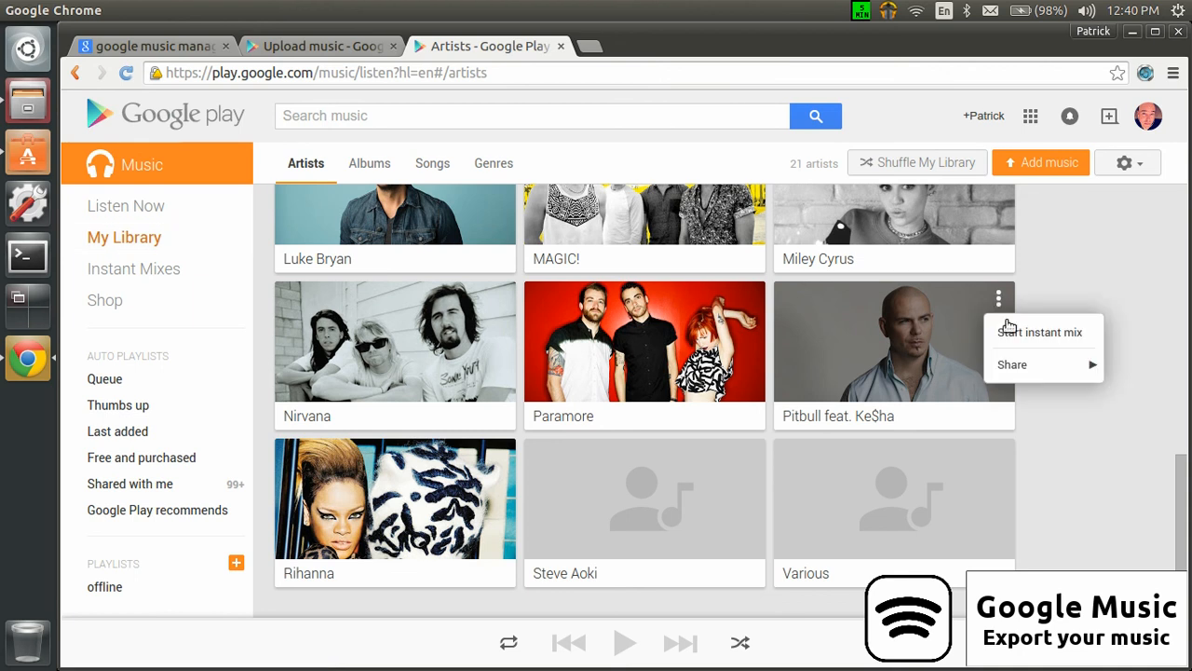
left_click(1062, 291)
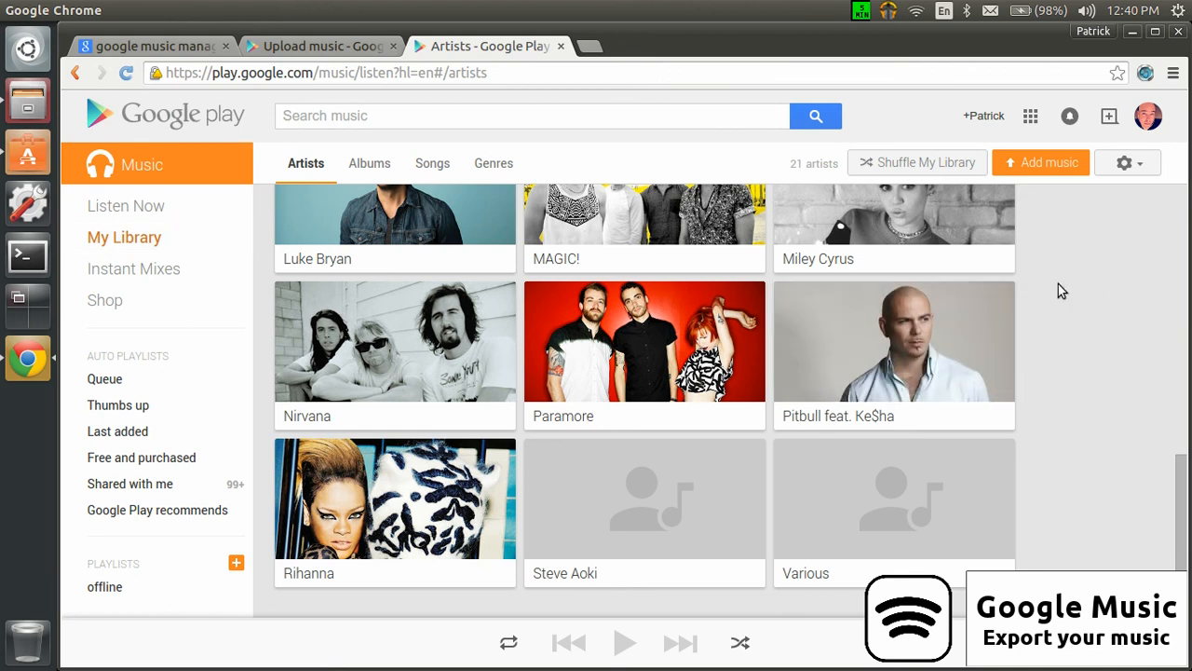
From the Pitbull feat. Ke$ha artist page, download the Timber album.
left_click(894, 343)
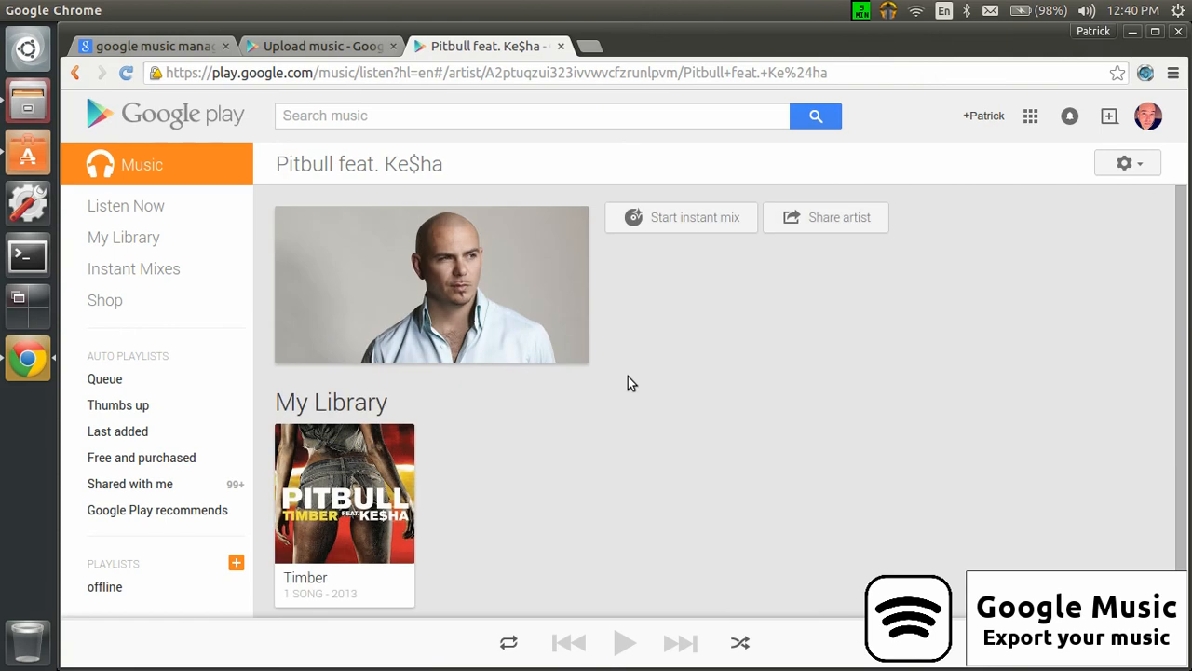
mouse_move(308, 586)
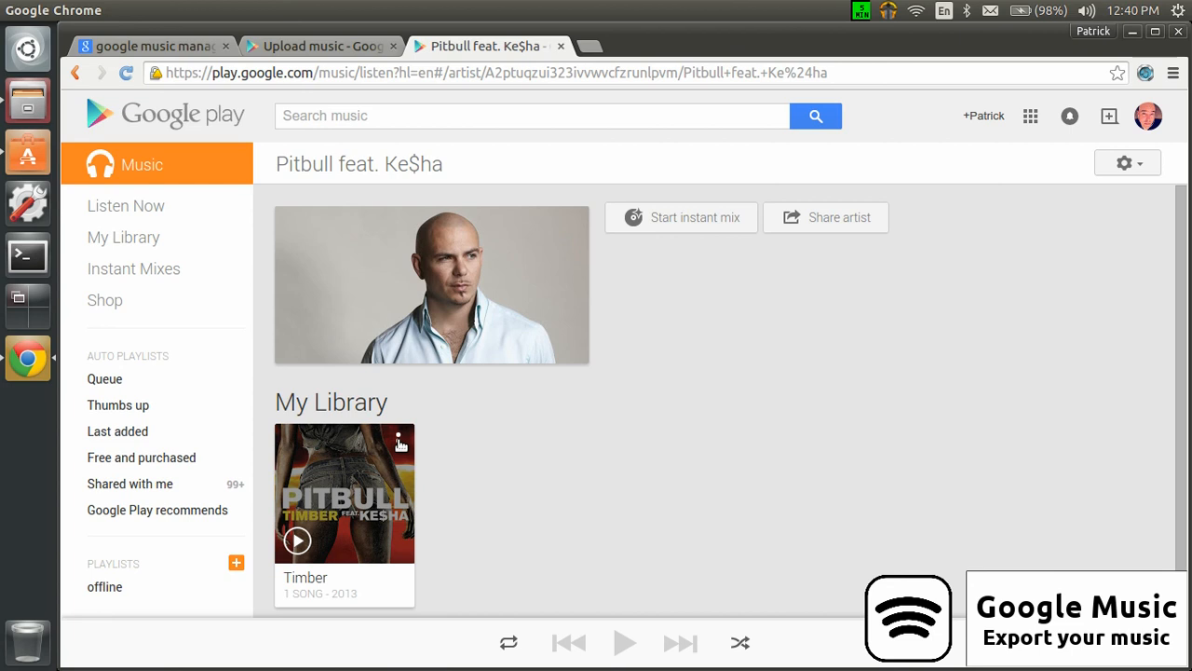
left_click(398, 440)
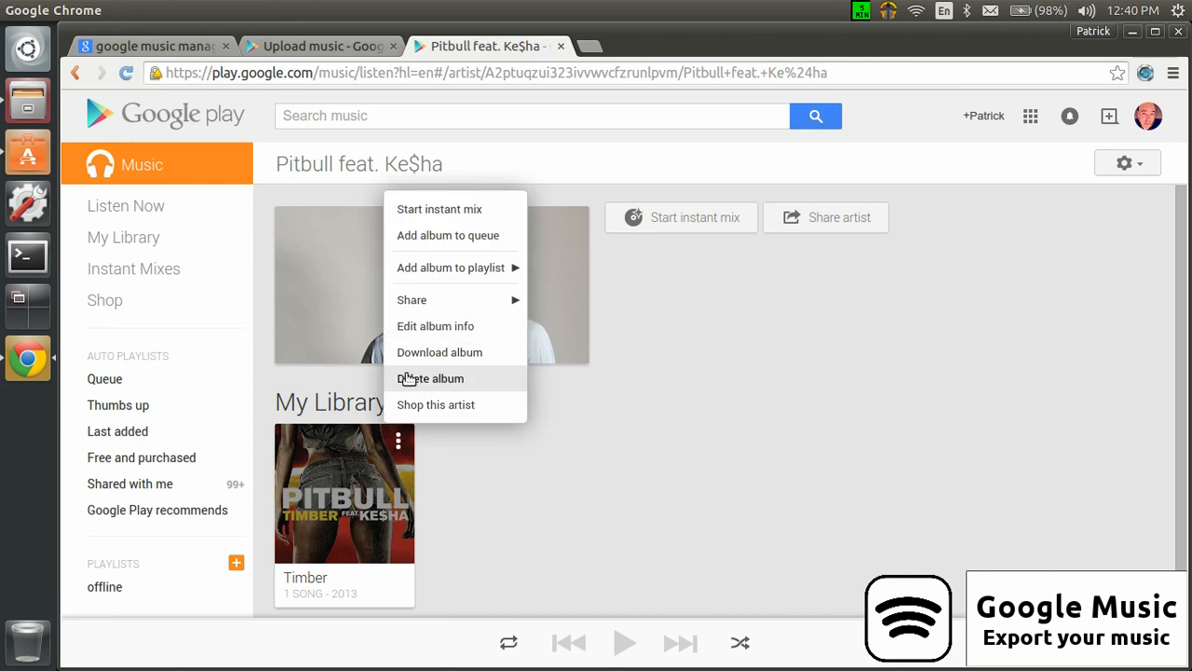
mouse_move(458, 361)
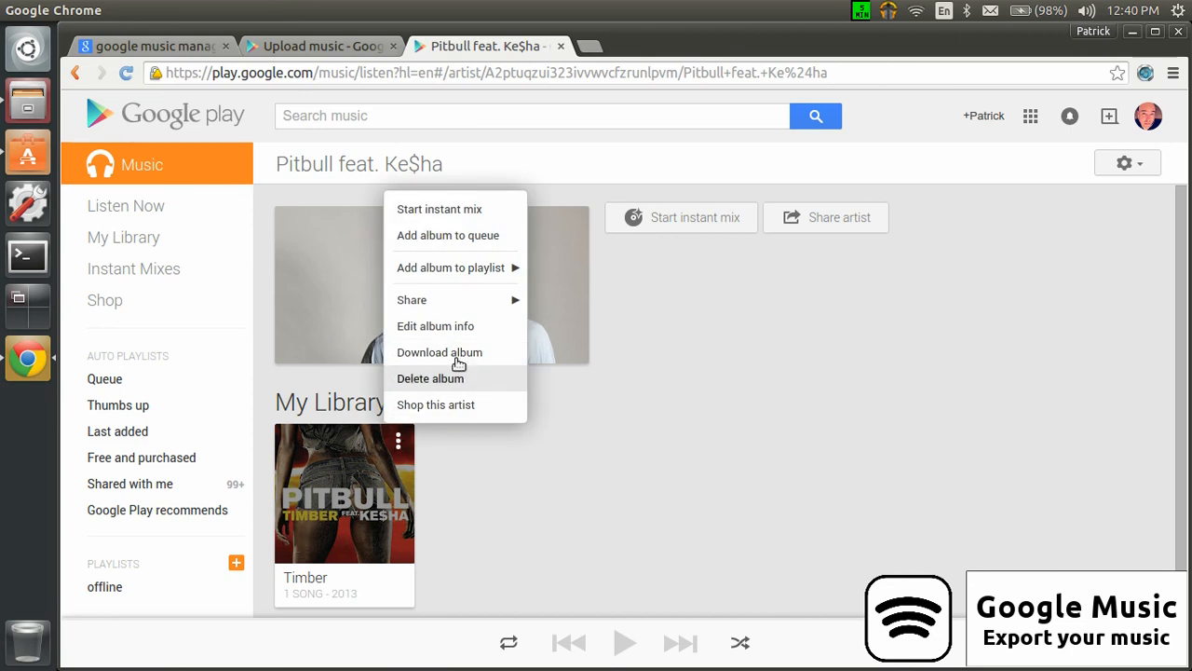
left_click(518, 480)
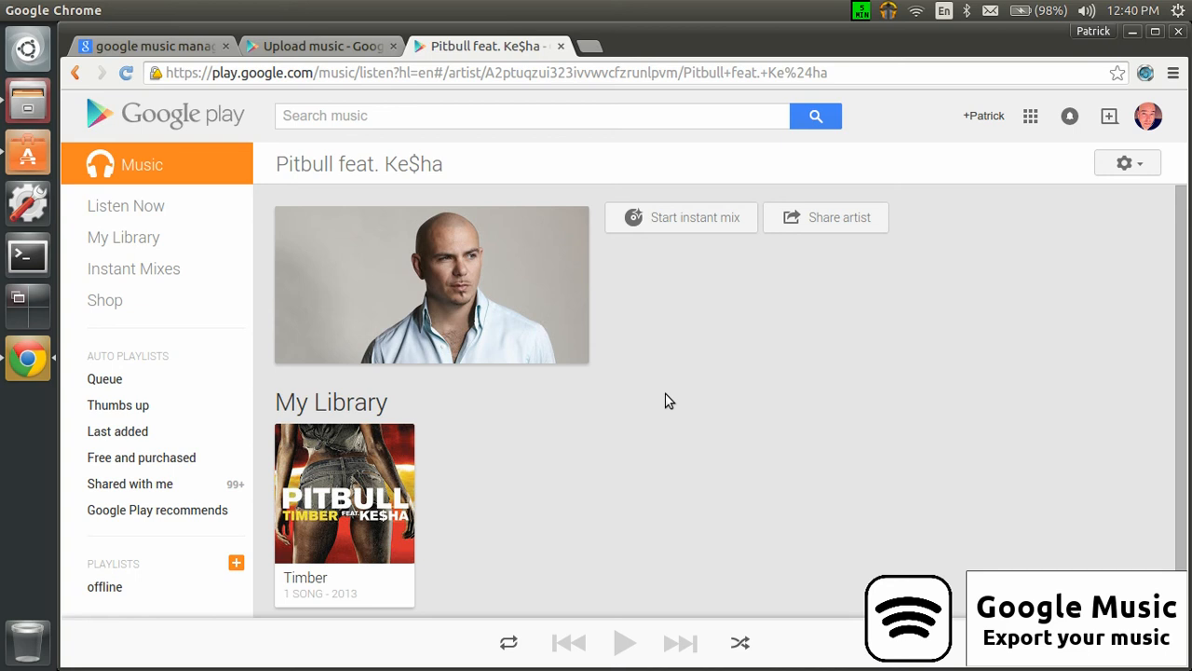
mouse_move(284, 60)
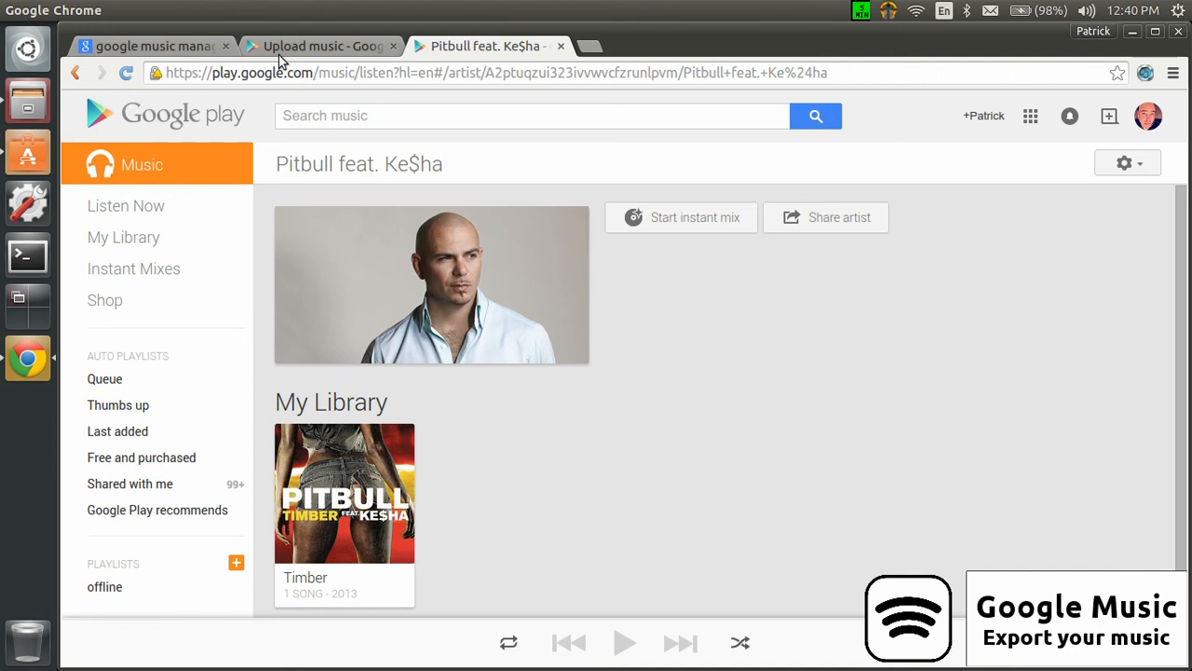
mouse_move(149, 45)
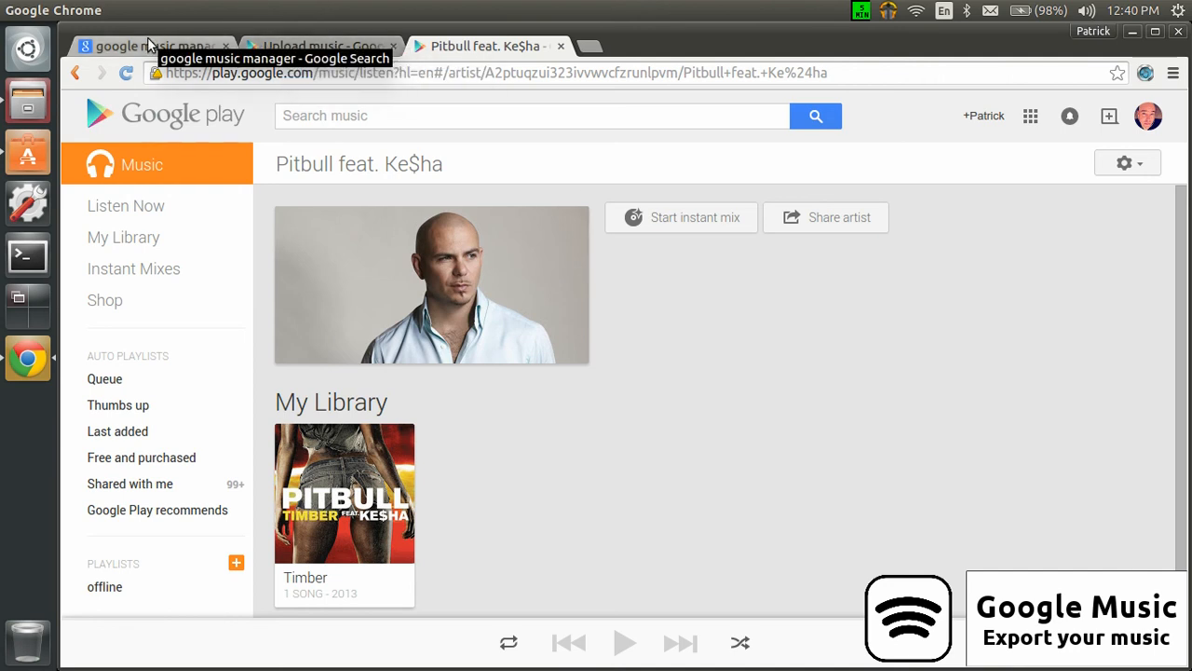
Bring the 'google music manager' Google Search results tab back to the front.
left_click(149, 45)
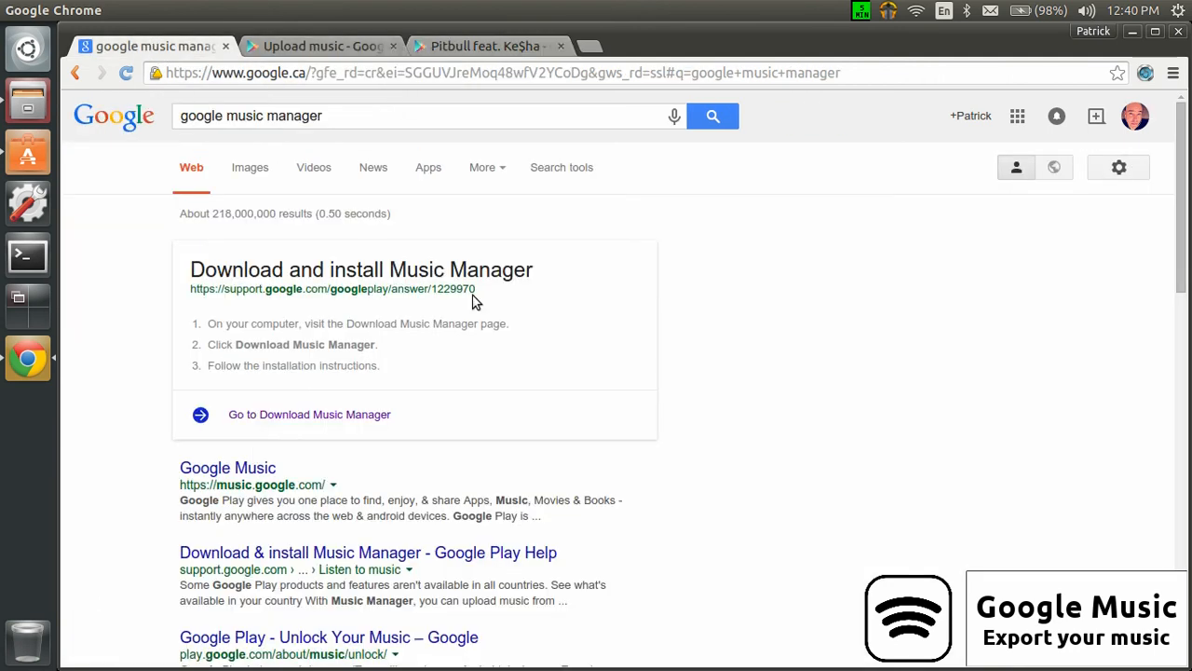
mouse_move(477, 384)
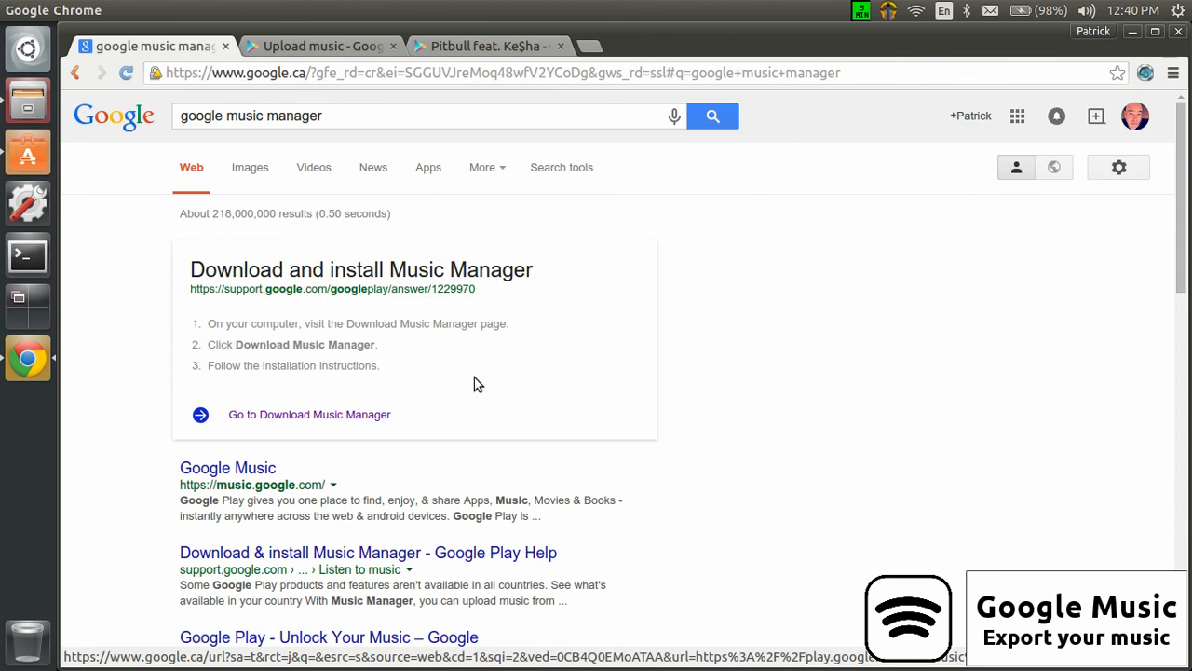
mouse_move(578, 367)
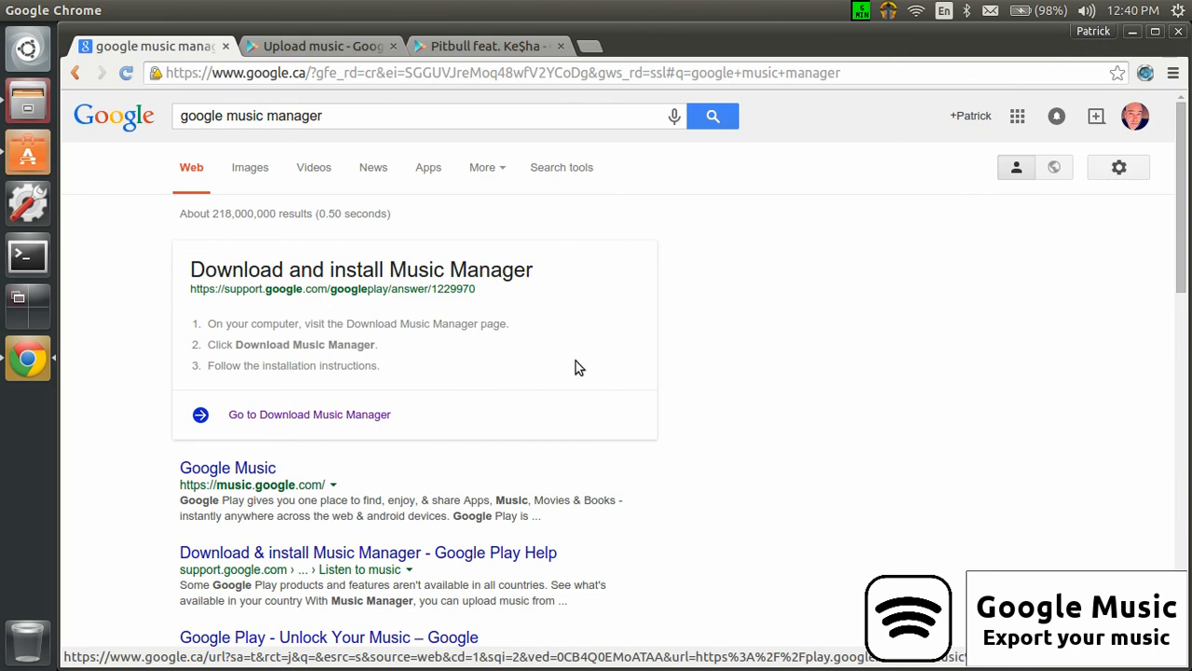